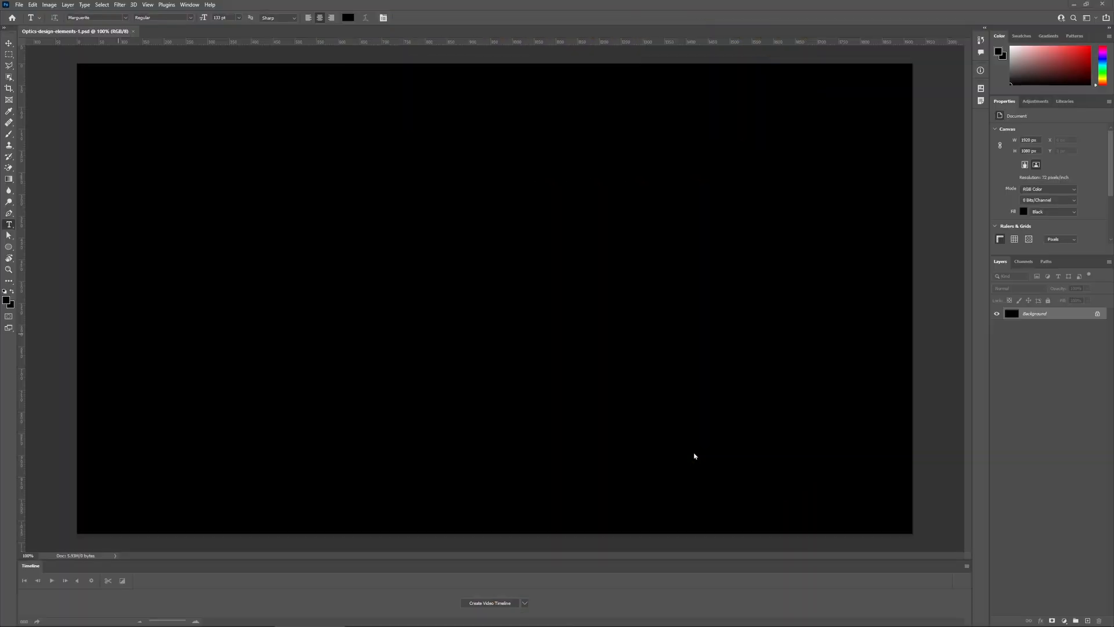
{"action": "mouse_move", "coordinate": [835, 365]}
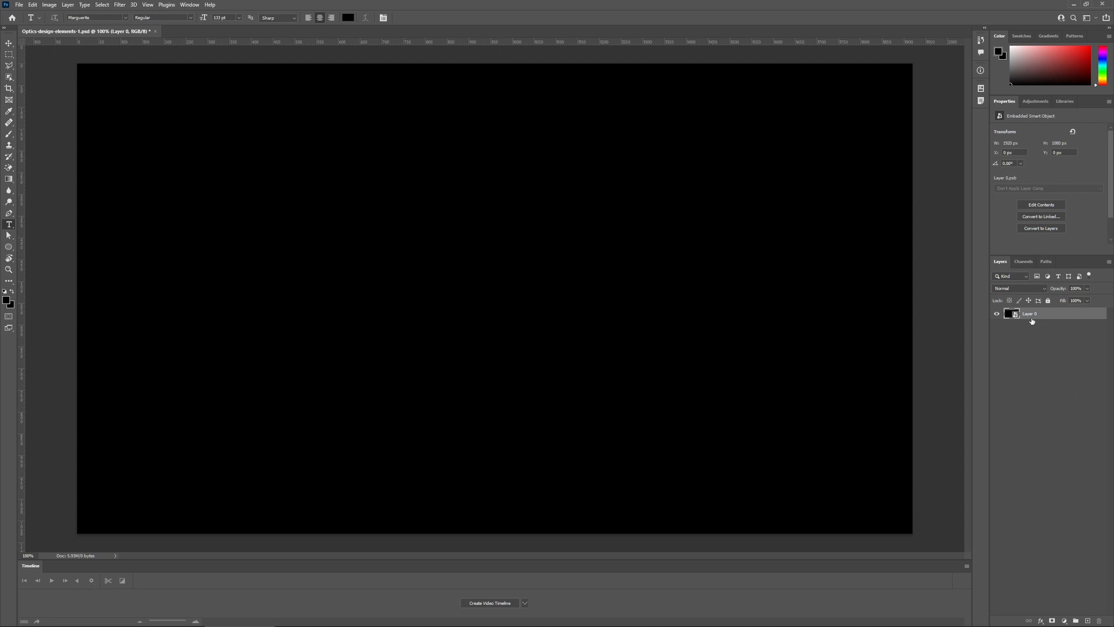
{"action": "mouse_move", "coordinate": [1026, 329]}
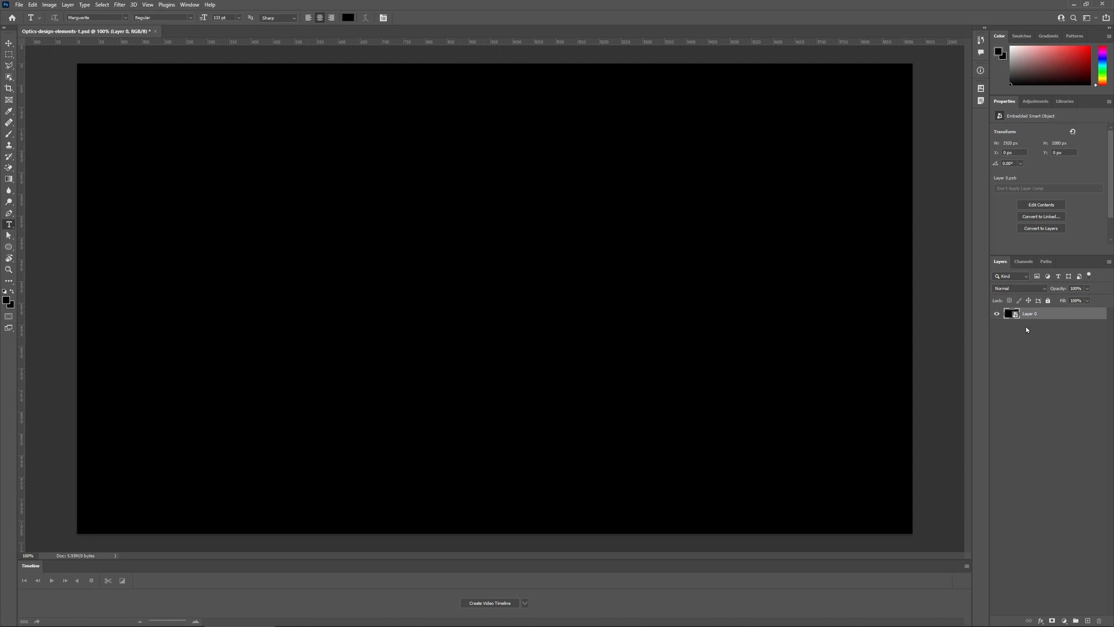
{"action": "mouse_move", "coordinate": [114, 5]}
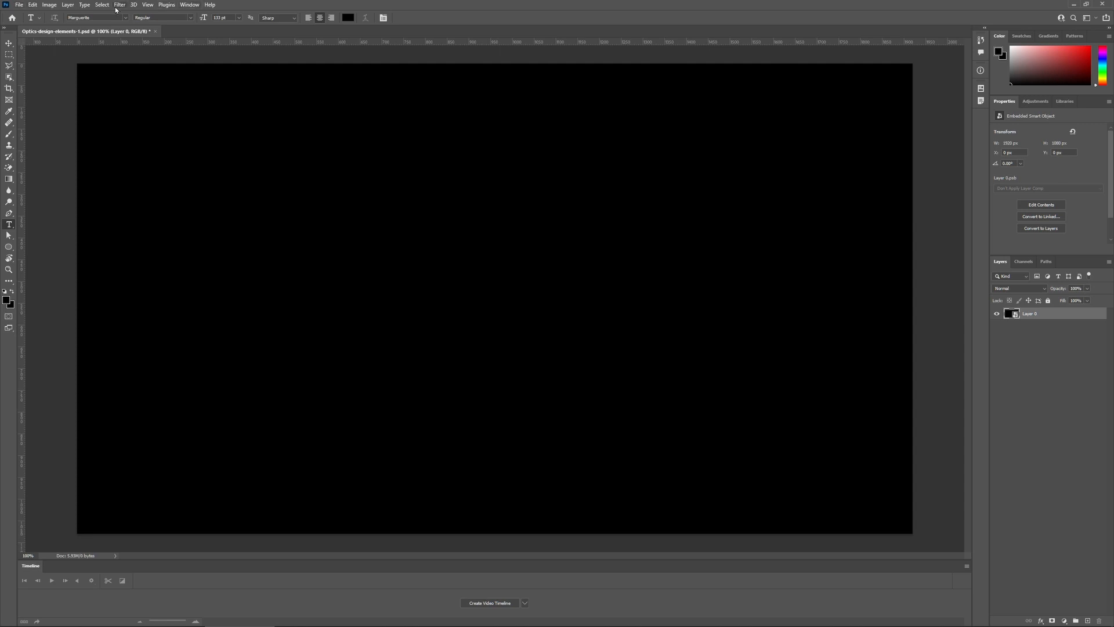
Step: Launch Optics from the Filter menu, answering No to reapplying previous filters
{"action": "left_click", "coordinate": [107, 6]}
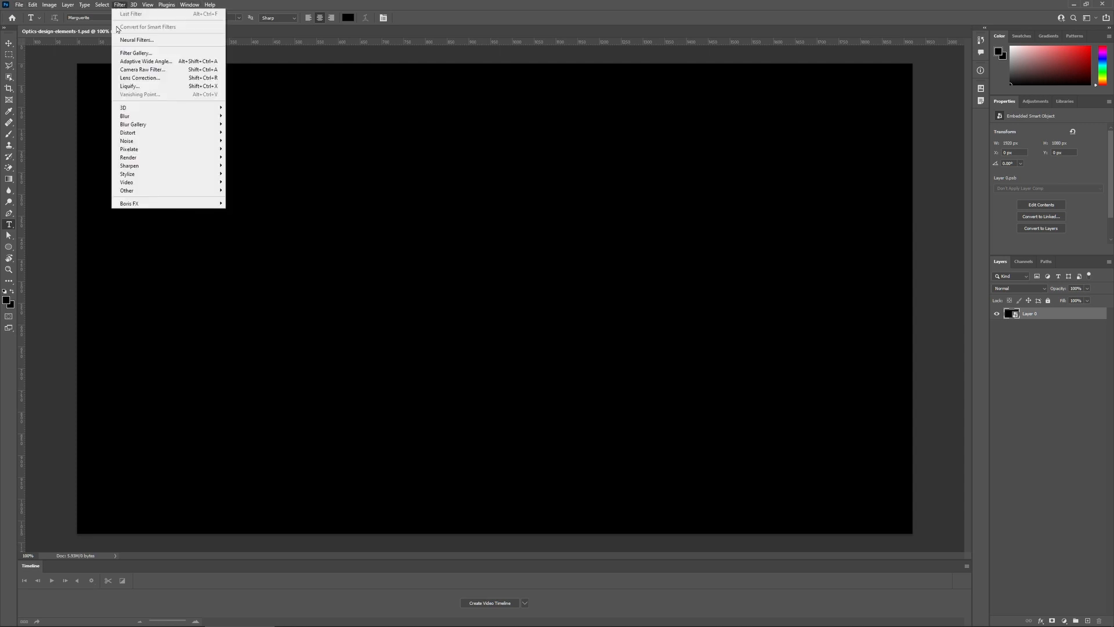
{"action": "mouse_move", "coordinate": [259, 404]}
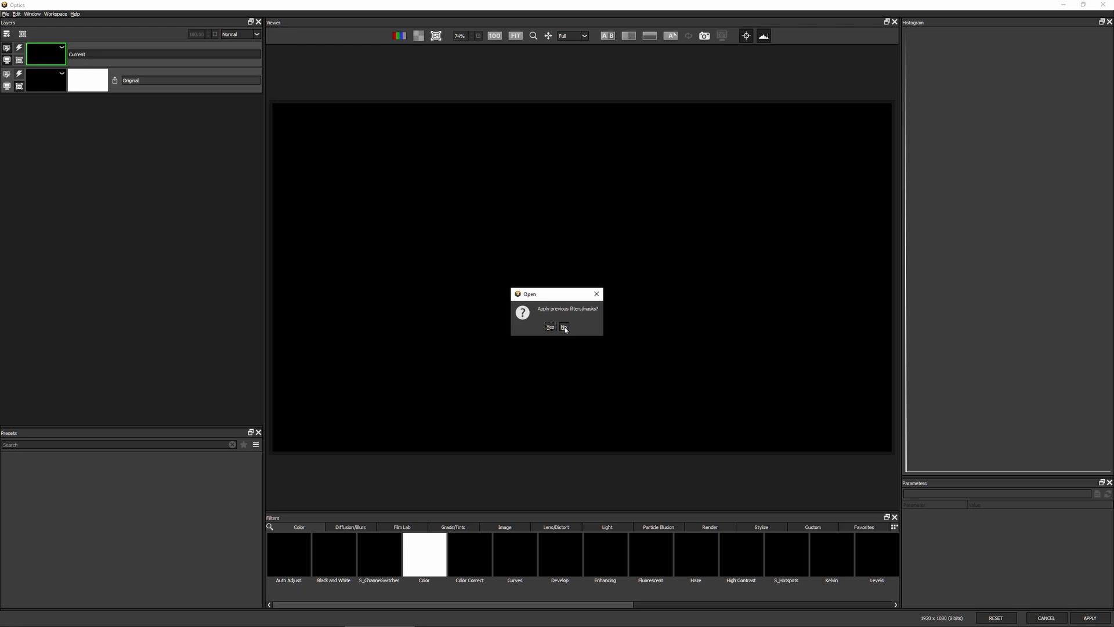
{"action": "left_click", "coordinate": [563, 326]}
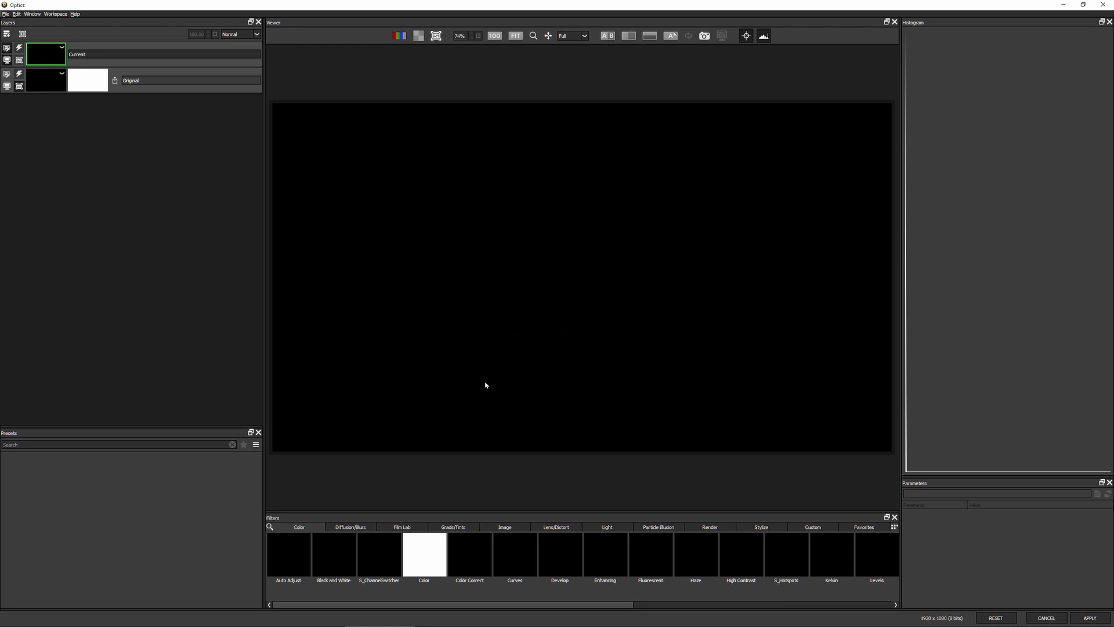
{"action": "mouse_move", "coordinate": [730, 532]}
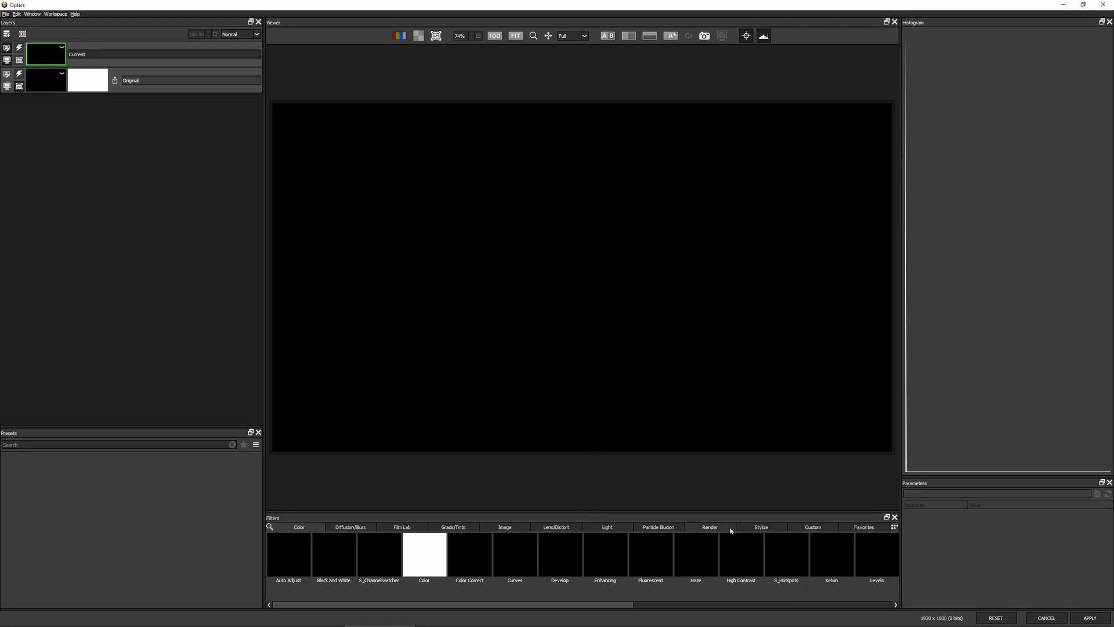
Step: Apply the S_Caustics render filter (after trying NightSky and Luna) with the Fragile Connections preset
{"action": "left_click", "coordinate": [709, 527]}
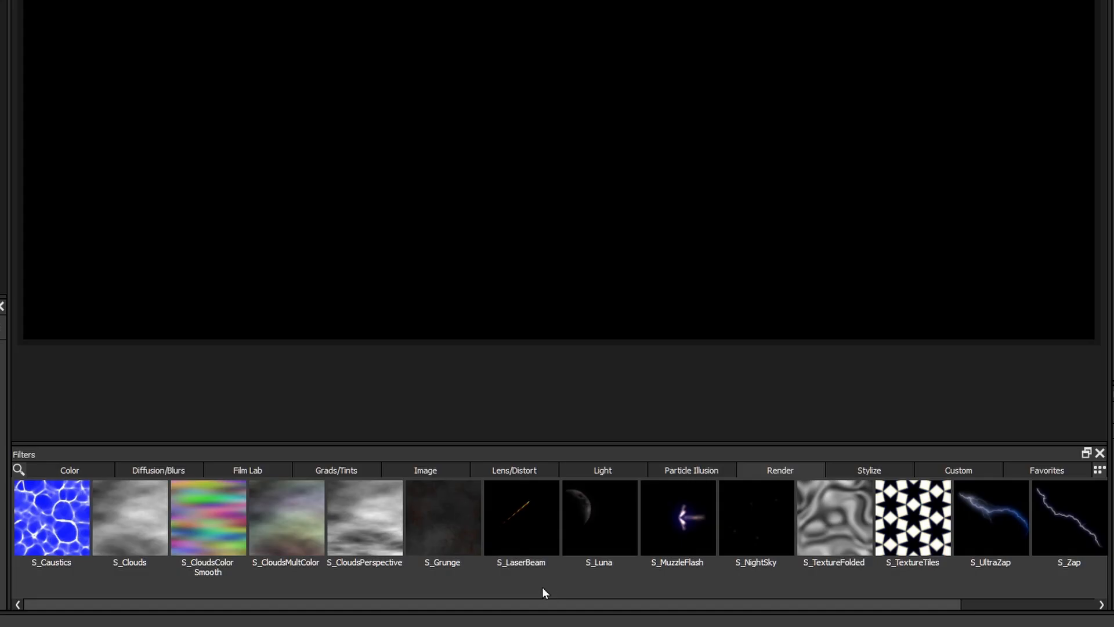
{"action": "left_click", "coordinate": [912, 517]}
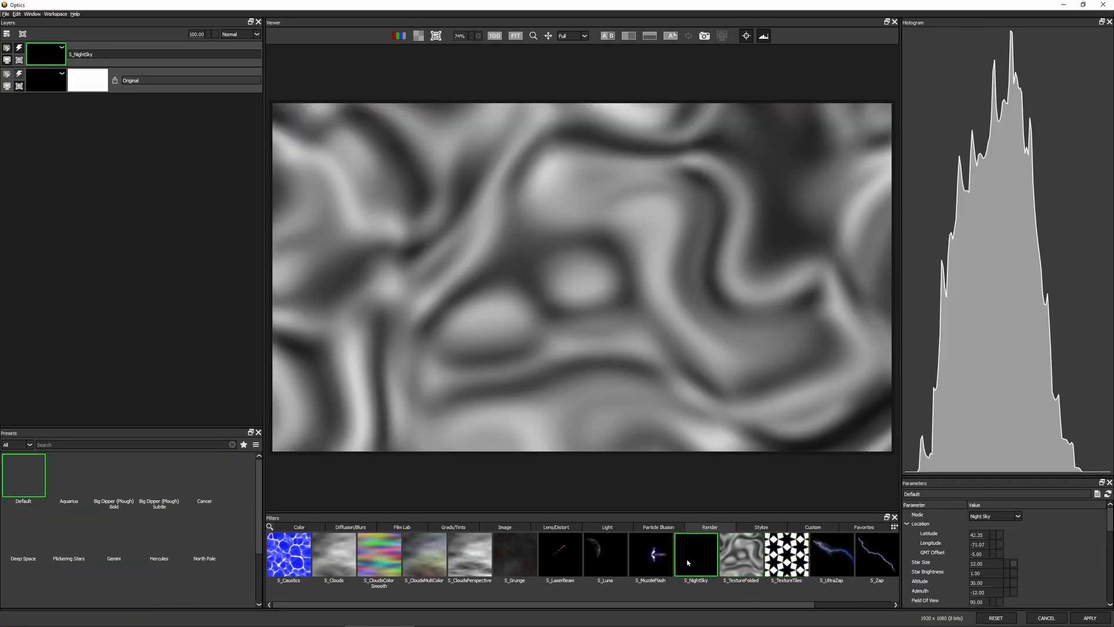
{"action": "left_click", "coordinate": [605, 555]}
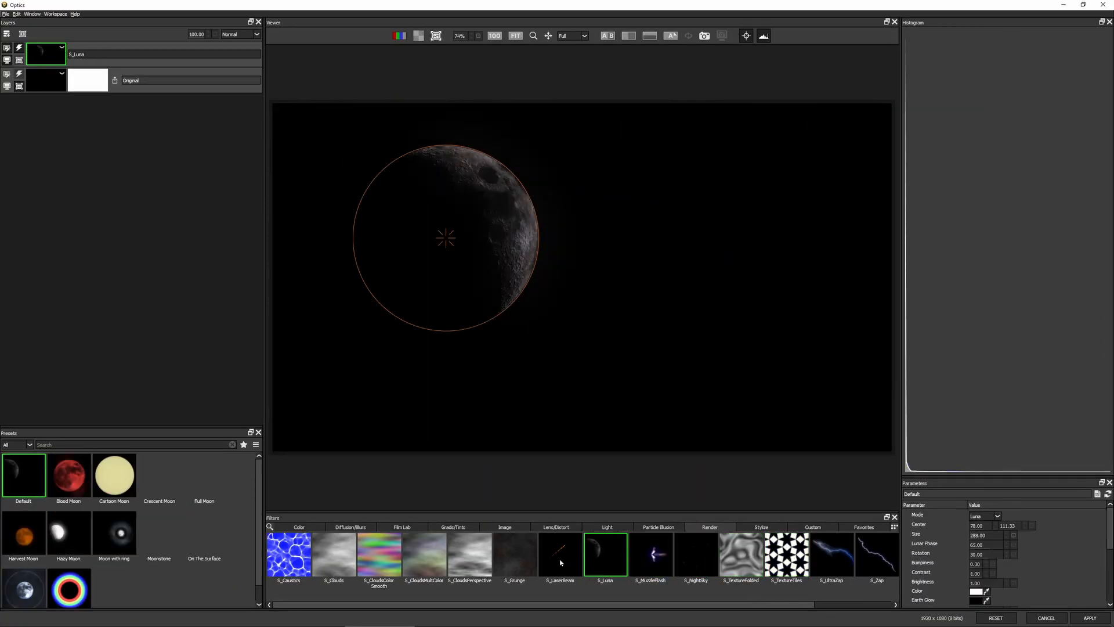
{"action": "left_click", "coordinate": [470, 558]}
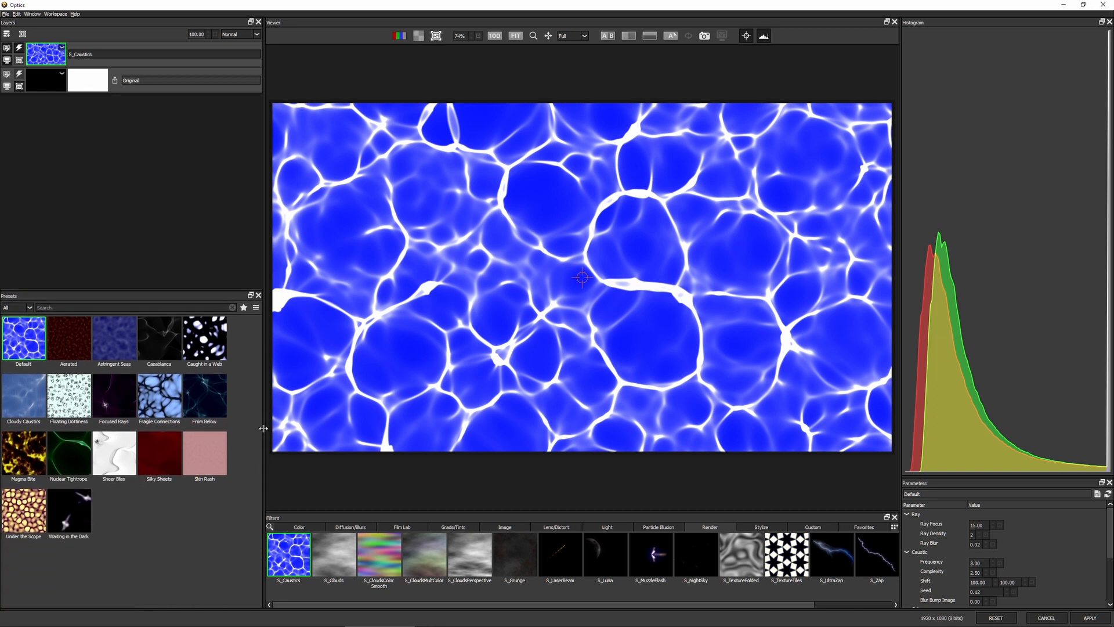
{"action": "left_click", "coordinate": [113, 338]}
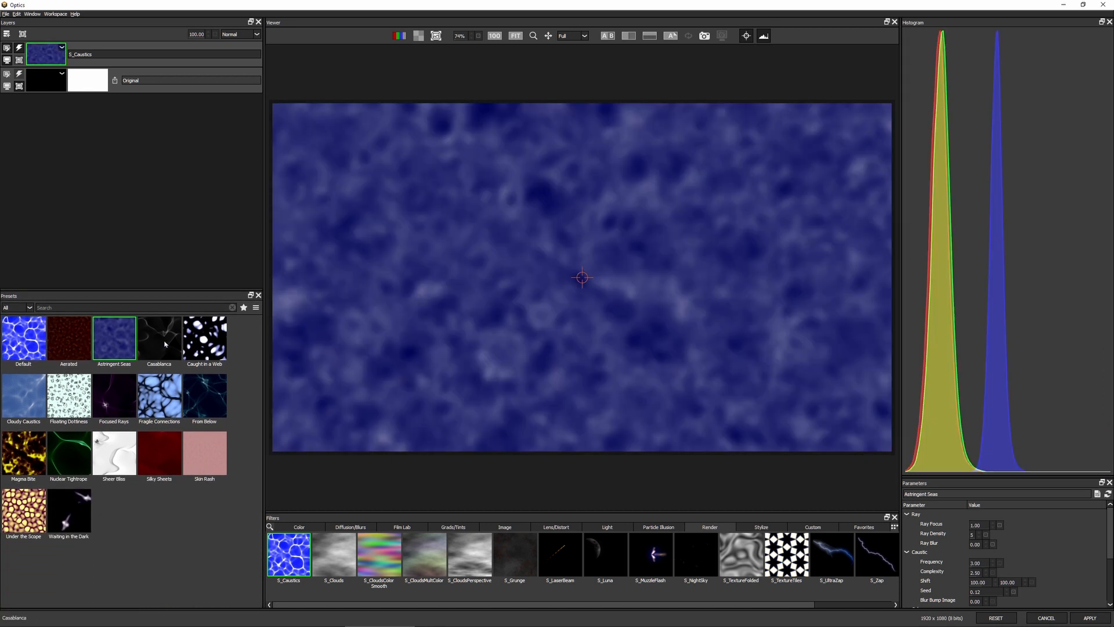
{"action": "left_click", "coordinate": [204, 395]}
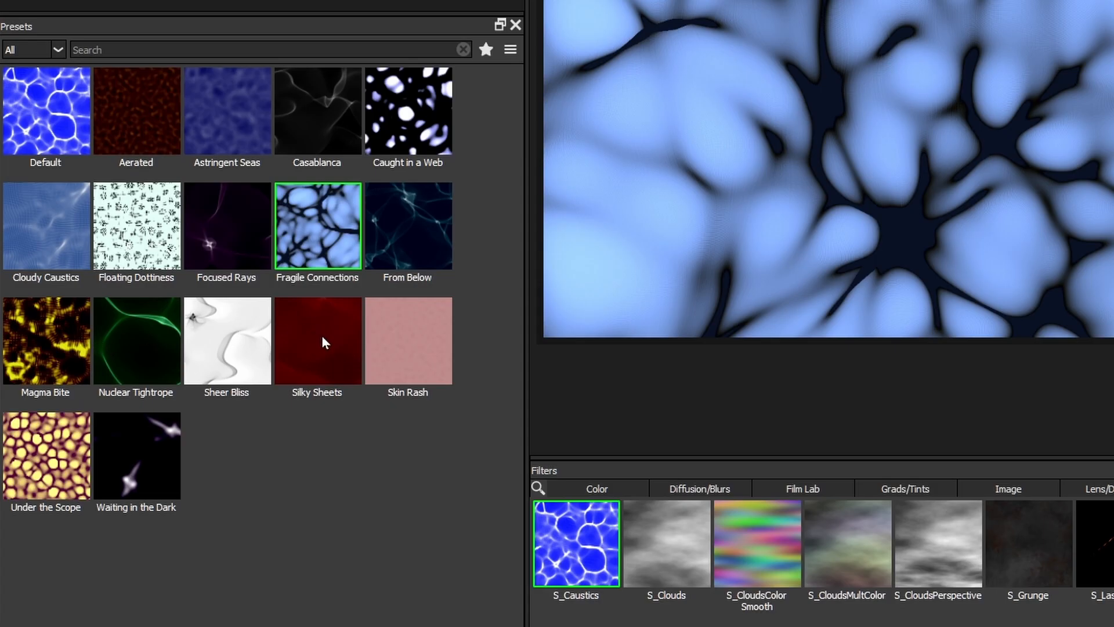
Step: Switch to the Silky Sheets preset with Color0 deep blue and Color1 pale cyan
{"action": "left_click", "coordinate": [317, 341]}
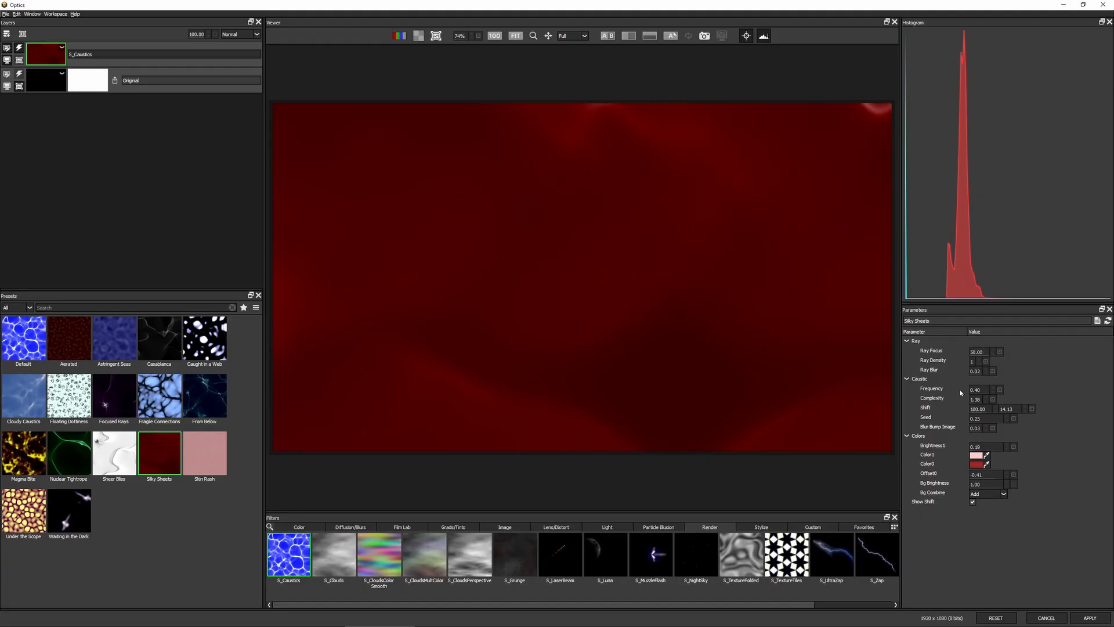
{"action": "left_click", "coordinate": [975, 464]}
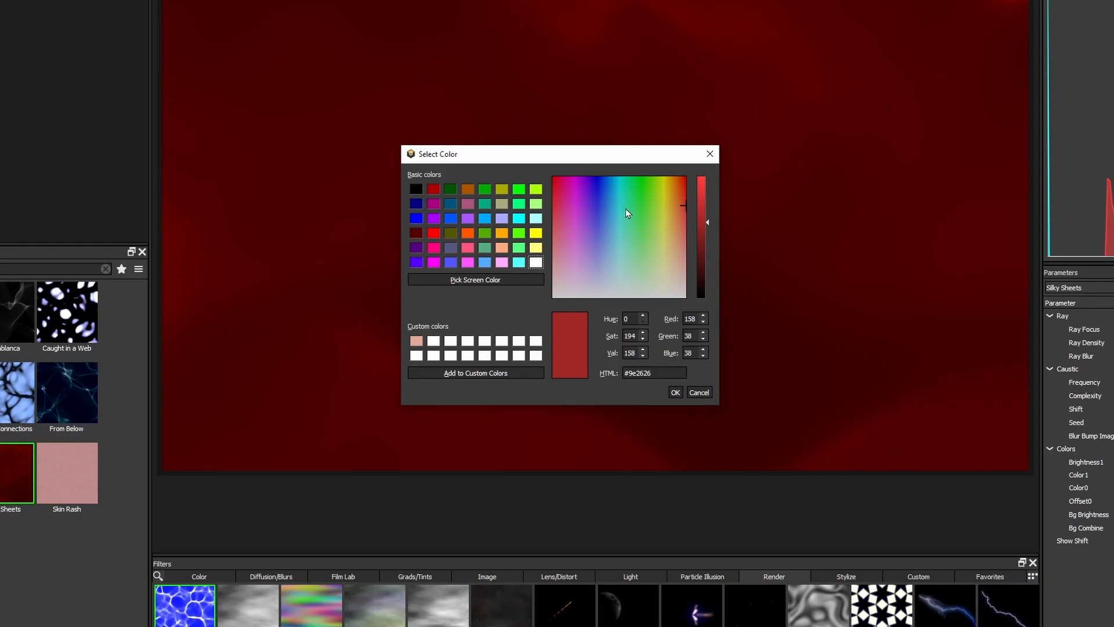
{"action": "left_click", "coordinate": [597, 202]}
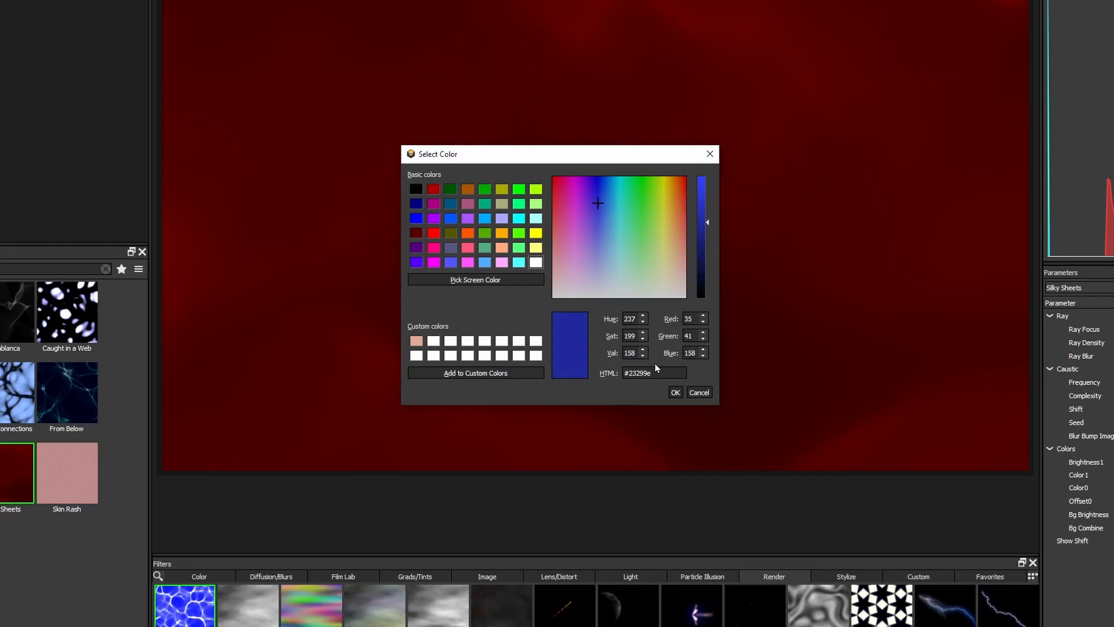
{"action": "left_click", "coordinate": [675, 392]}
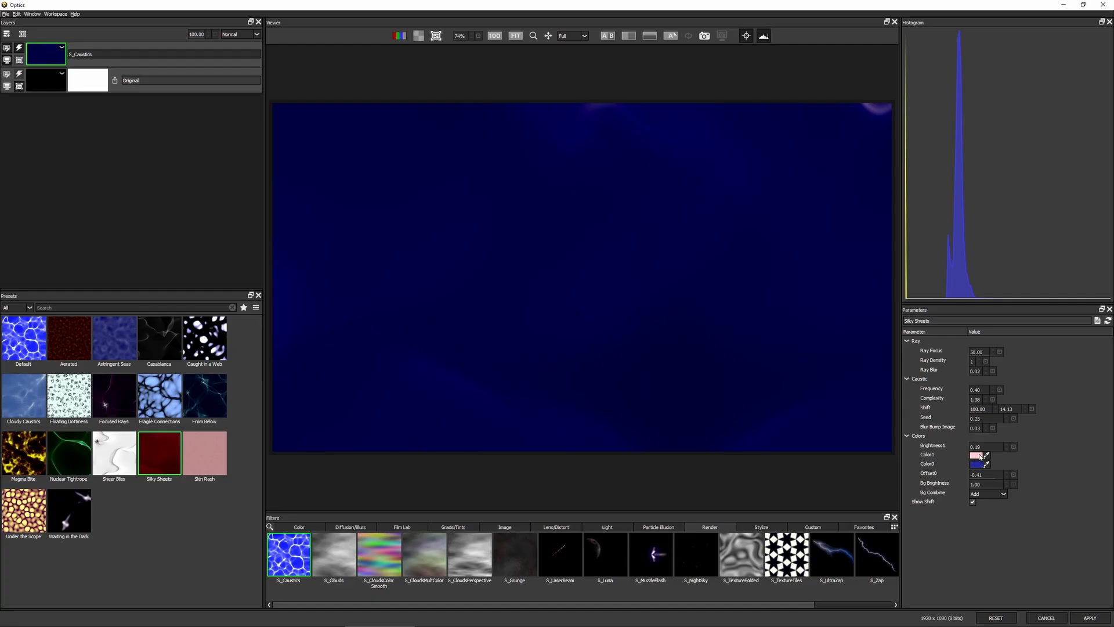
{"action": "left_click", "coordinate": [976, 454]}
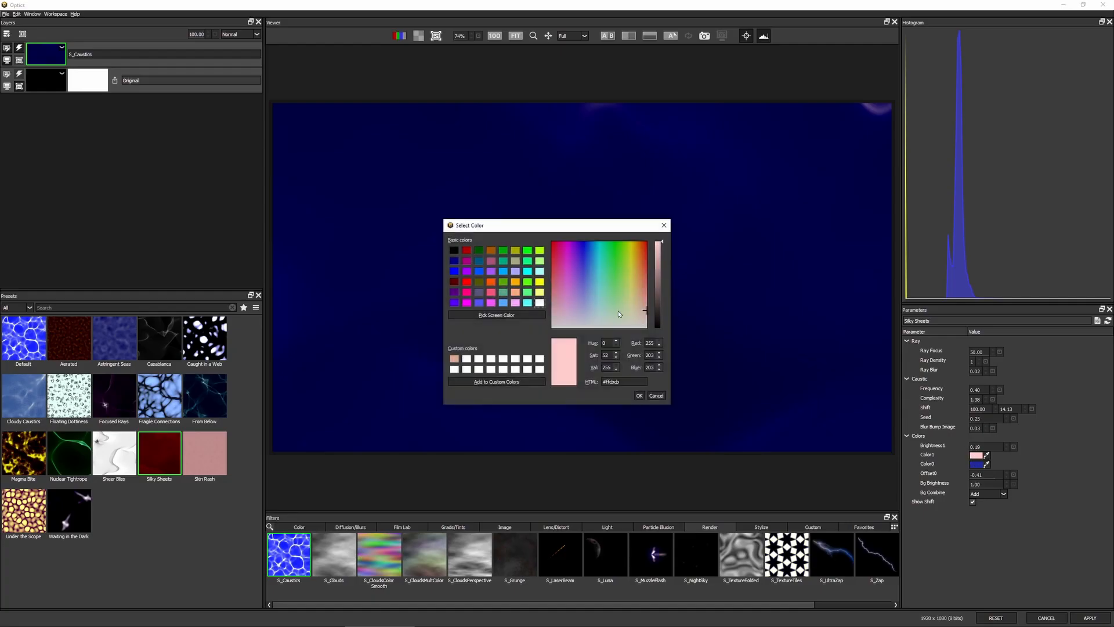
{"action": "left_click", "coordinate": [596, 310]}
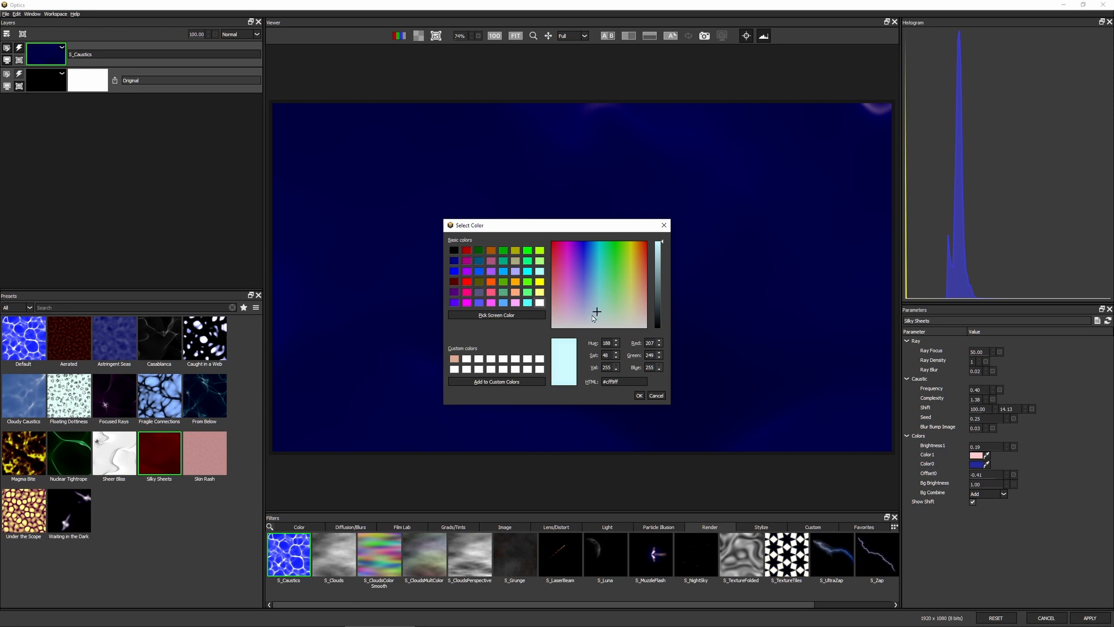
{"action": "left_click", "coordinate": [639, 395]}
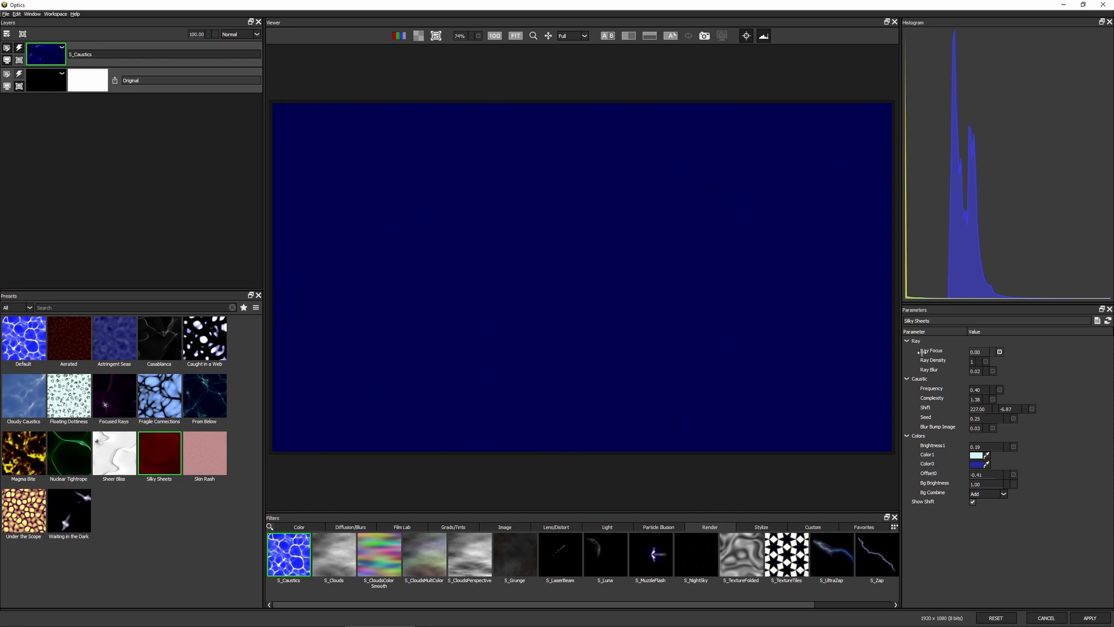
Step: Raise Ray Focus to about 45 so thin glowing trails appear
{"action": "left_click_drag", "start_coordinate": [976, 351], "coordinate": [991, 351]}
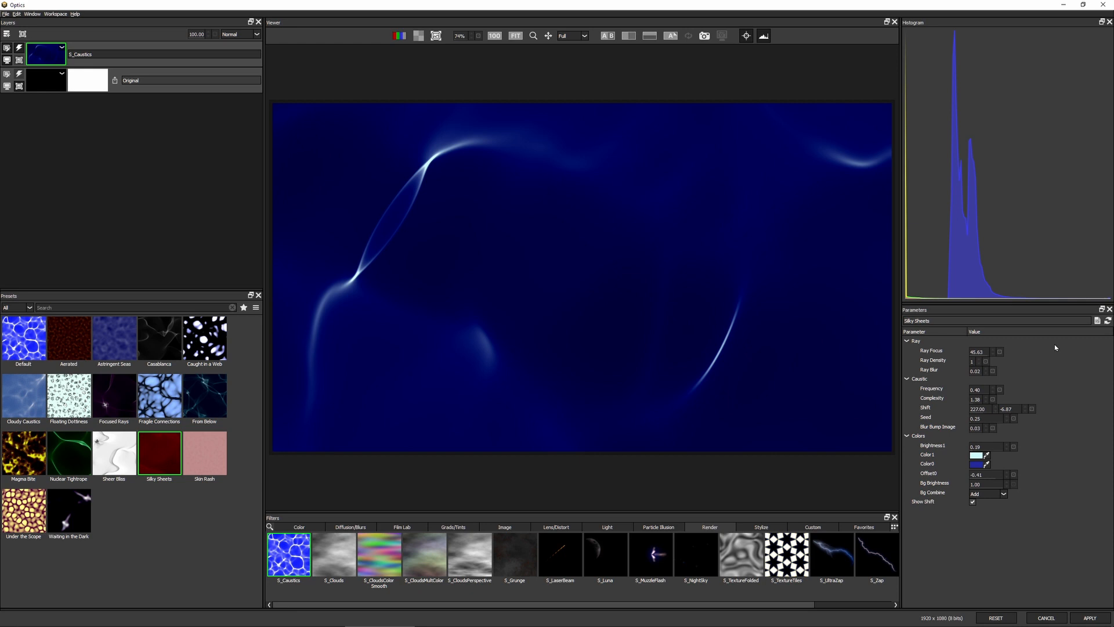
{"action": "mouse_move", "coordinate": [795, 316]}
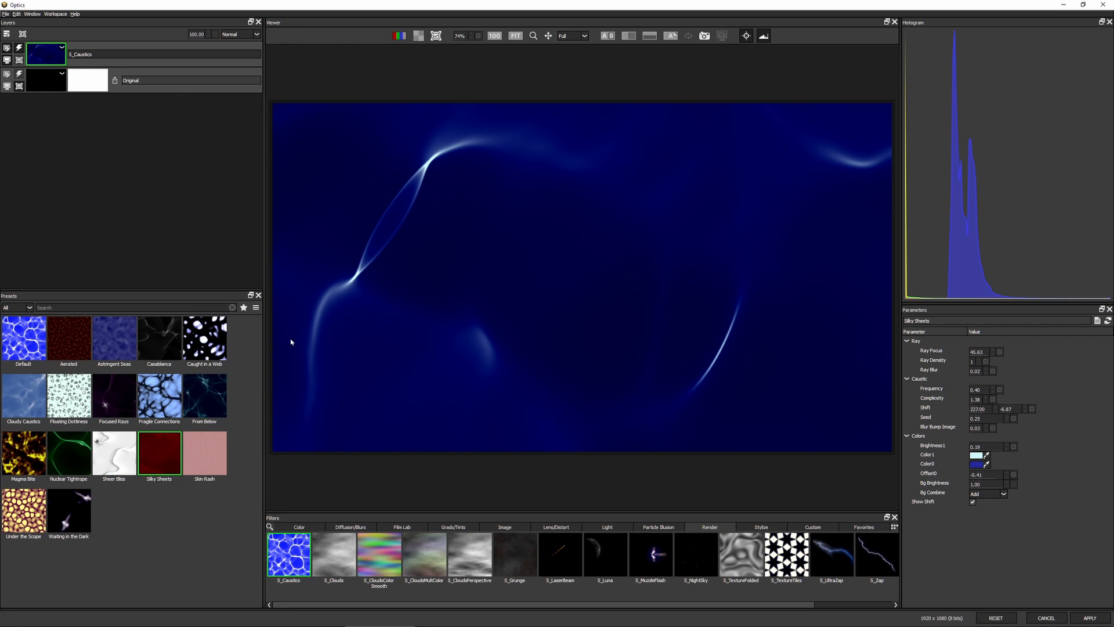
{"action": "mouse_move", "coordinate": [377, 236]}
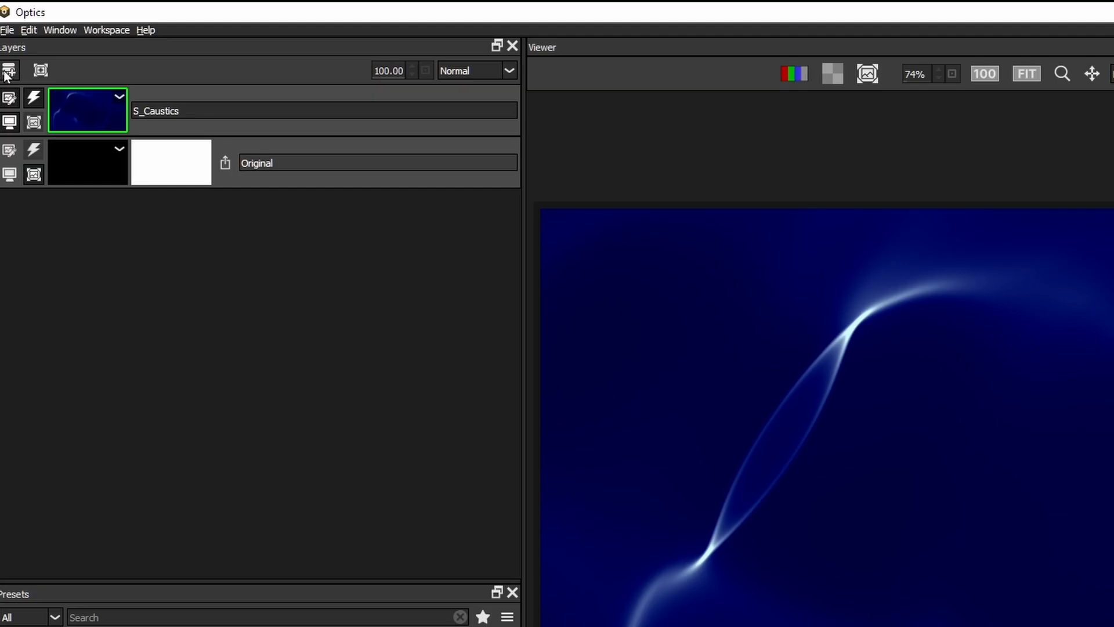
Step: Add a new layer and apply S_WarpFishEye after sampling other lens and distortion filters
{"action": "left_click", "coordinate": [11, 68]}
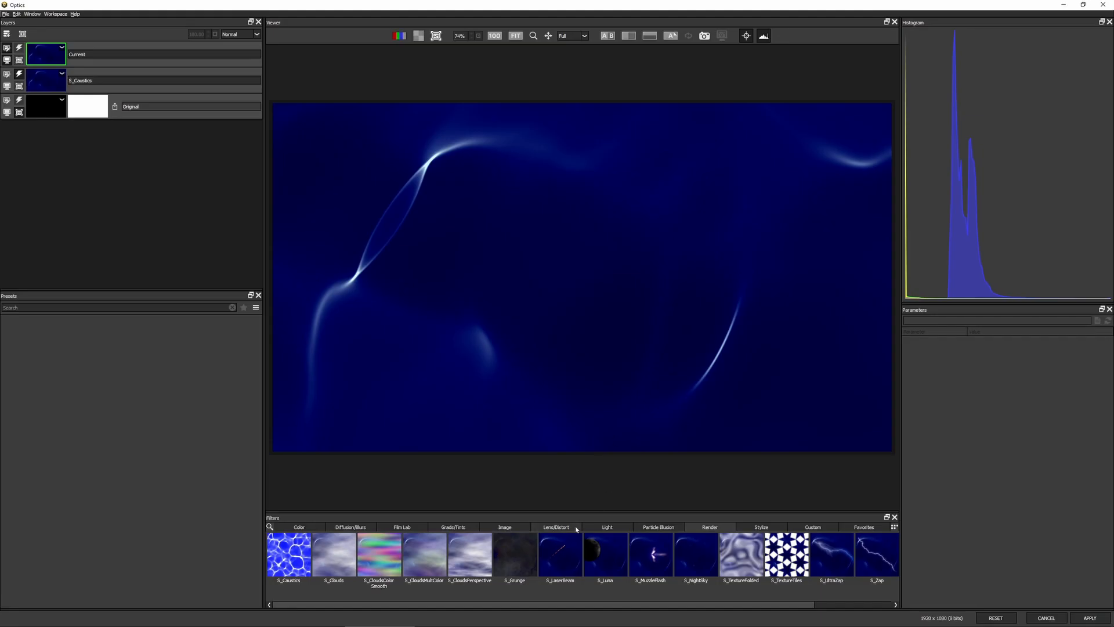
{"action": "left_click", "coordinate": [556, 526]}
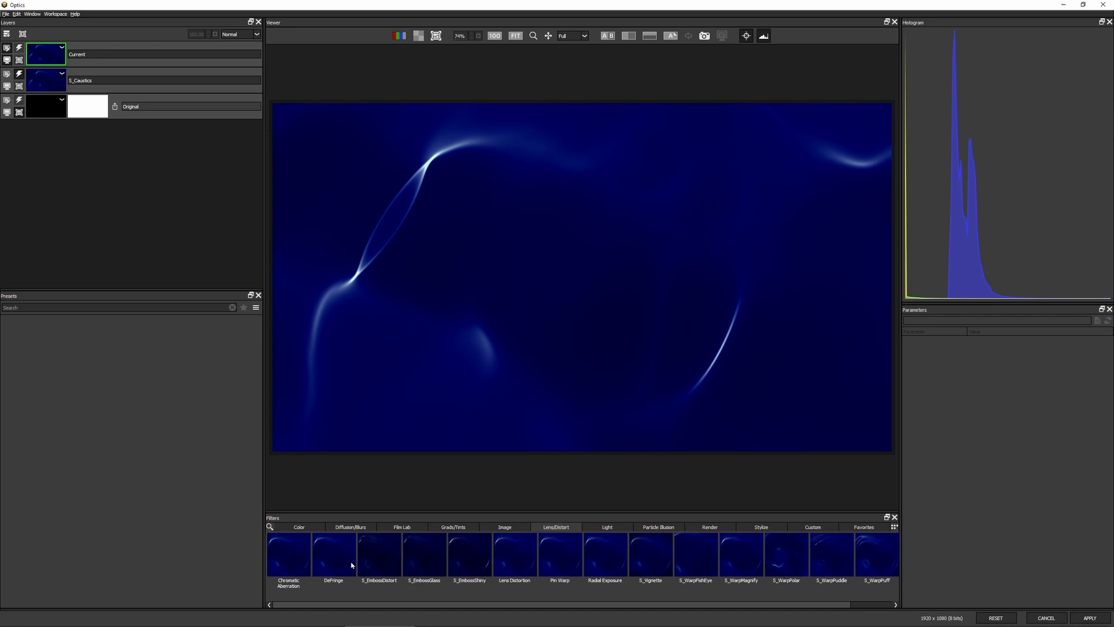
{"action": "left_click", "coordinate": [292, 560]}
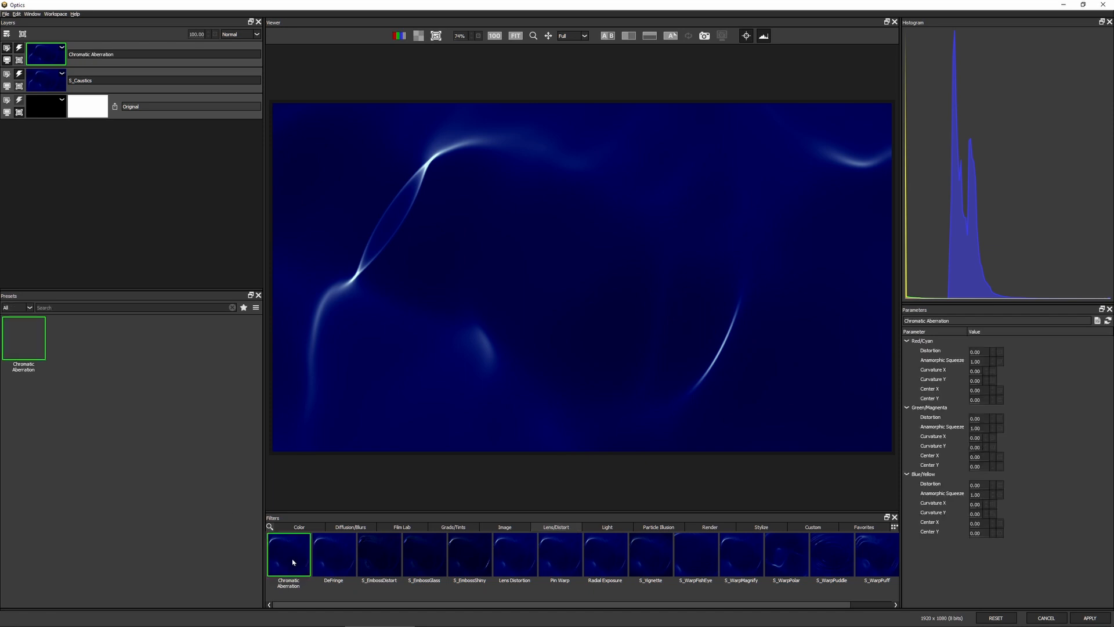
{"action": "left_click", "coordinate": [333, 560]}
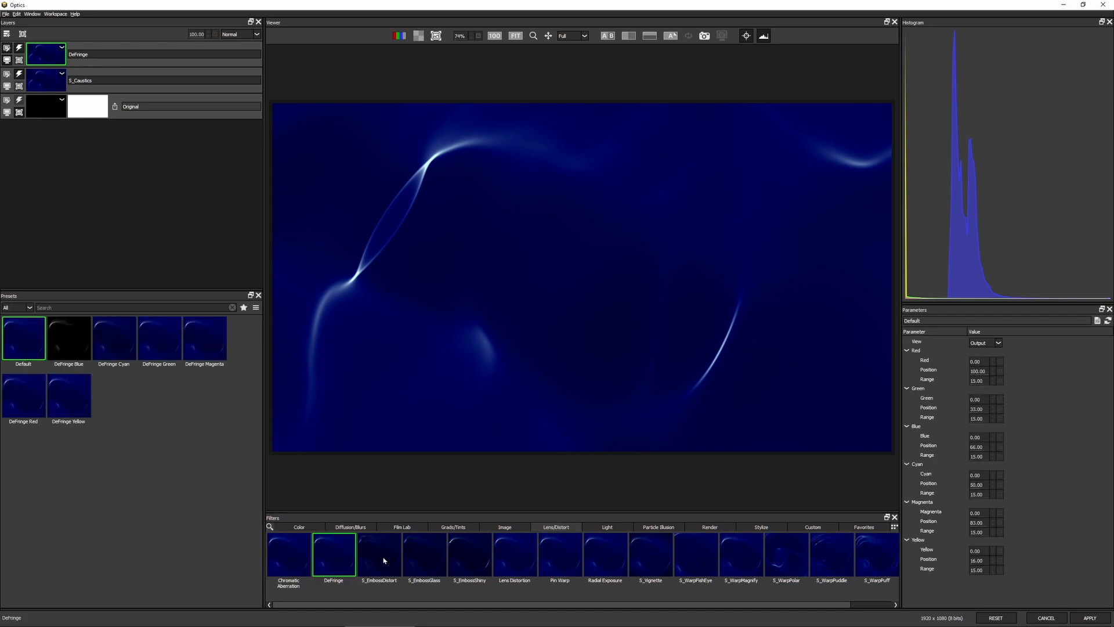
{"action": "left_click", "coordinate": [424, 560]}
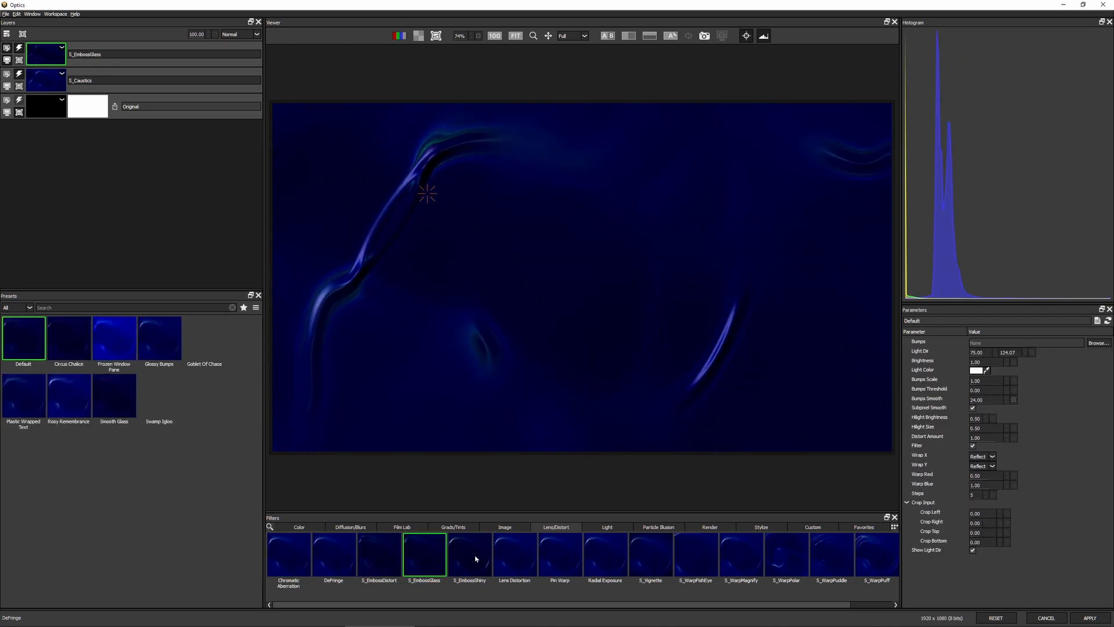
{"action": "left_click", "coordinate": [514, 554]}
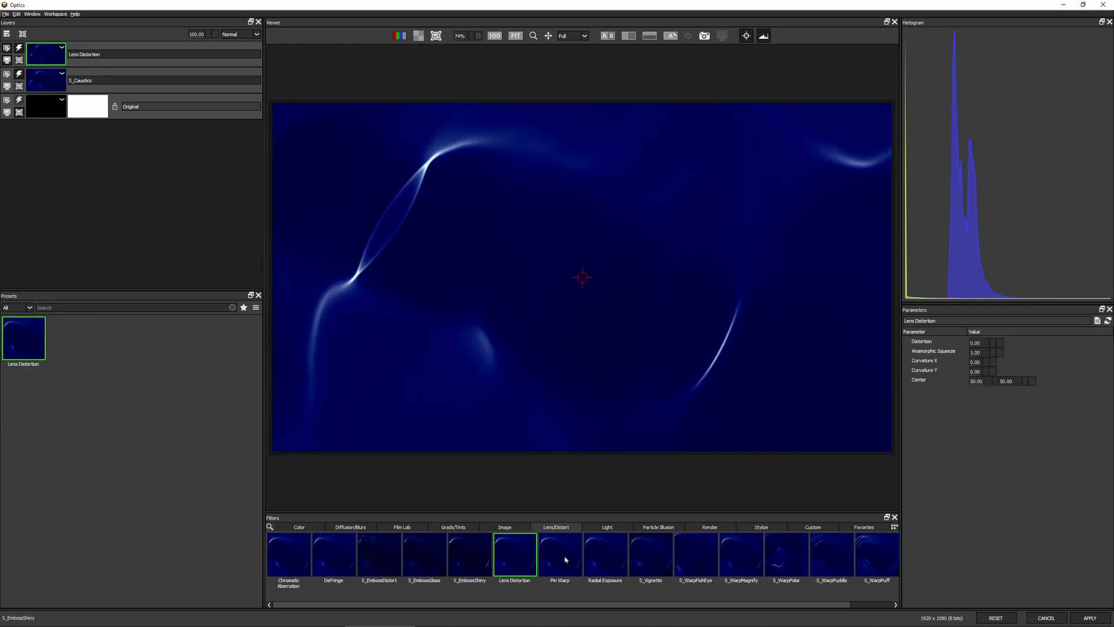
{"action": "left_click", "coordinate": [604, 559]}
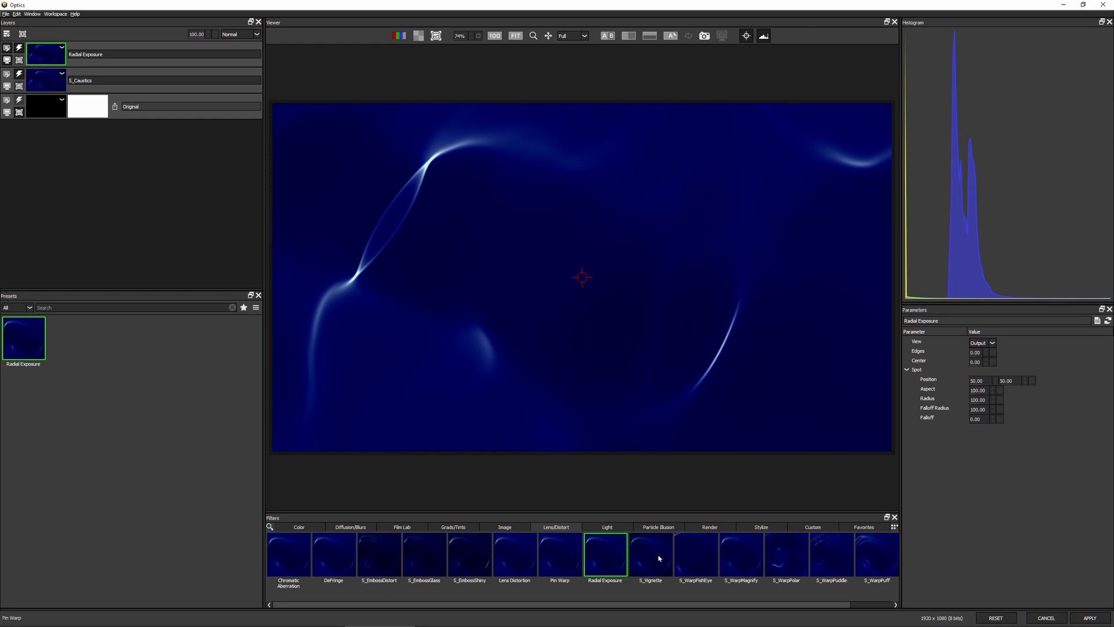
{"action": "left_click", "coordinate": [696, 555]}
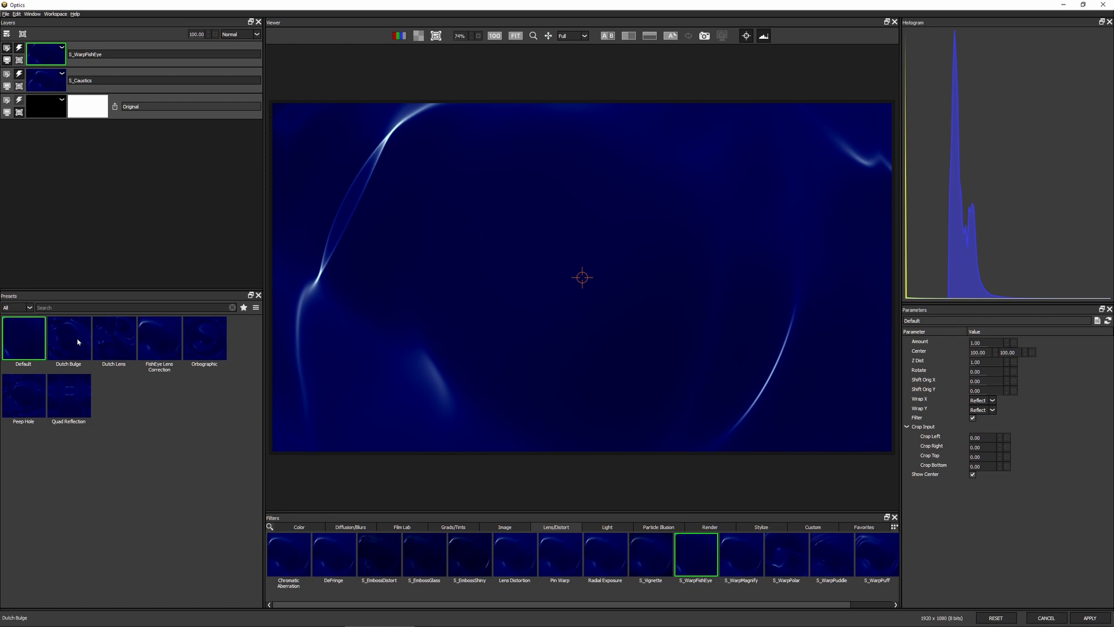
Step: Settle on the Orthographic fish-eye preset after previewing Peep Hole and Quad Reflection
{"action": "left_click", "coordinate": [23, 396]}
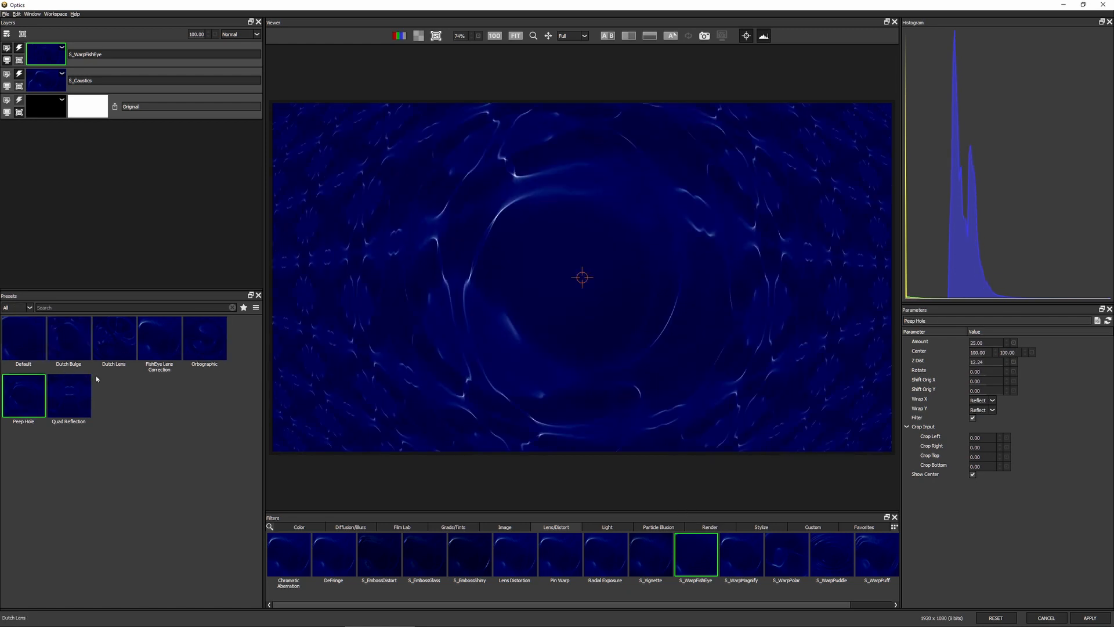
{"action": "left_click", "coordinate": [204, 338]}
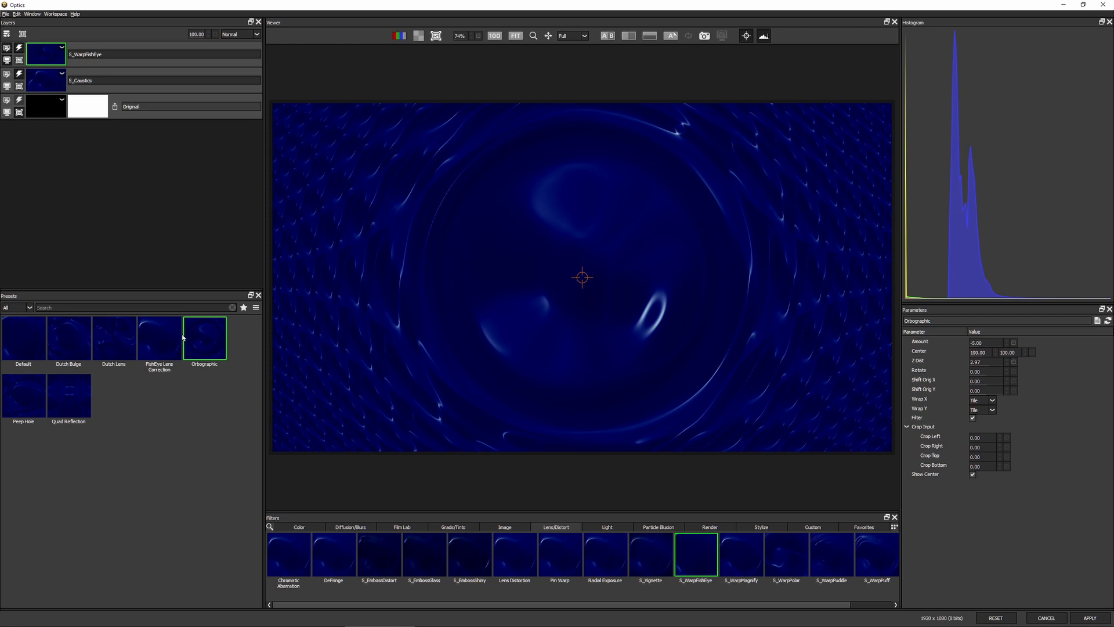
{"action": "left_click", "coordinate": [68, 394]}
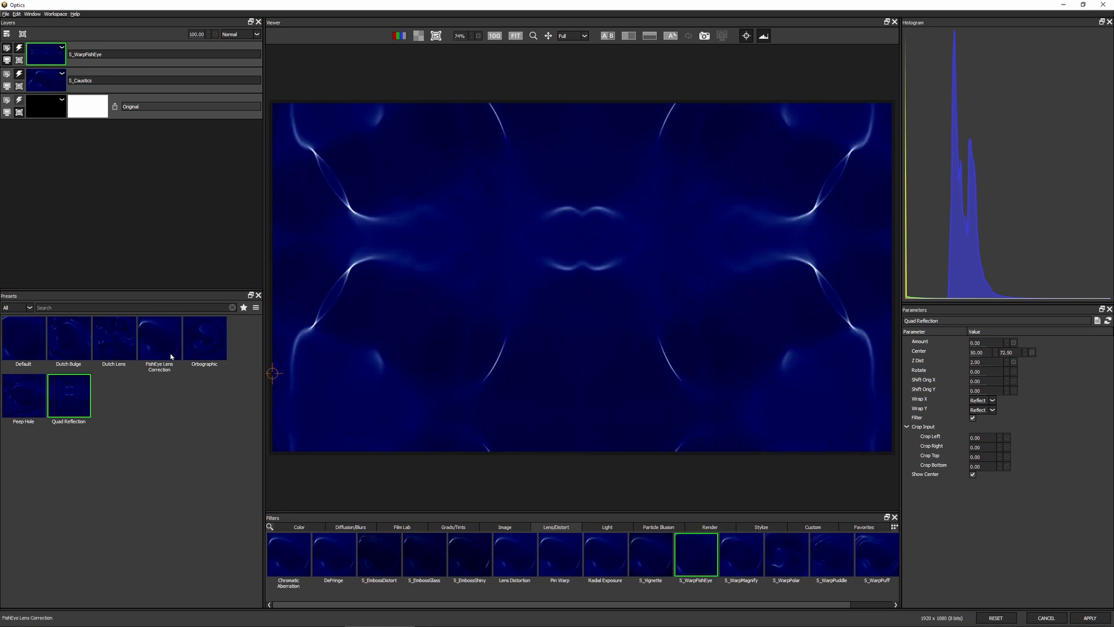
{"action": "left_click", "coordinate": [204, 339]}
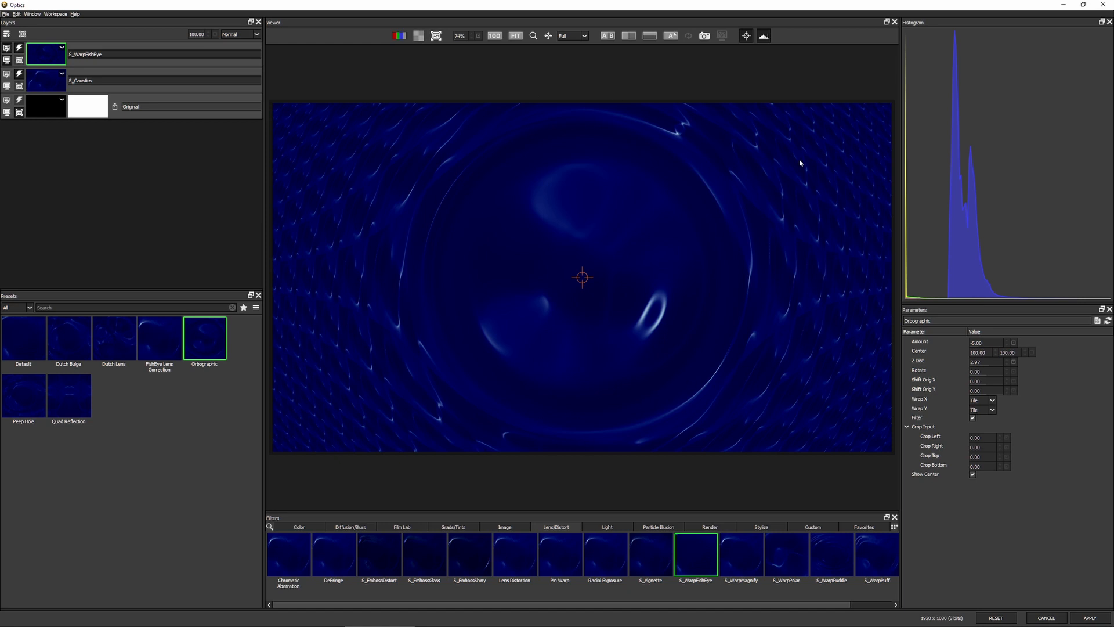
{"action": "mouse_move", "coordinate": [650, 378]}
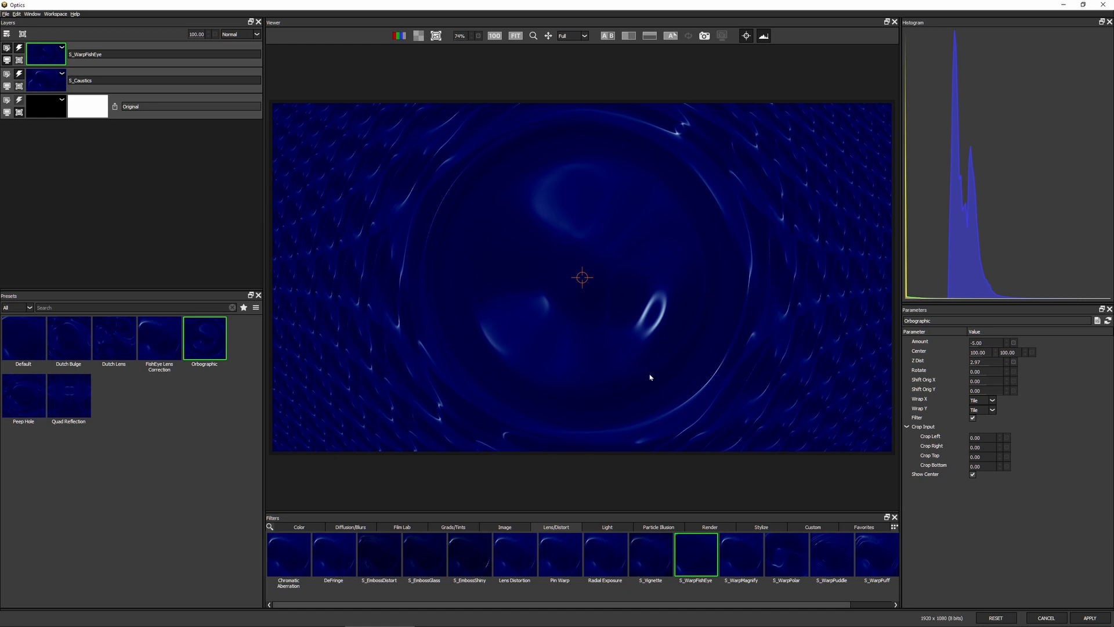
Step: Reset the fish-eye warp to Default and set a slight negative Amount of about -0.07
{"action": "left_click", "coordinate": [22, 338]}
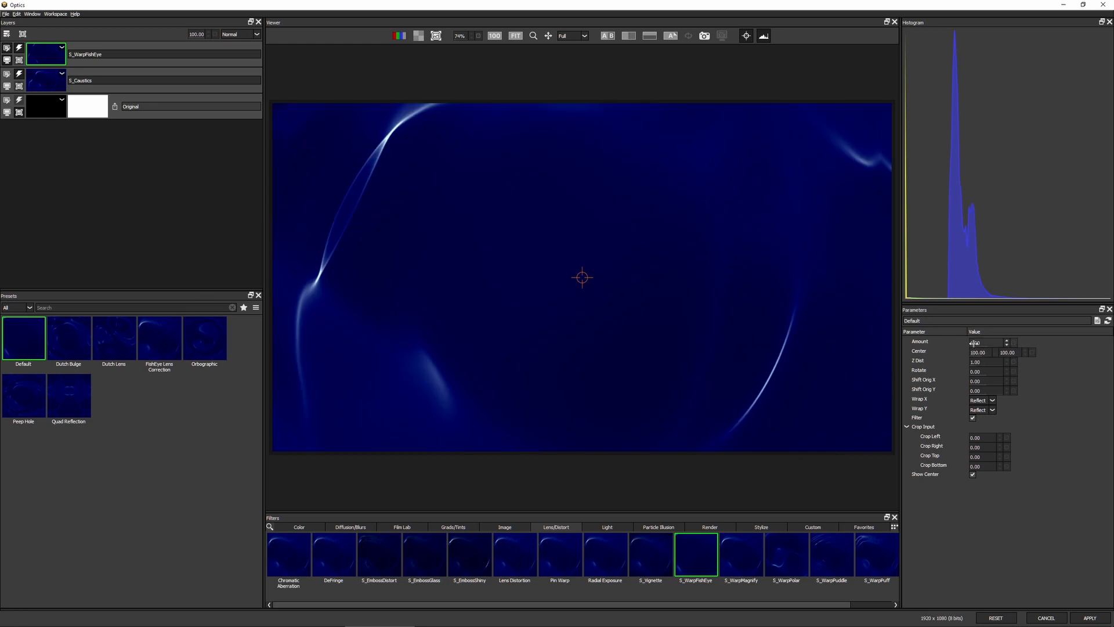
{"action": "left_click_drag", "start_coordinate": [986, 342], "coordinate": [966, 342]}
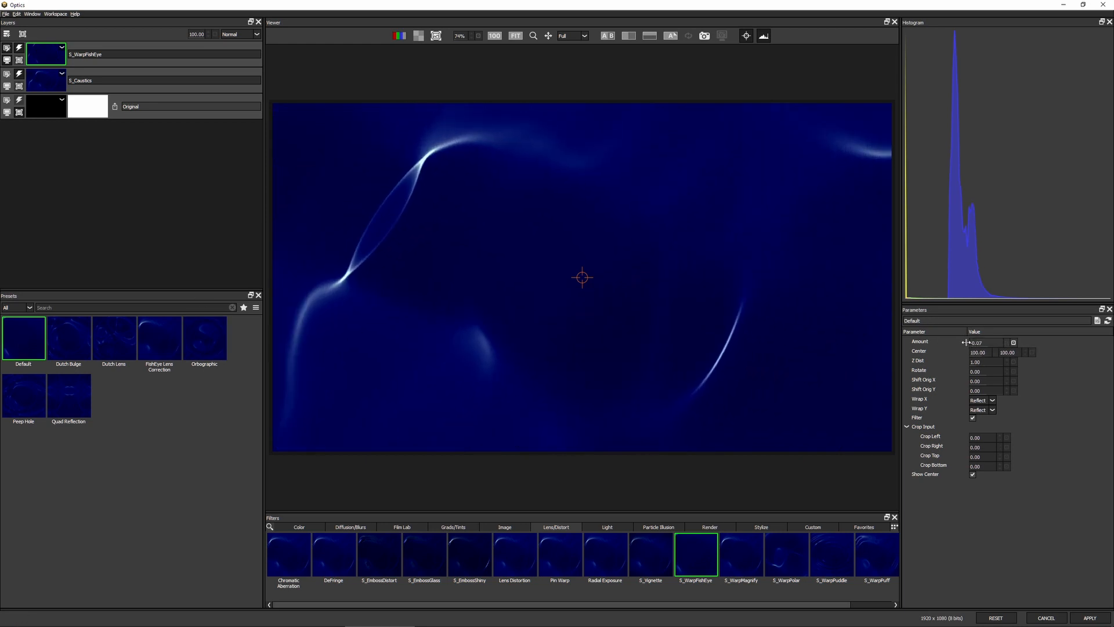
{"action": "left_click_drag", "start_coordinate": [980, 342], "coordinate": [966, 342]}
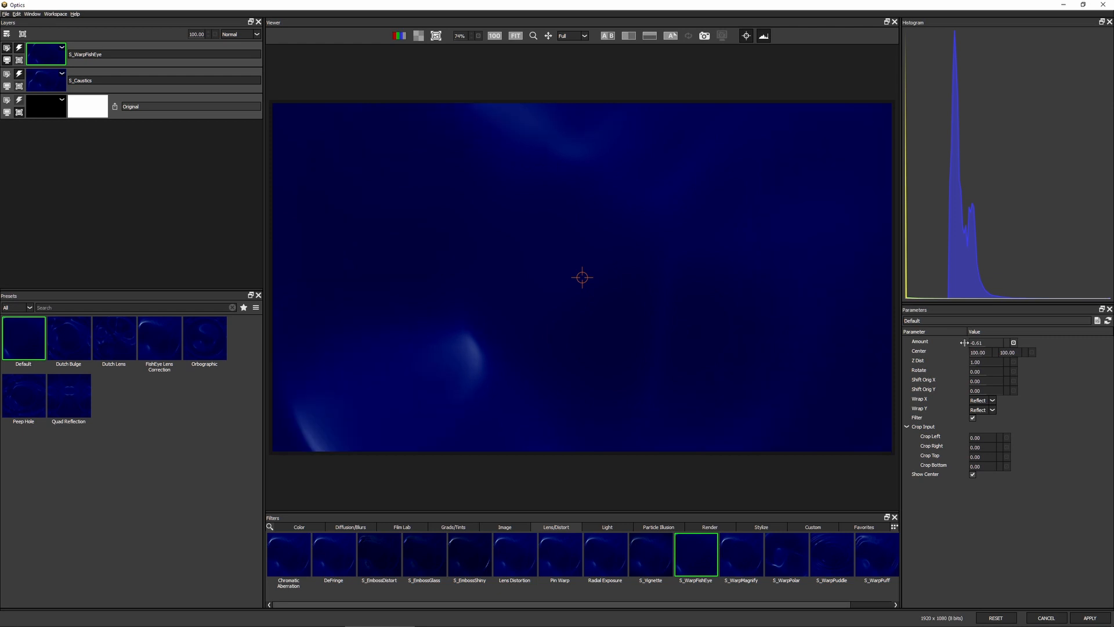
{"action": "left_click_drag", "start_coordinate": [966, 342], "coordinate": [984, 342]}
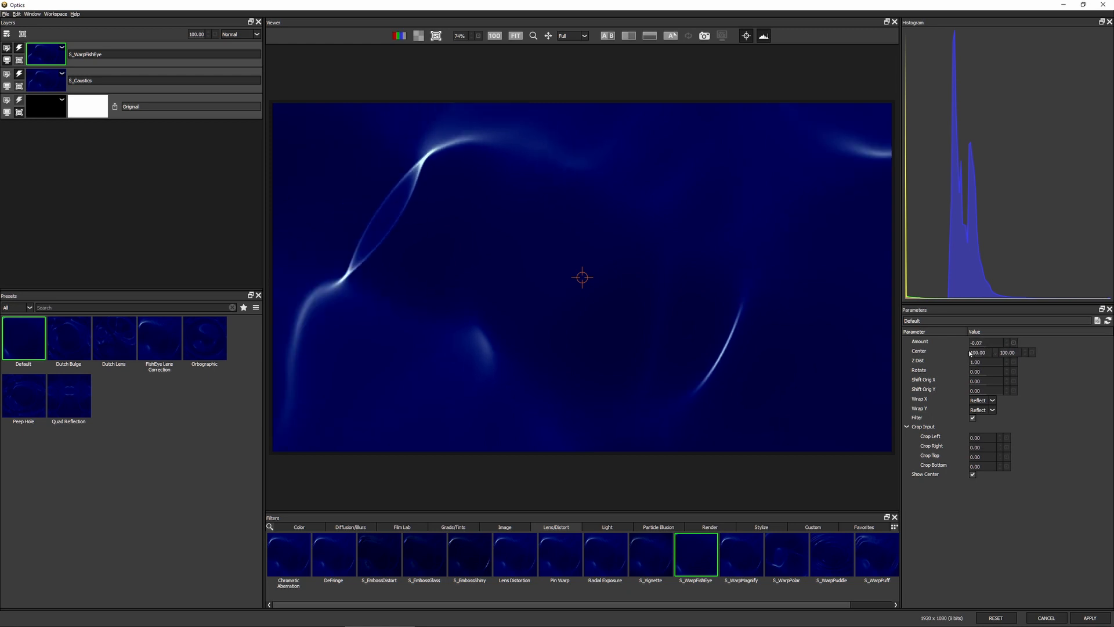
{"action": "mouse_move", "coordinate": [739, 437]}
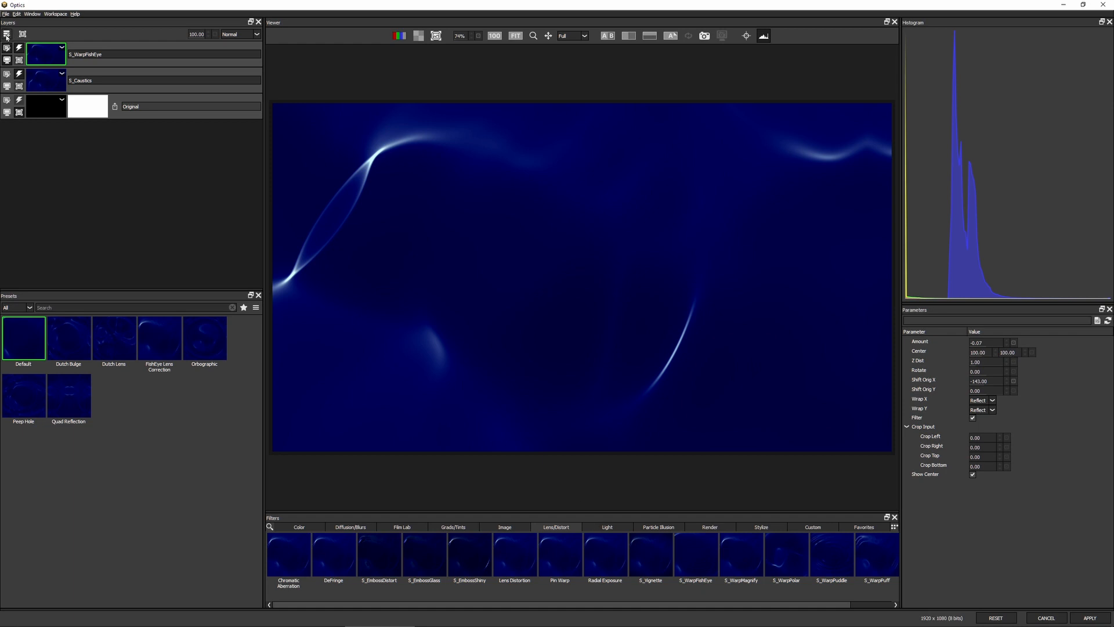
{"action": "mouse_move", "coordinate": [406, 355]}
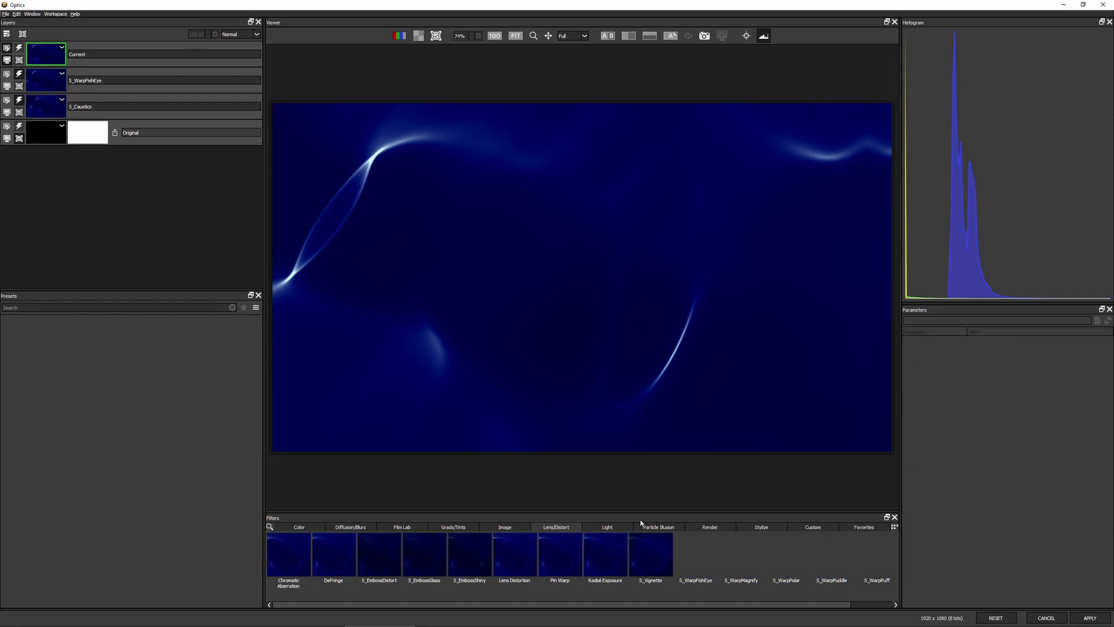
Step: Add an S_LightLeak layer and choose the Hot Pink preset after previewing others
{"action": "left_click", "coordinate": [606, 527]}
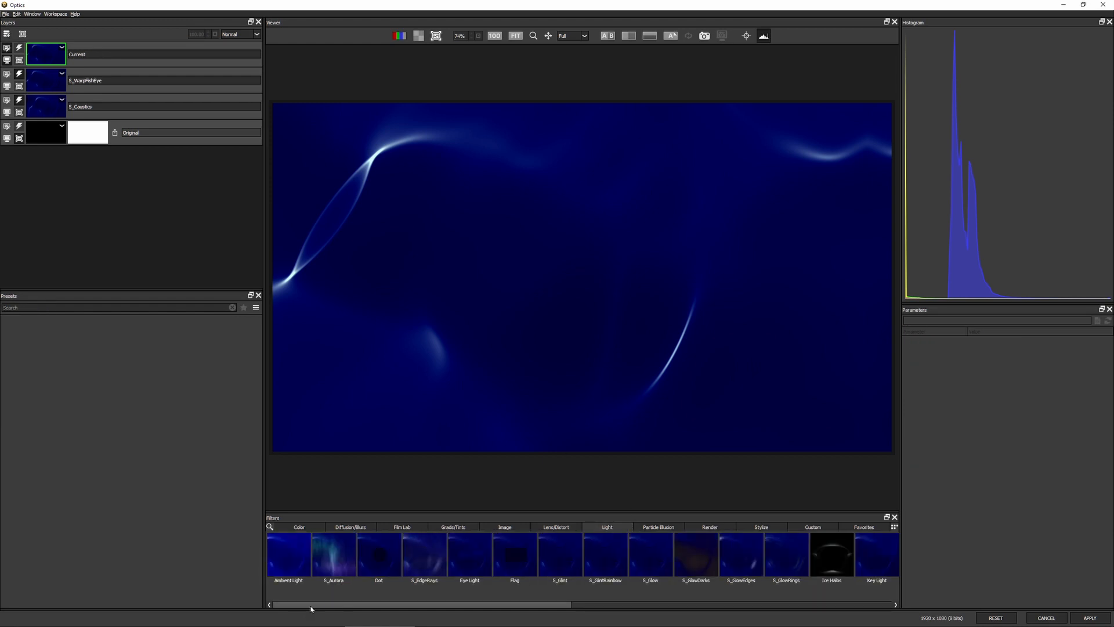
{"action": "left_click_drag", "start_coordinate": [310, 604], "coordinate": [537, 602]}
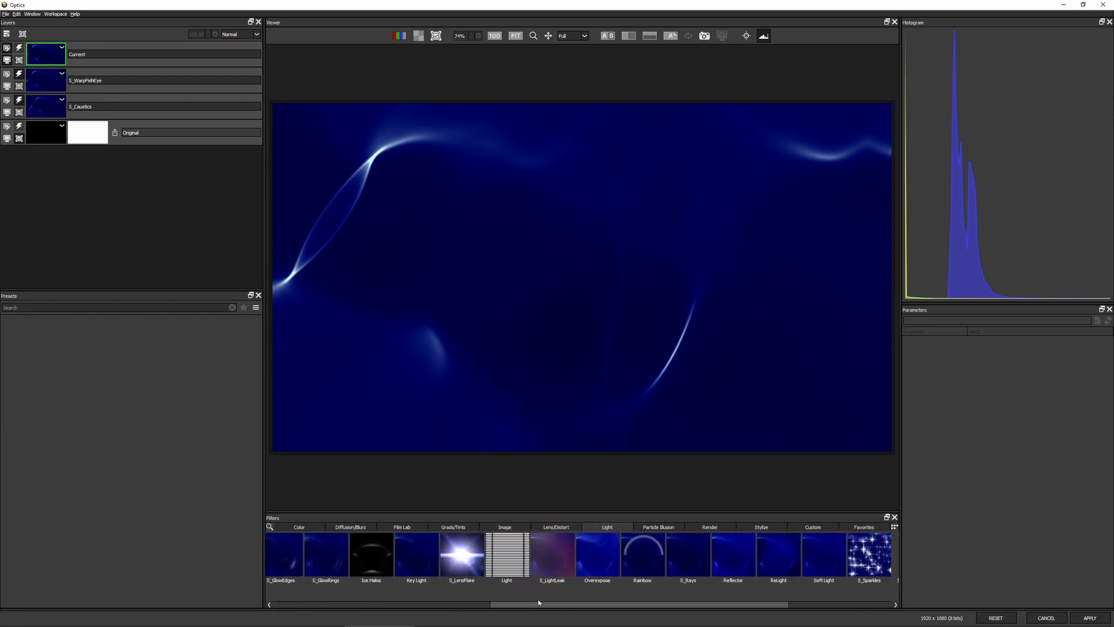
{"action": "left_click", "coordinate": [552, 556]}
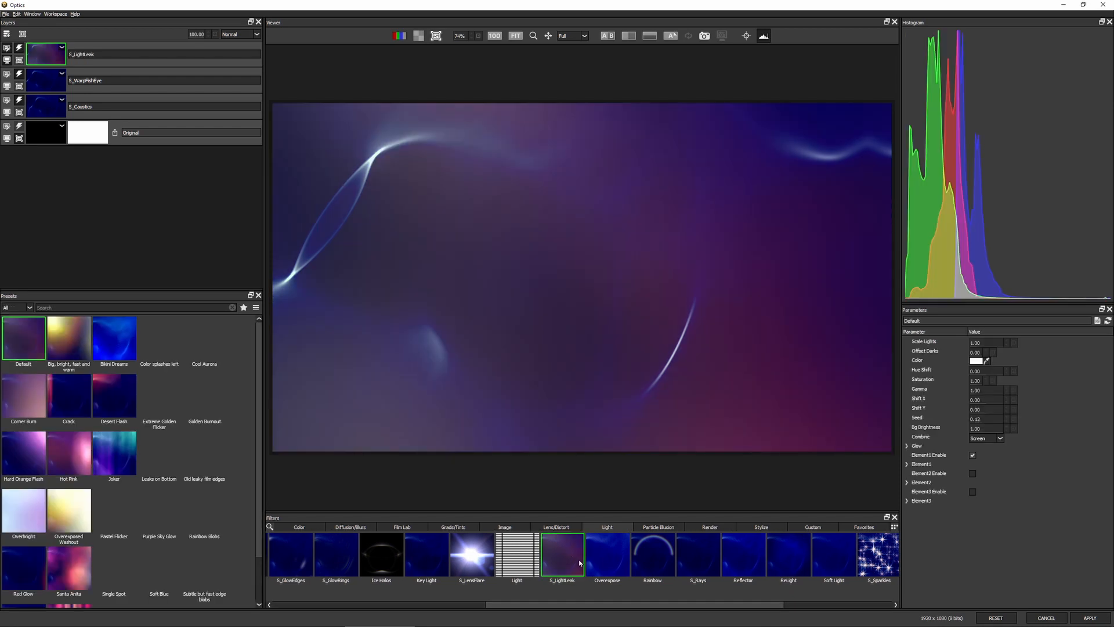
{"action": "left_click", "coordinate": [23, 395]}
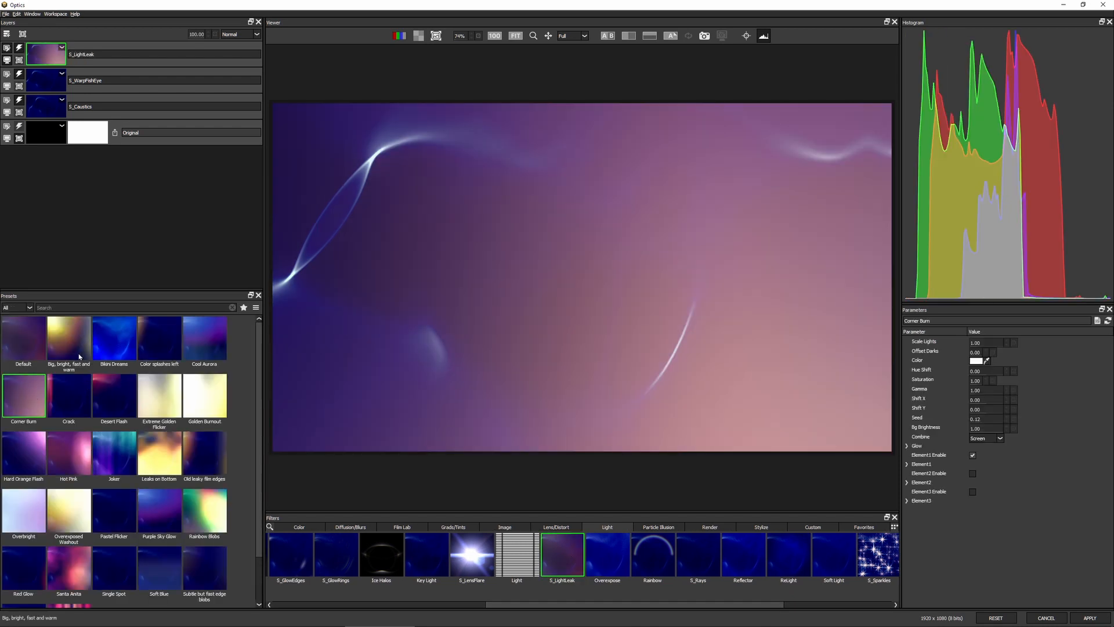
{"action": "left_click", "coordinate": [68, 455]}
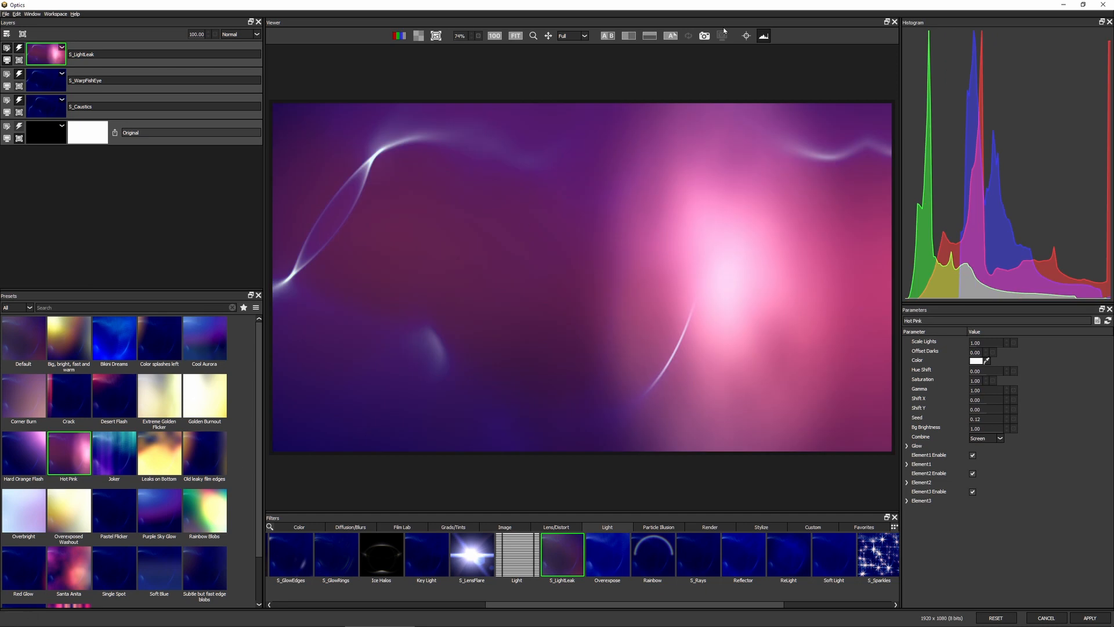
{"action": "left_click", "coordinate": [68, 569]}
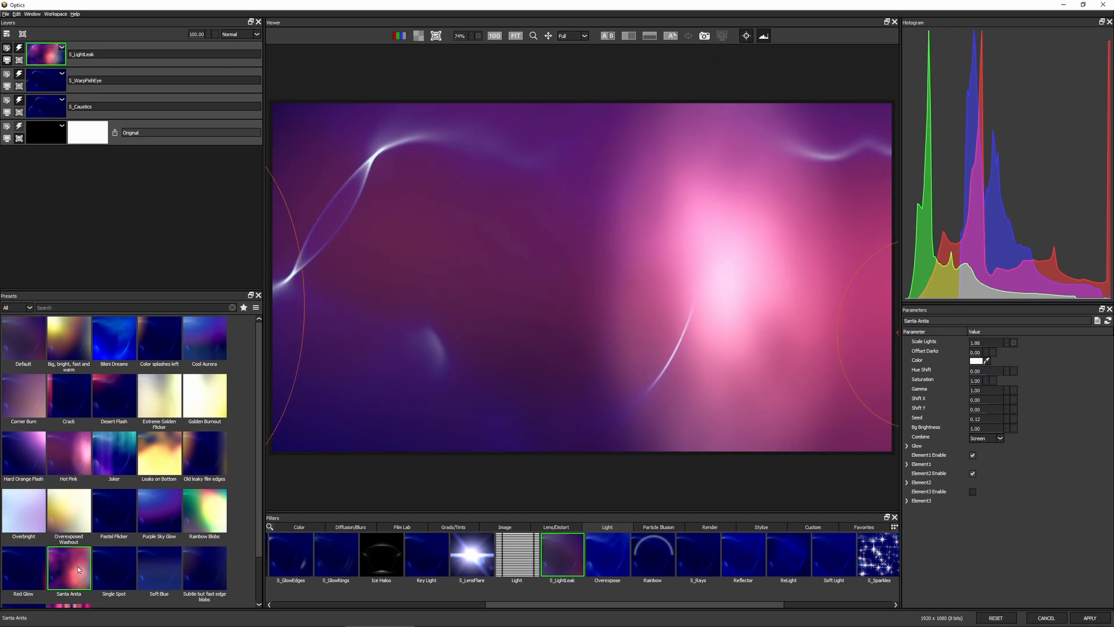
{"action": "left_click", "coordinate": [23, 455]}
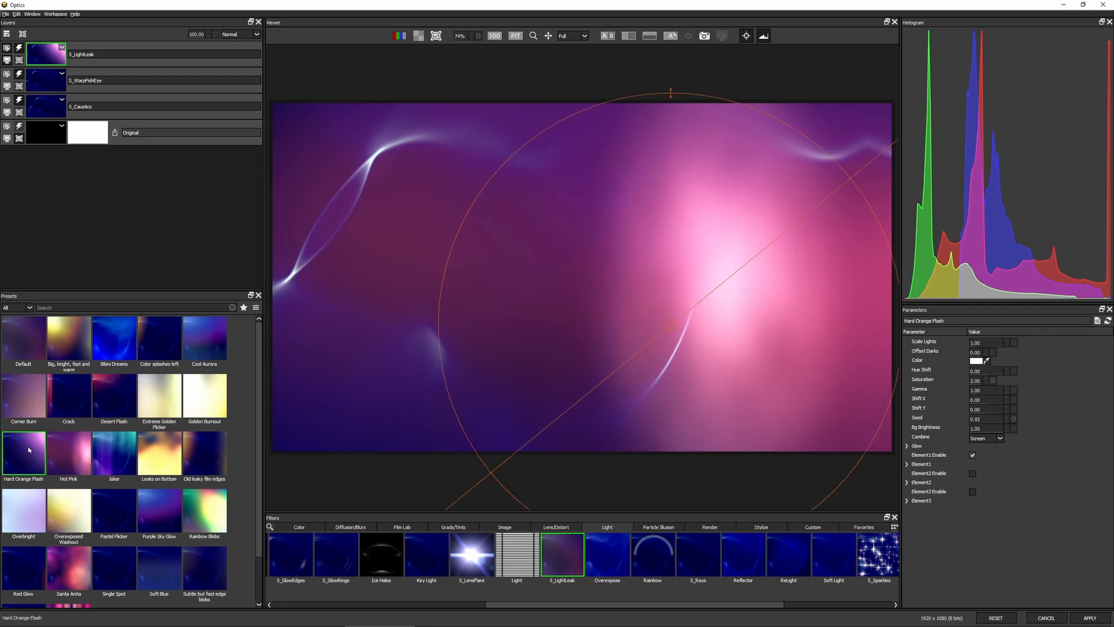
{"action": "left_click", "coordinate": [68, 454]}
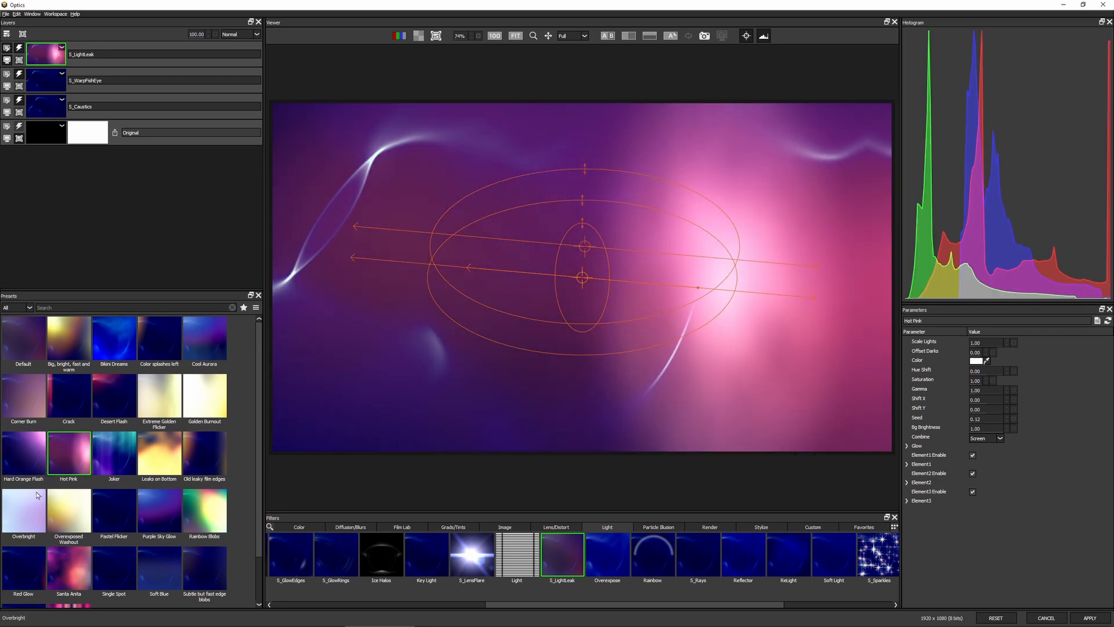
Step: Reposition two of the pink glow elements in the viewer
{"action": "left_click_drag", "start_coordinate": [699, 287], "coordinate": [825, 144]}
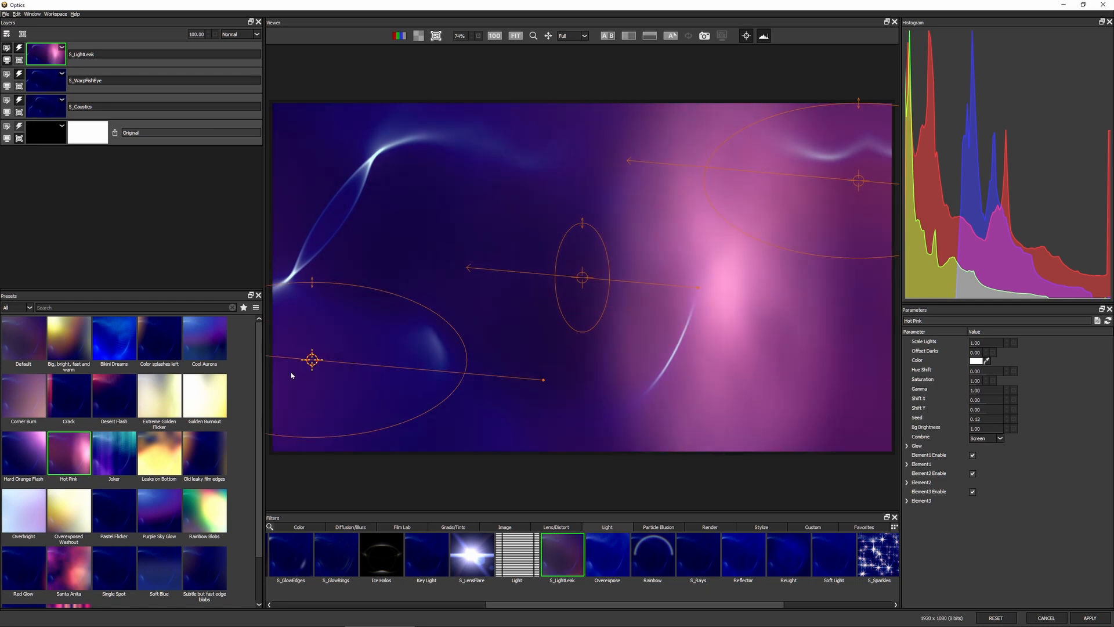
{"action": "left_click_drag", "start_coordinate": [313, 360], "coordinate": [346, 417]}
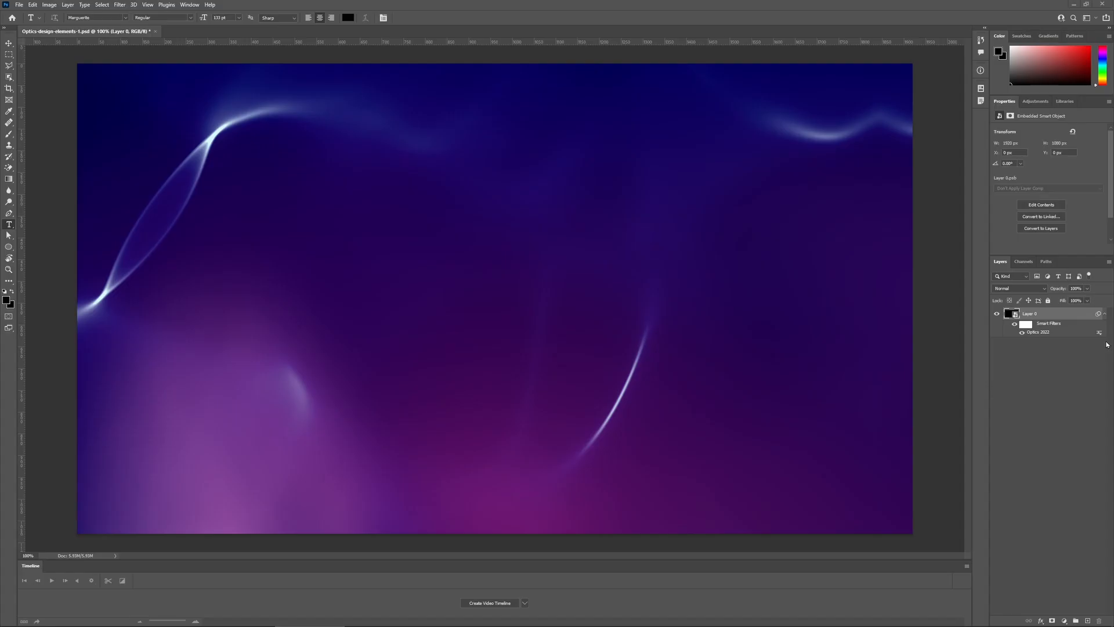
{"action": "mouse_move", "coordinate": [10, 231]}
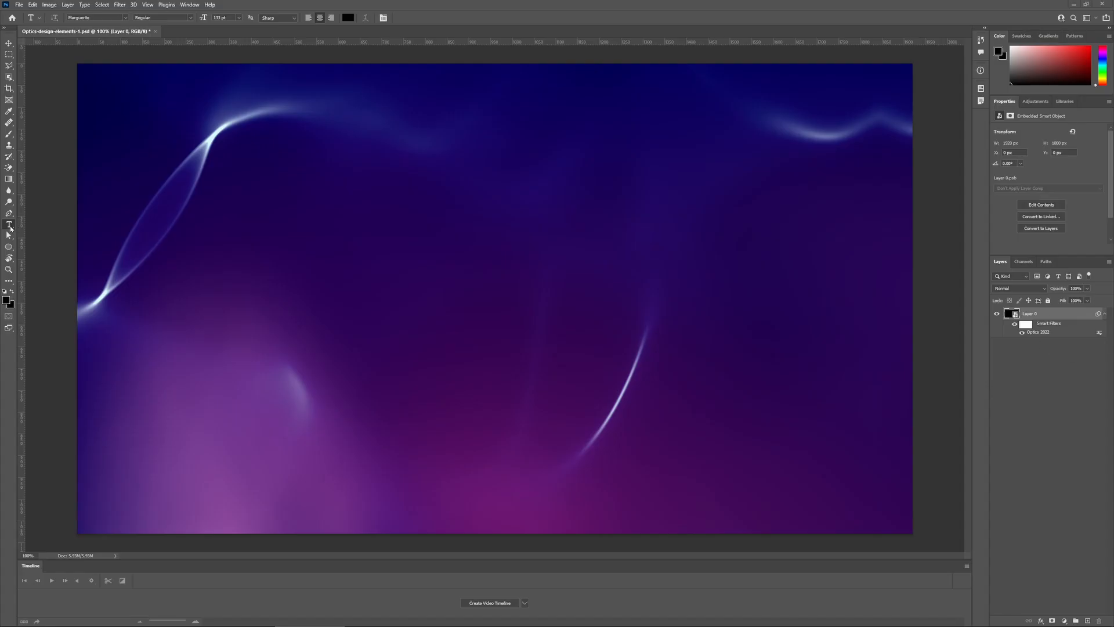
{"action": "mouse_move", "coordinate": [364, 269]}
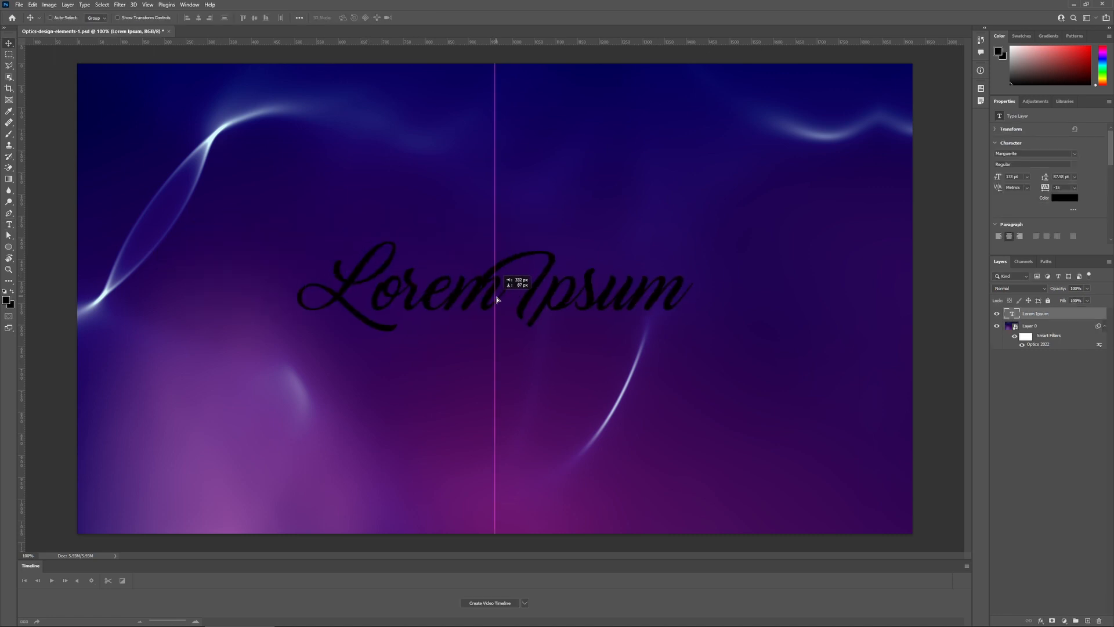
Step: Give the Lorem Ipsum title a new typeface and white colour, then send it to Optics
{"action": "left_click", "coordinate": [114, 174]}
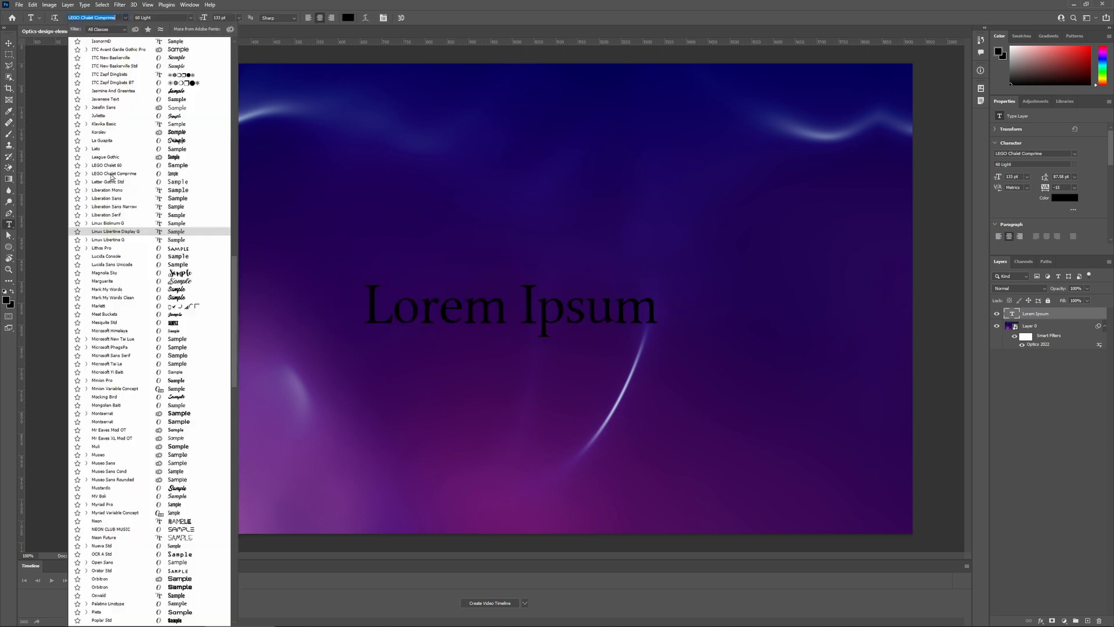
{"action": "left_click", "coordinate": [102, 116]}
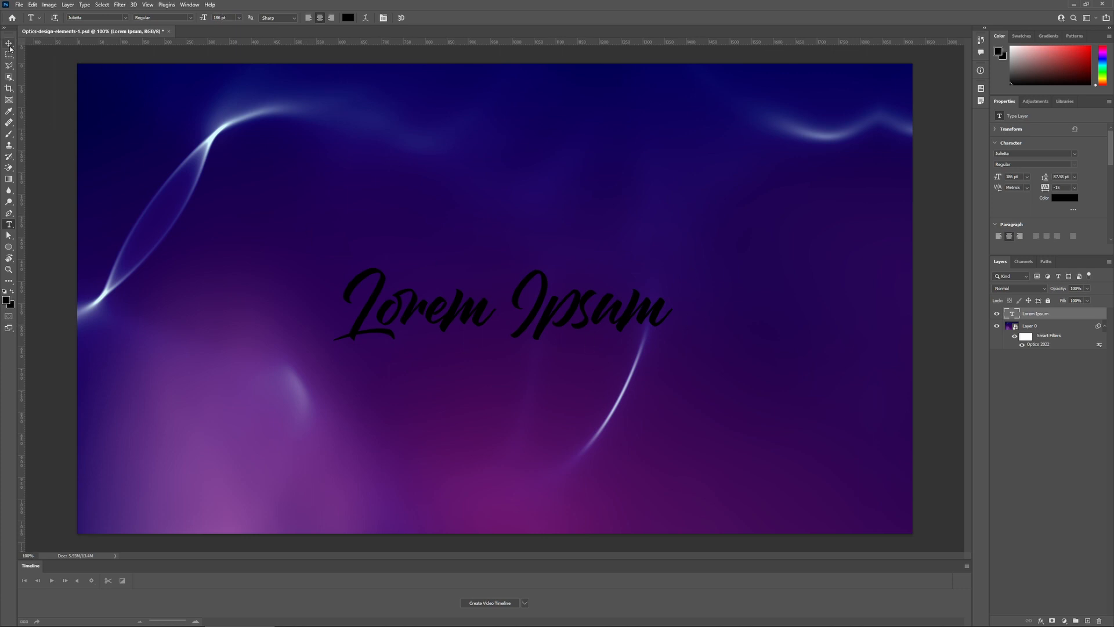
{"action": "left_click", "coordinate": [8, 45]}
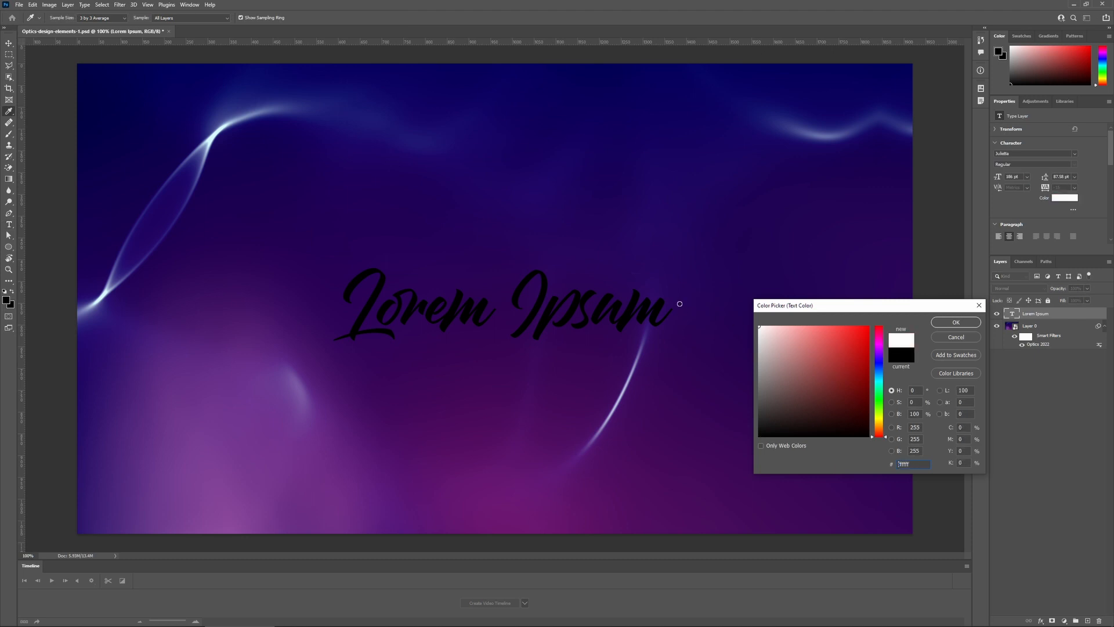
{"action": "left_click", "coordinate": [955, 322]}
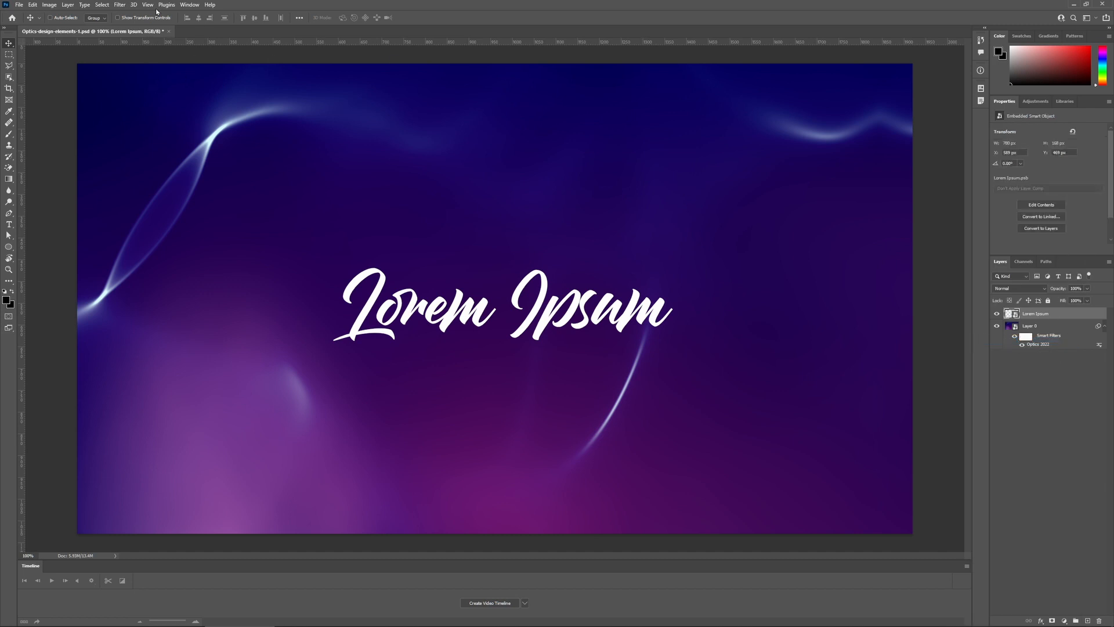
{"action": "left_click", "coordinate": [119, 4]}
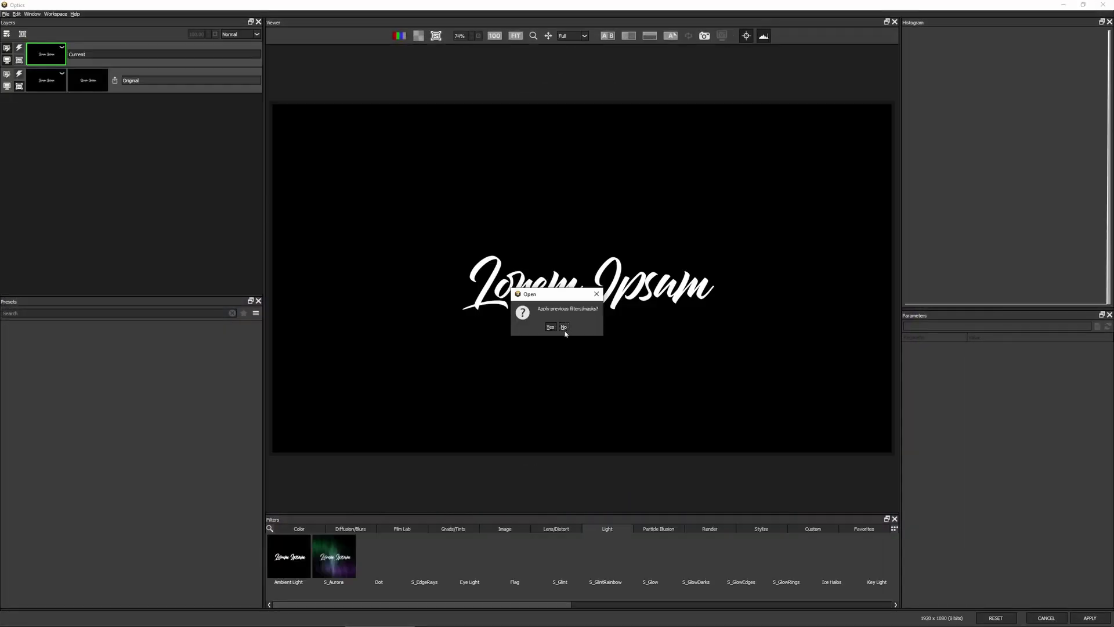
Step: Start Optics on the text without the previous filters
{"action": "left_click", "coordinate": [563, 327]}
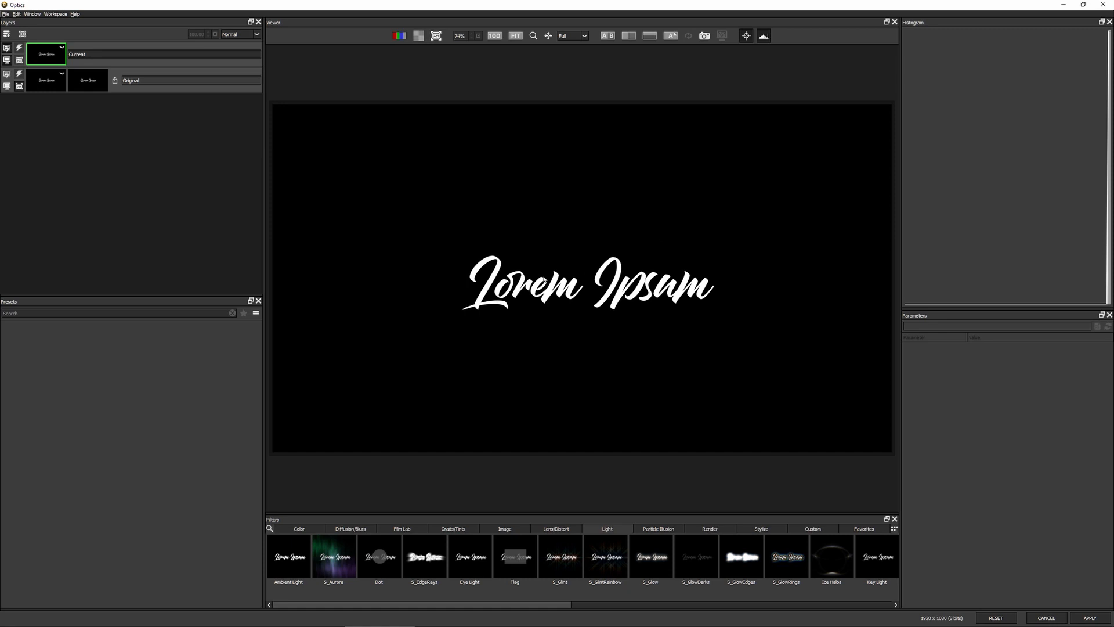
{"action": "mouse_move", "coordinate": [372, 75]}
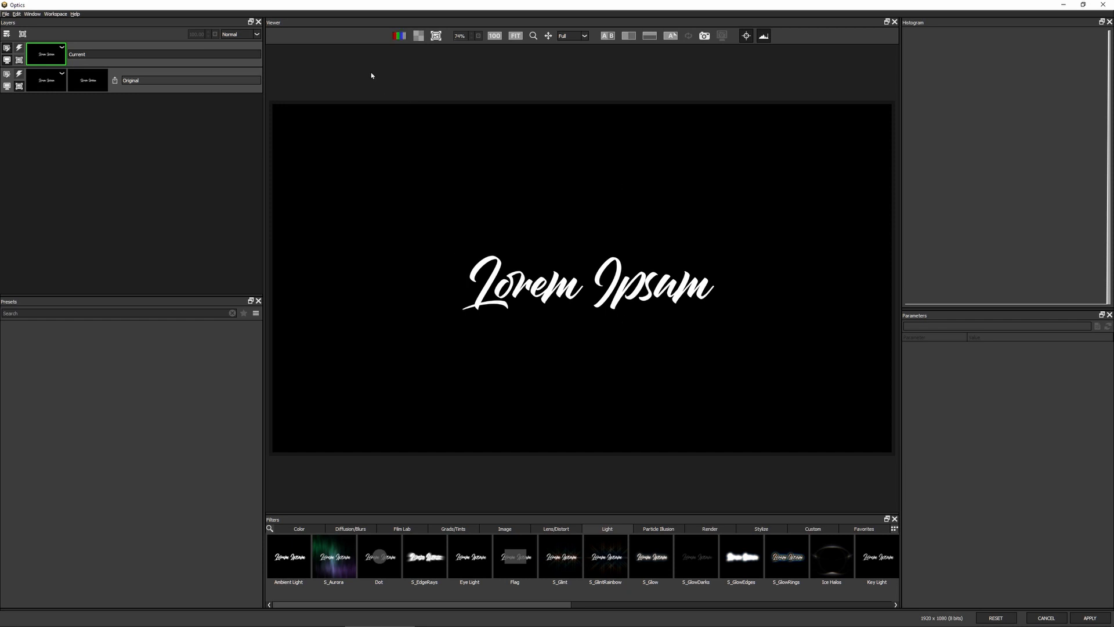
{"action": "left_click", "coordinate": [397, 36]}
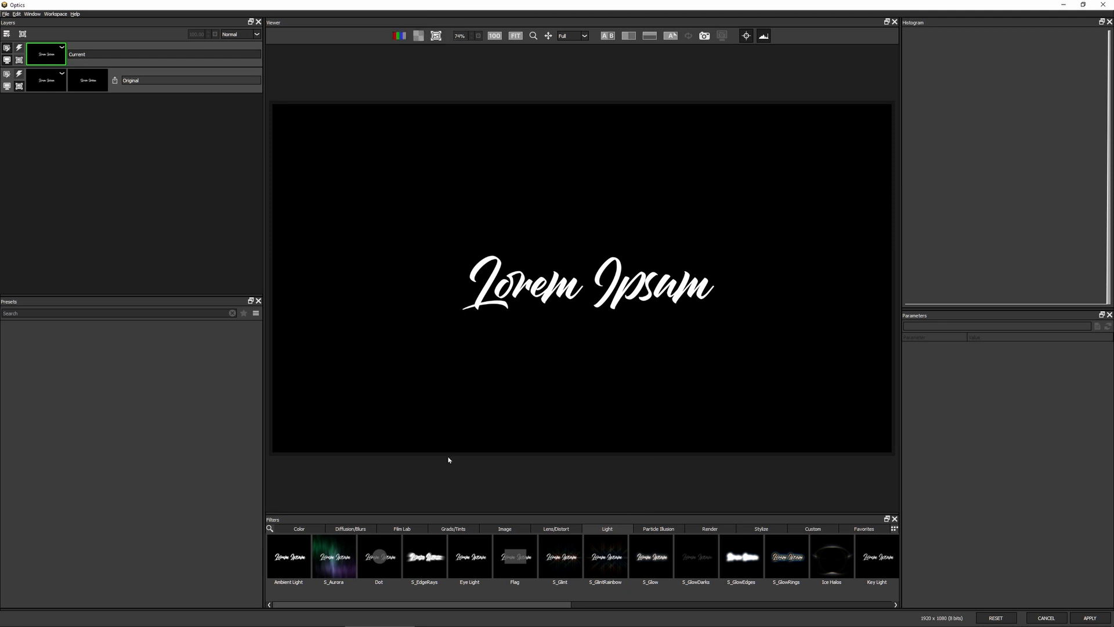
{"action": "mouse_move", "coordinate": [710, 533]}
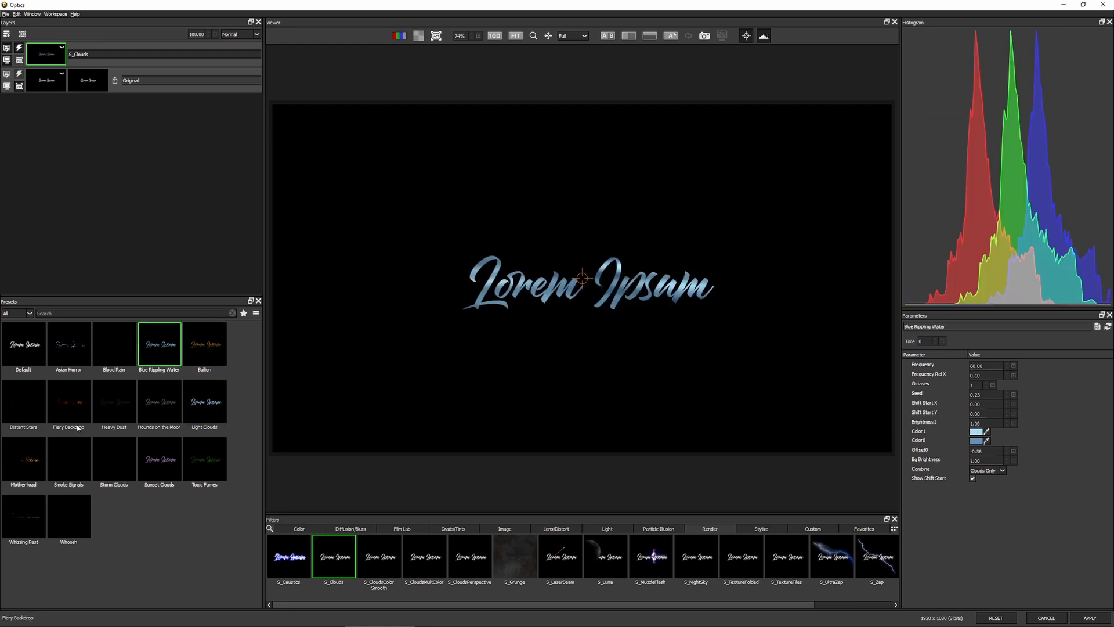
Step: Choose the Light Clouds preset with a pale grey-blue colour and shift the pattern start across the text
{"action": "left_click", "coordinate": [204, 402]}
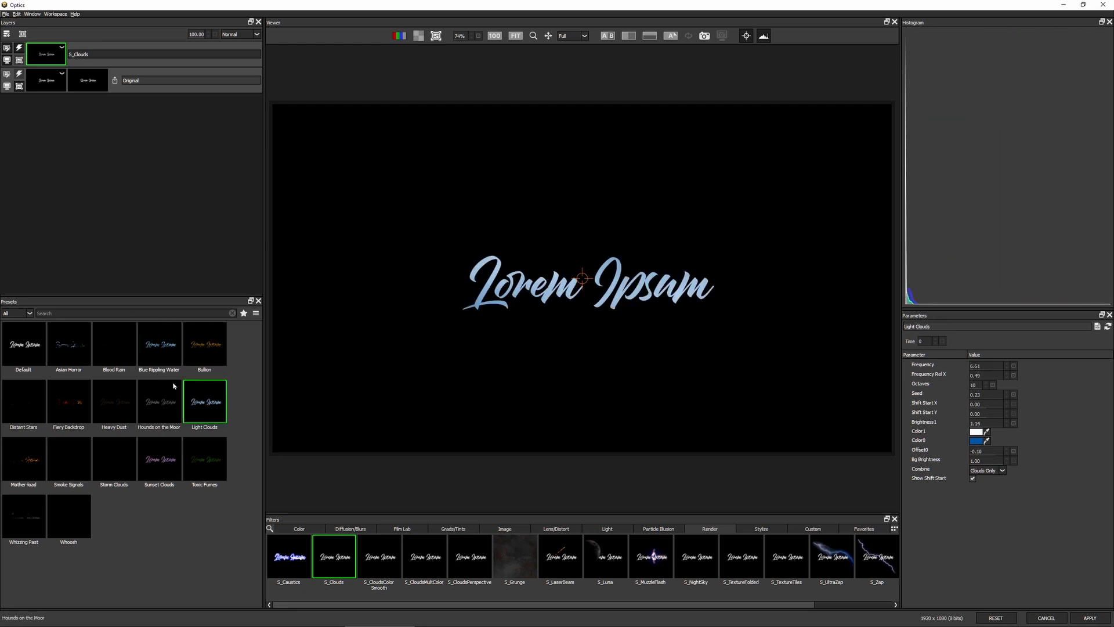
{"action": "left_click", "coordinate": [159, 343]}
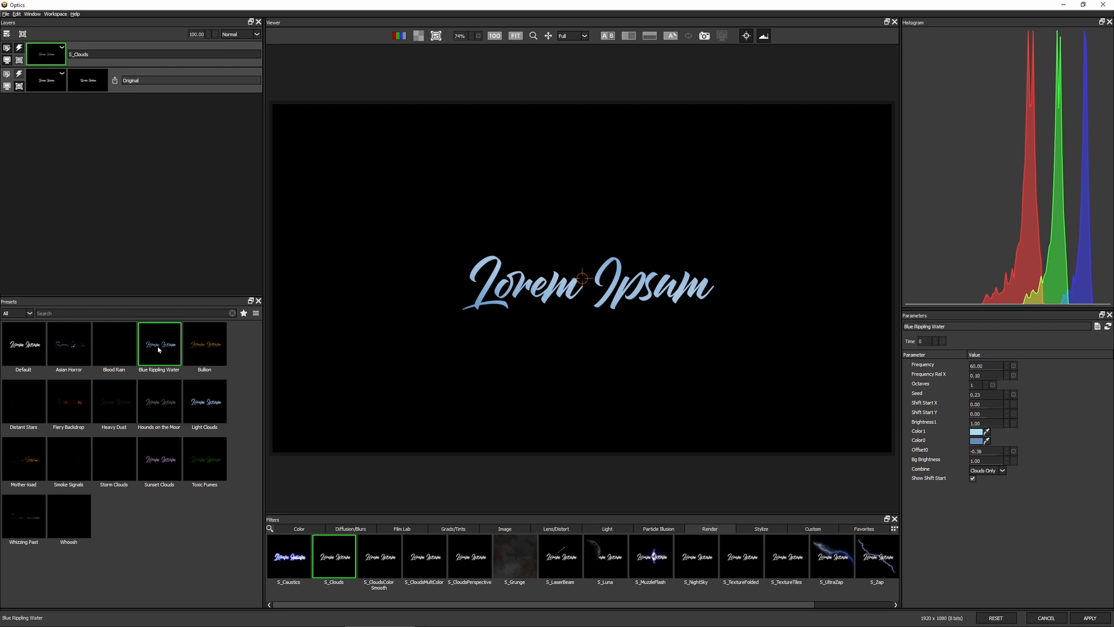
{"action": "left_click", "coordinate": [204, 402]}
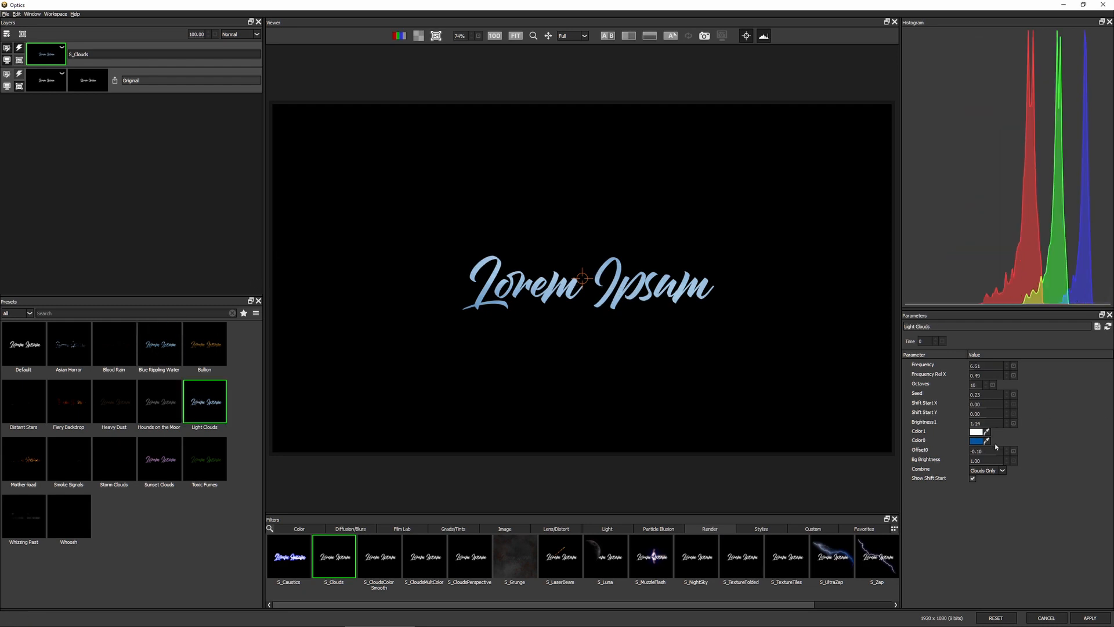
{"action": "left_click", "coordinate": [977, 440]}
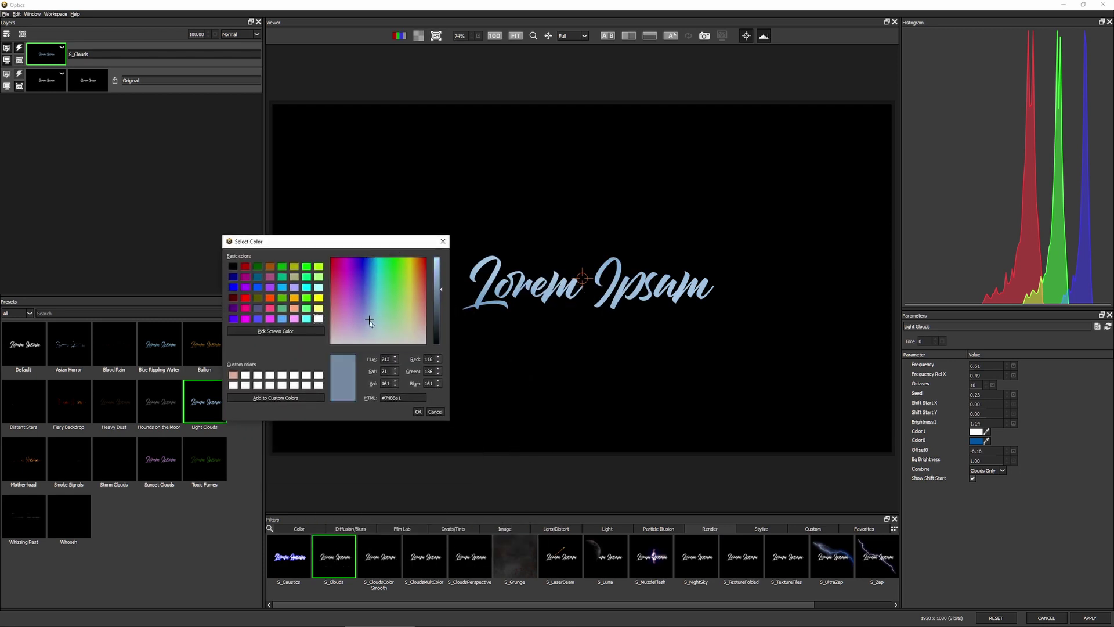
{"action": "left_click", "coordinate": [370, 325]}
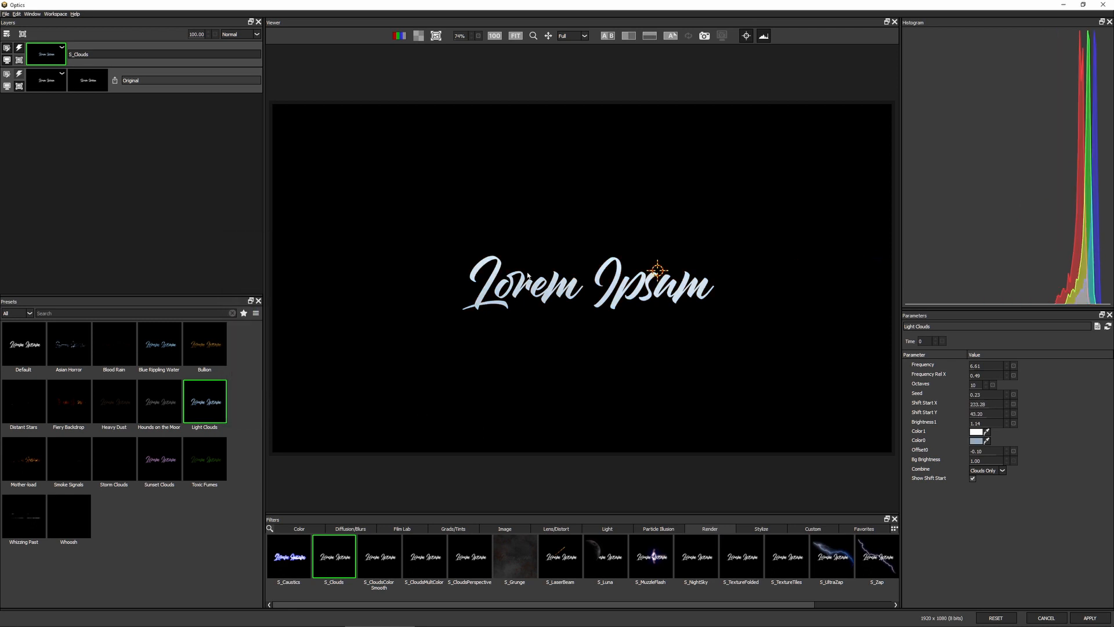
{"action": "left_click_drag", "start_coordinate": [658, 270], "coordinate": [752, 230]}
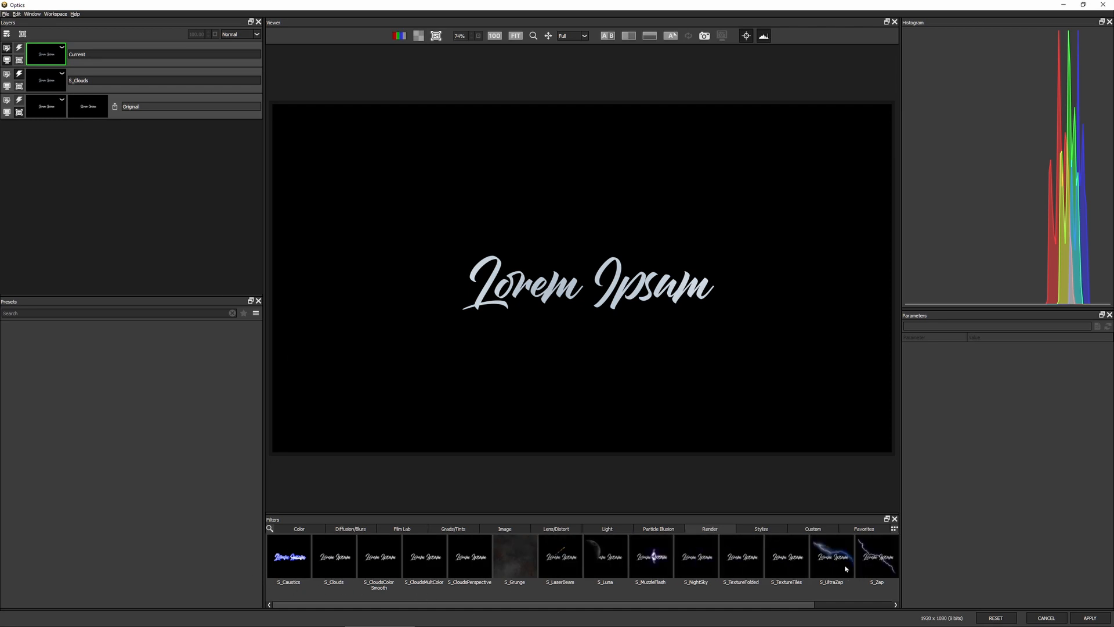
Step: Add S_Grunge with the Cracked Canvas preset (after Cracked Lichen) and recolour Stamp1 pale grey-blue
{"action": "left_click", "coordinate": [514, 556]}
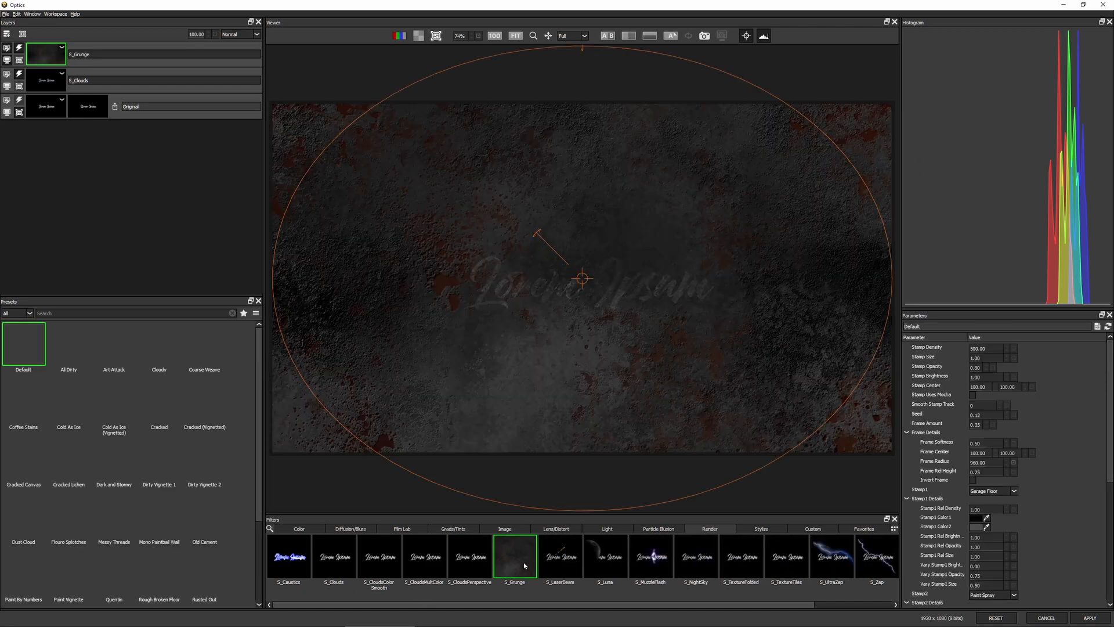
{"action": "left_click", "coordinate": [68, 459]}
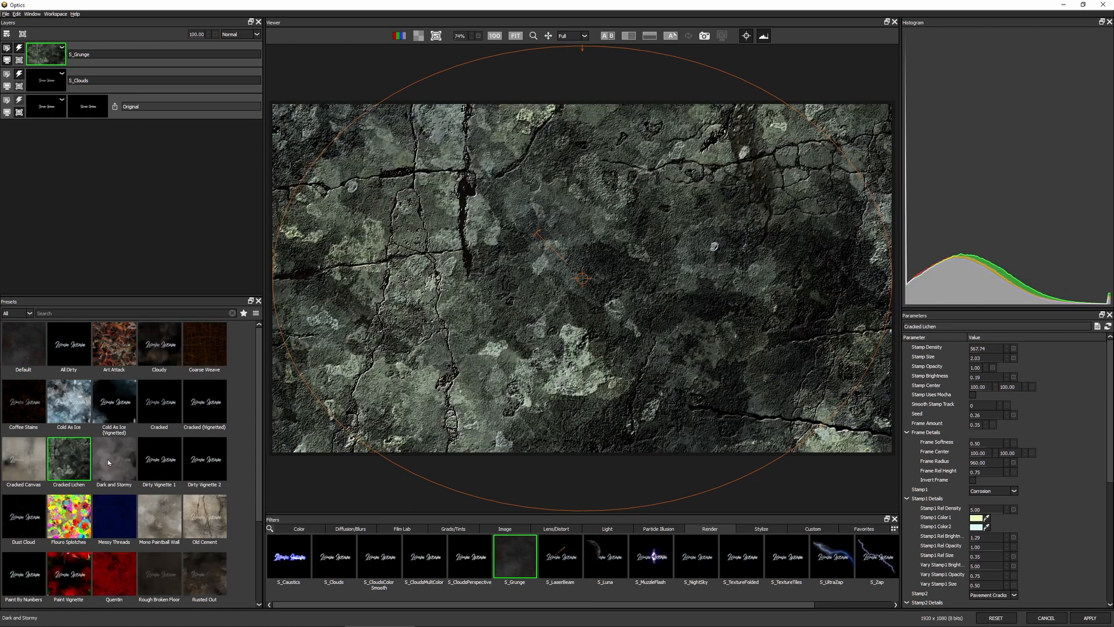
{"action": "left_click", "coordinate": [23, 459]}
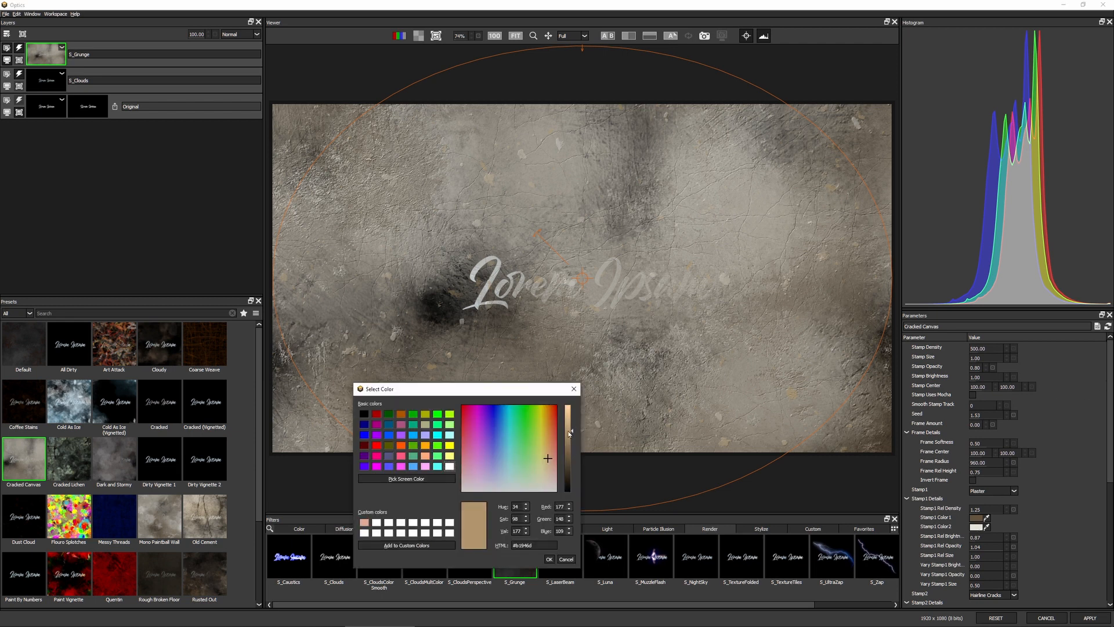
{"action": "left_click", "coordinate": [546, 559]}
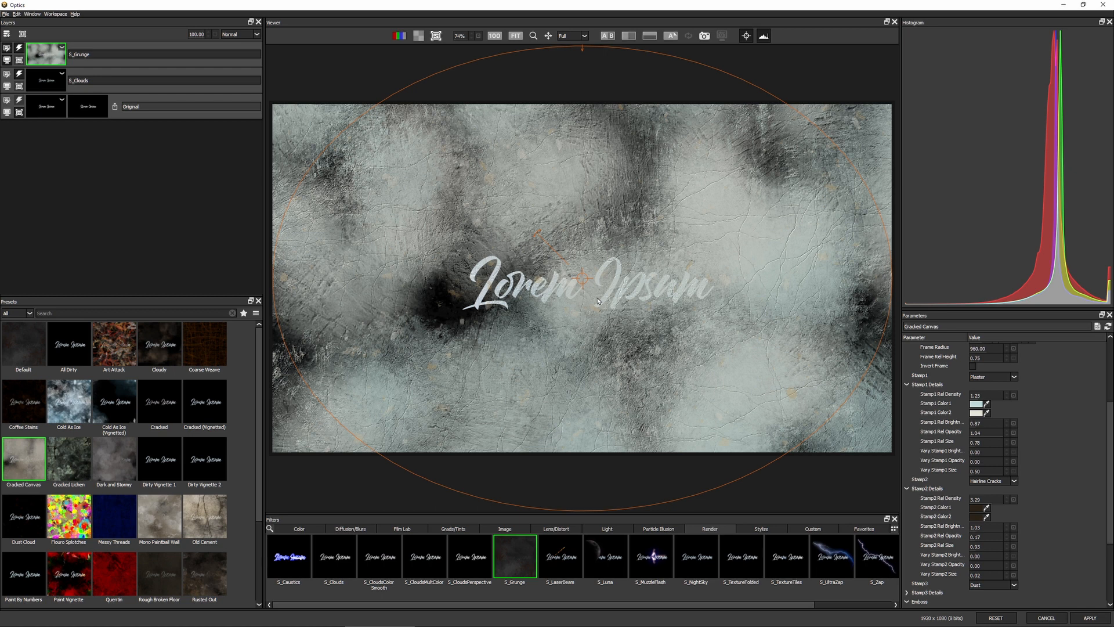
{"action": "mouse_move", "coordinate": [646, 296]}
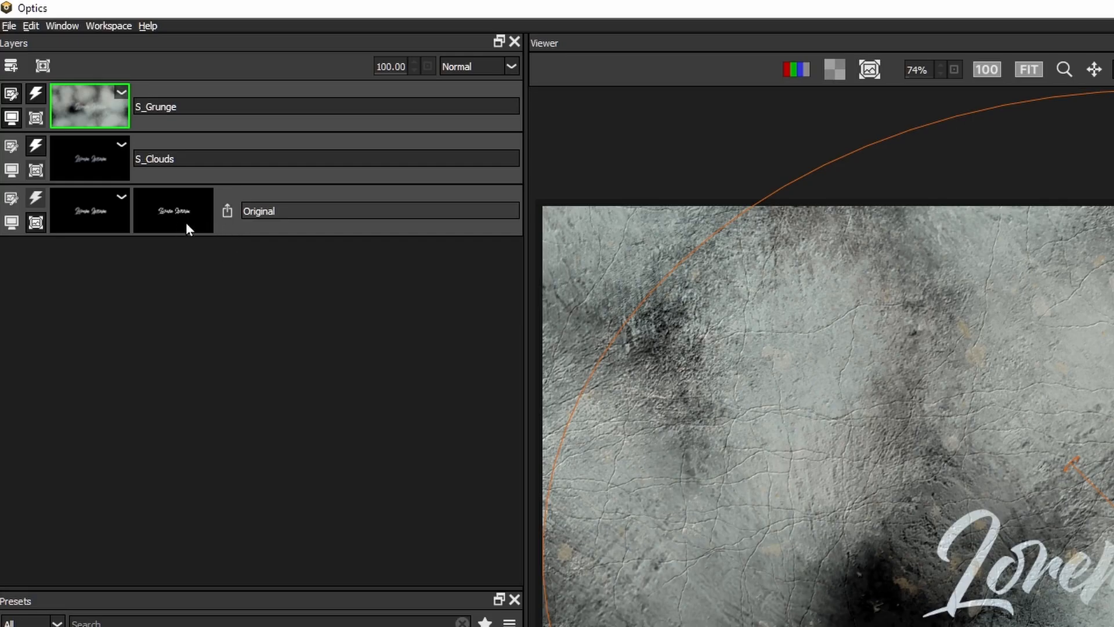
{"action": "mouse_move", "coordinate": [229, 219]}
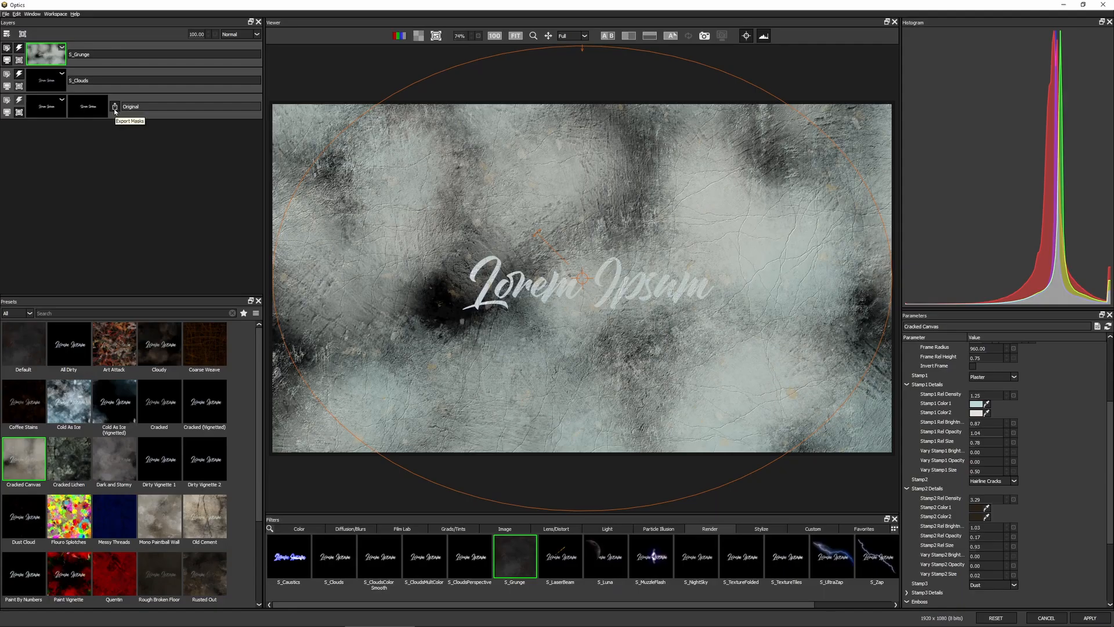
{"action": "mouse_move", "coordinate": [86, 117]}
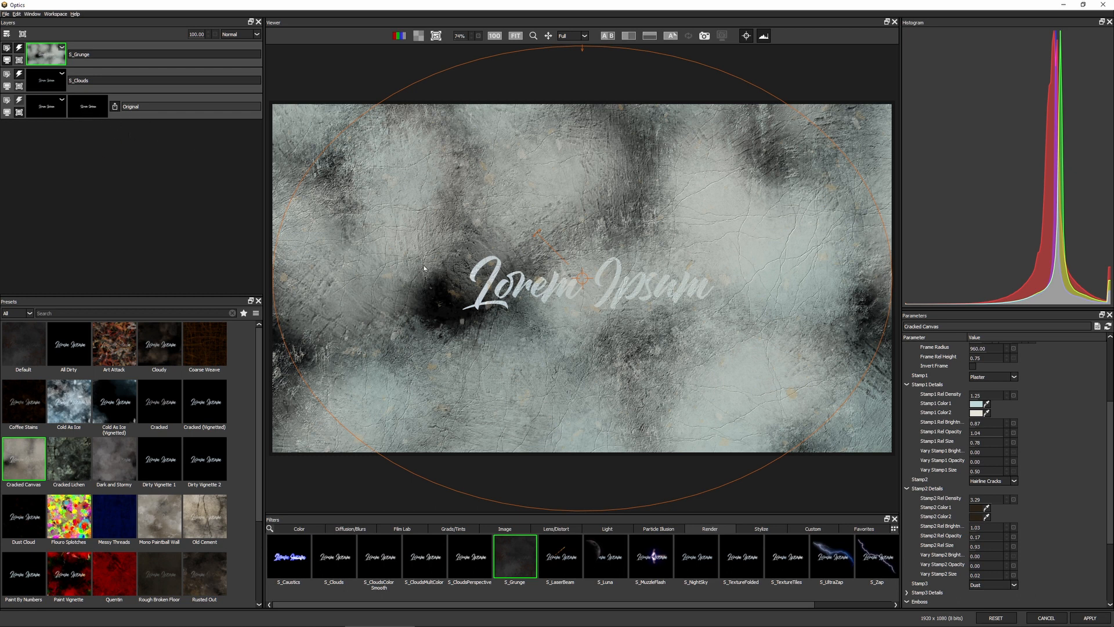
{"action": "mouse_move", "coordinate": [590, 328]}
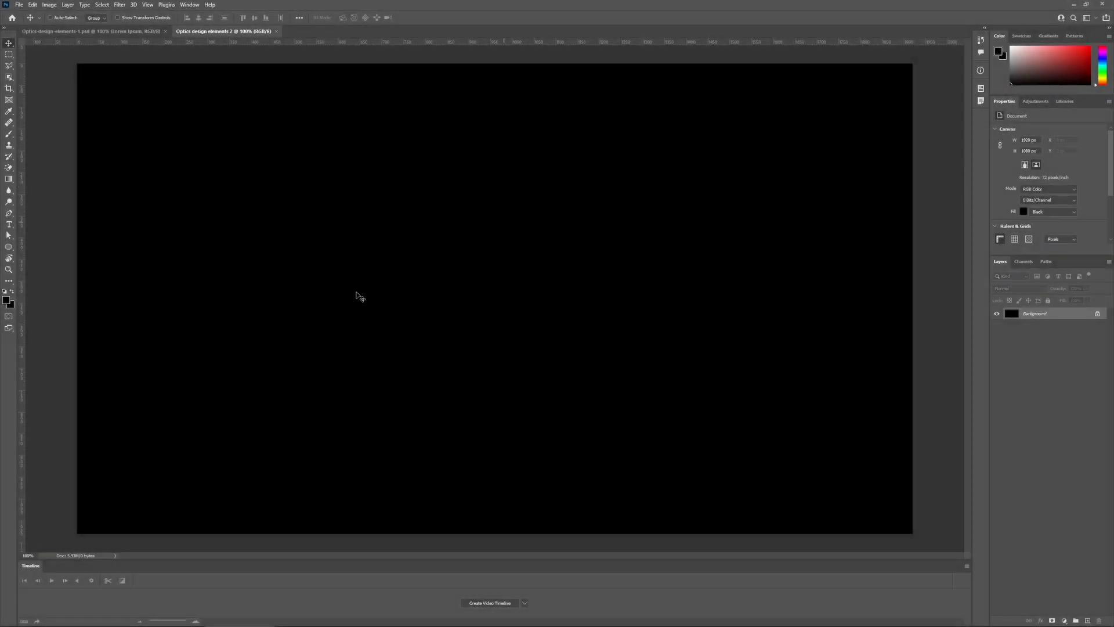
Step: Convert the Background layer to a smart object and launch Boris FX Optics 2022 on it
{"action": "right_click", "coordinate": [1033, 313]}
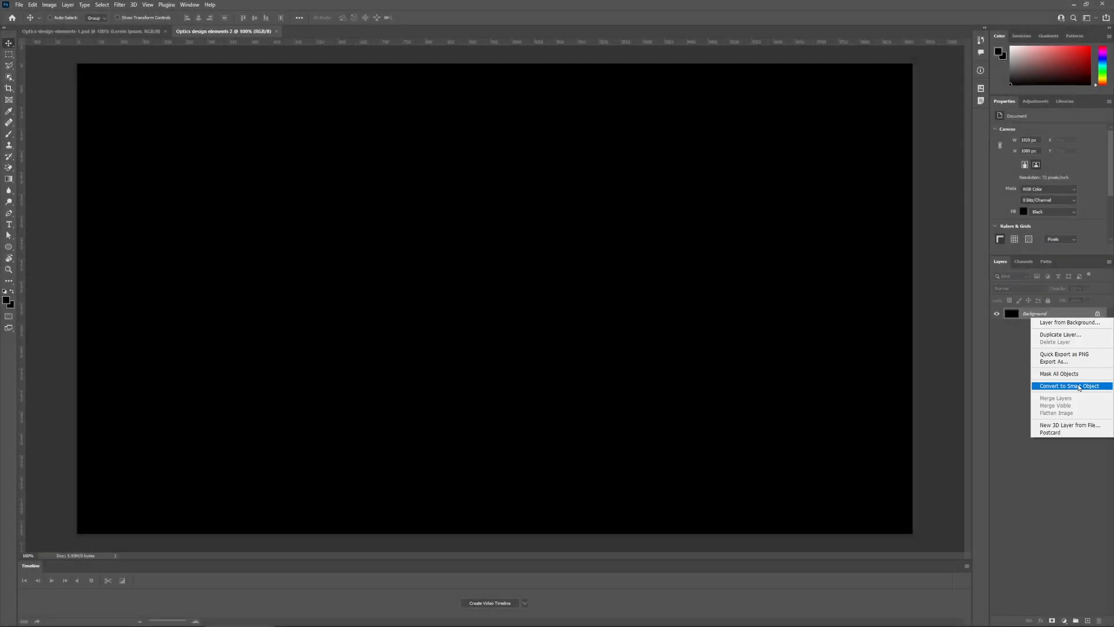
{"action": "left_click", "coordinate": [1069, 386]}
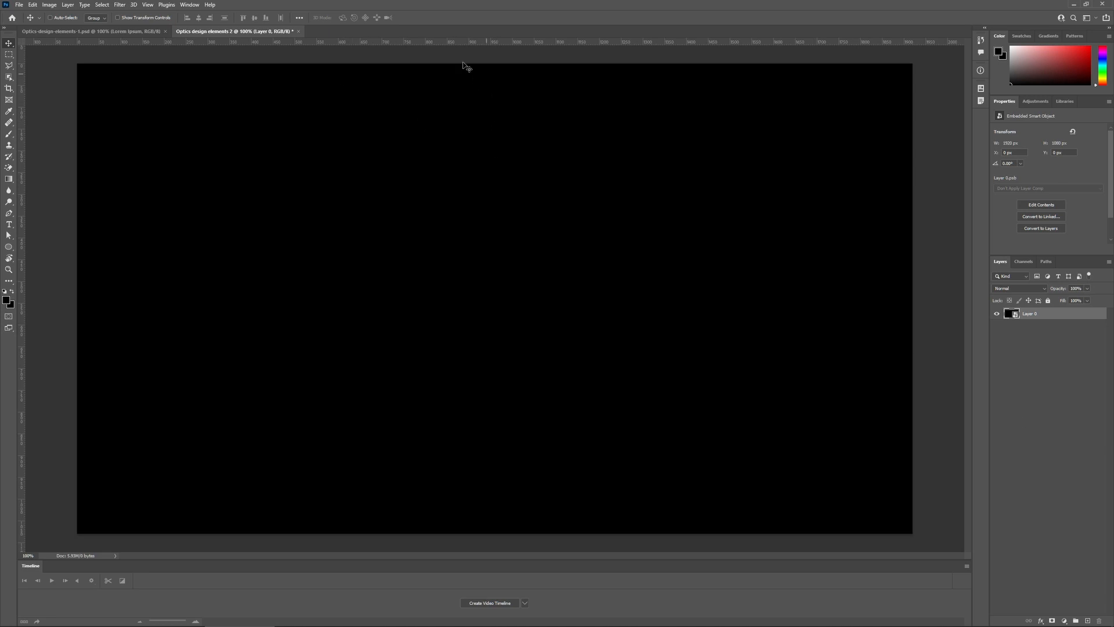
{"action": "left_click", "coordinate": [94, 5]}
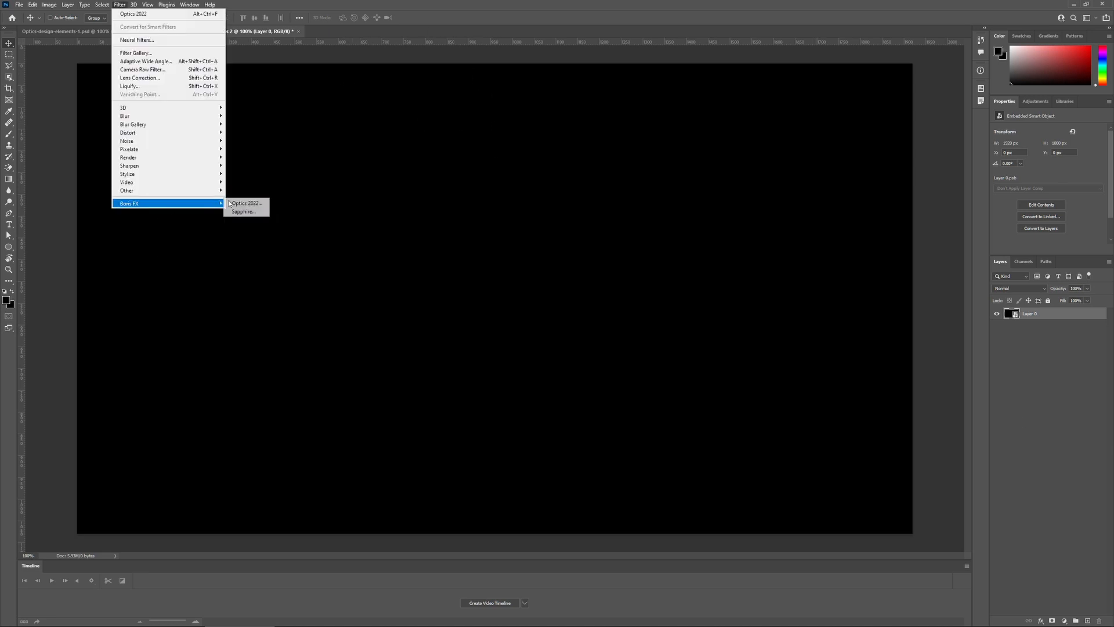
{"action": "left_click", "coordinate": [245, 203]}
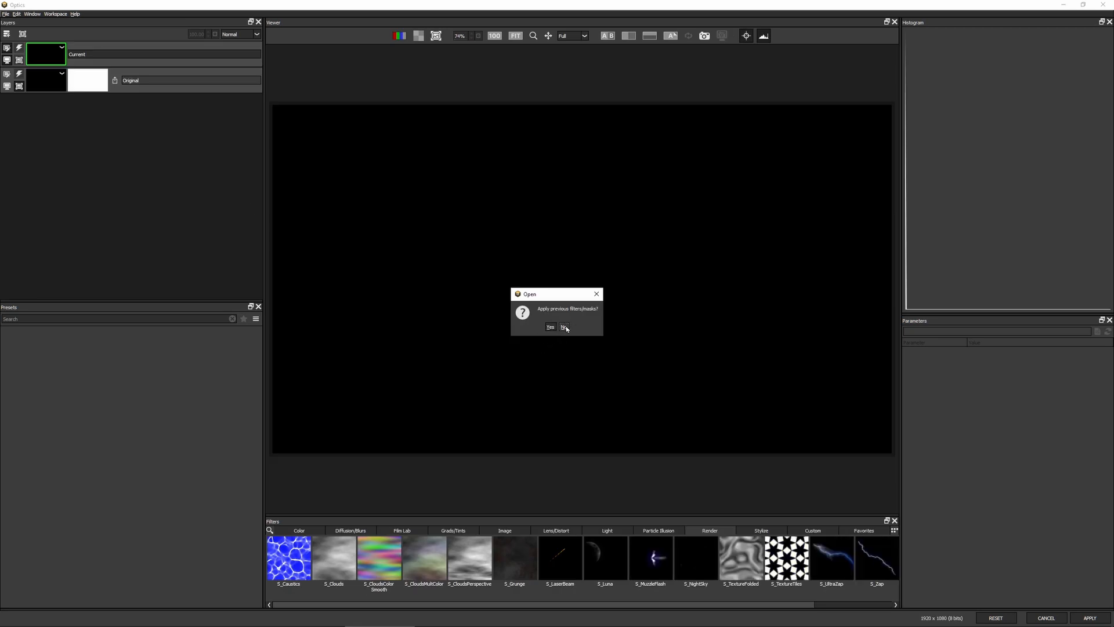
Step: Start without previous filters and add a Color fill darkened from Magenta to deep purple
{"action": "left_click", "coordinate": [563, 327]}
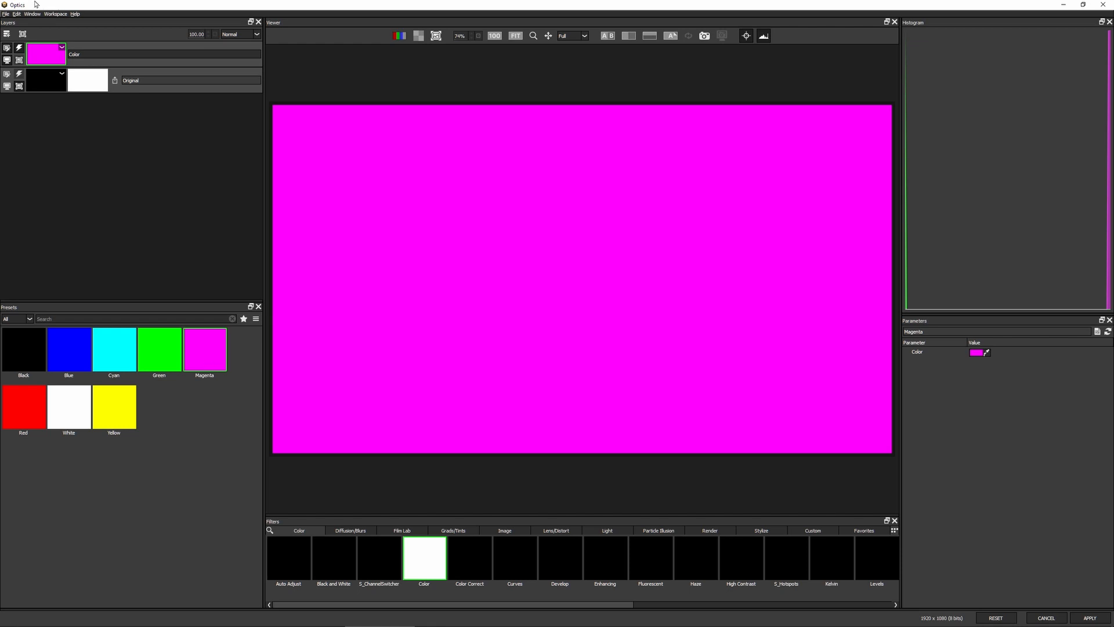
{"action": "left_click", "coordinate": [977, 352]}
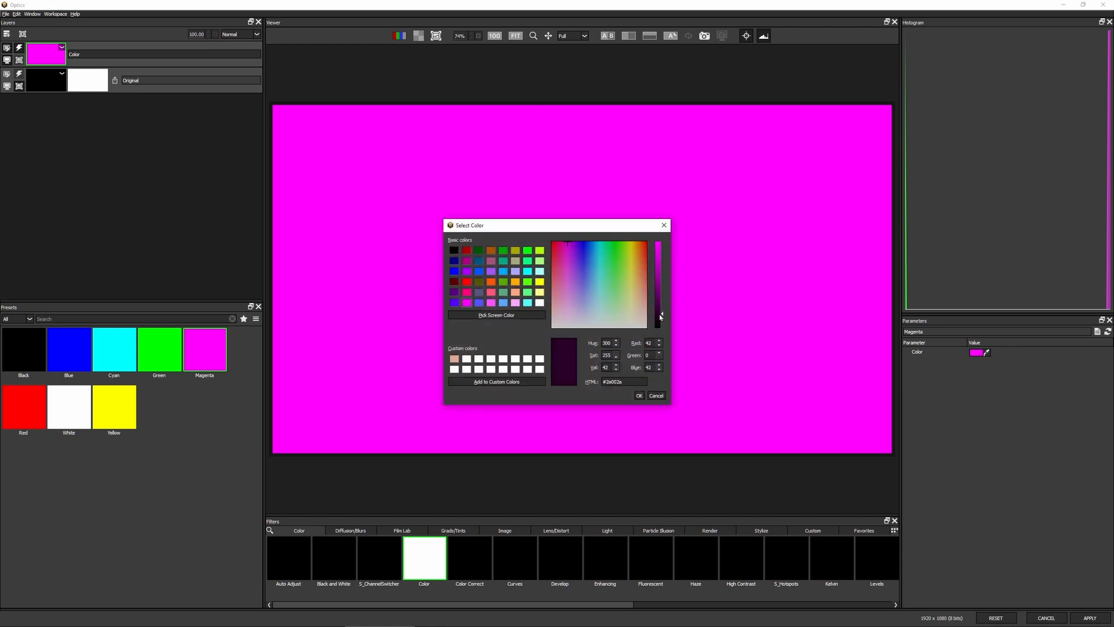
{"action": "left_click", "coordinate": [638, 395]}
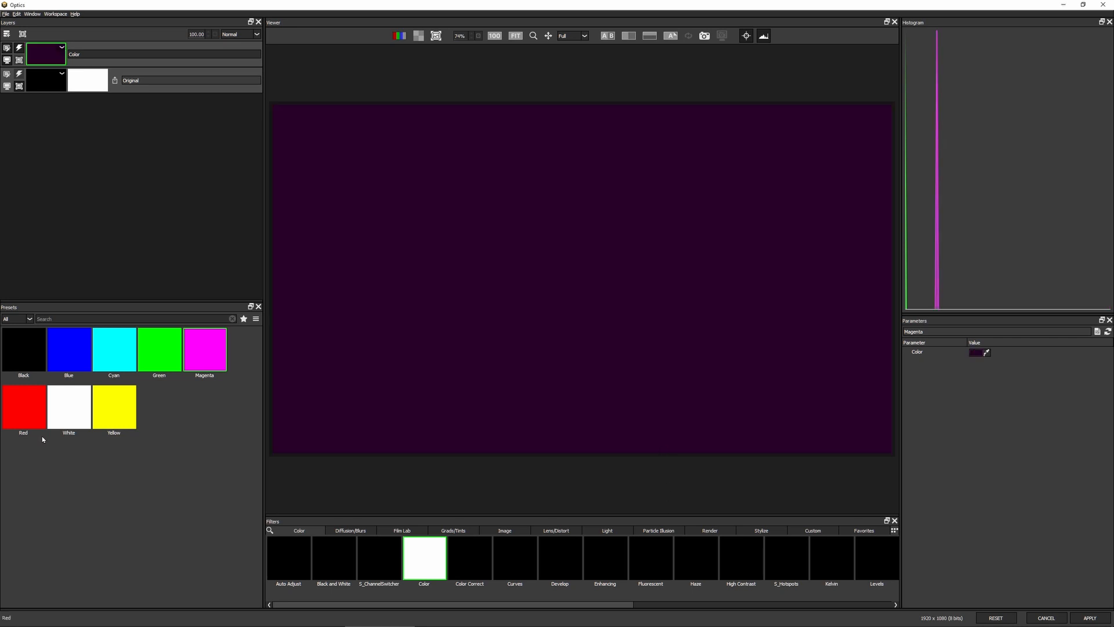
{"action": "mouse_move", "coordinate": [505, 310]}
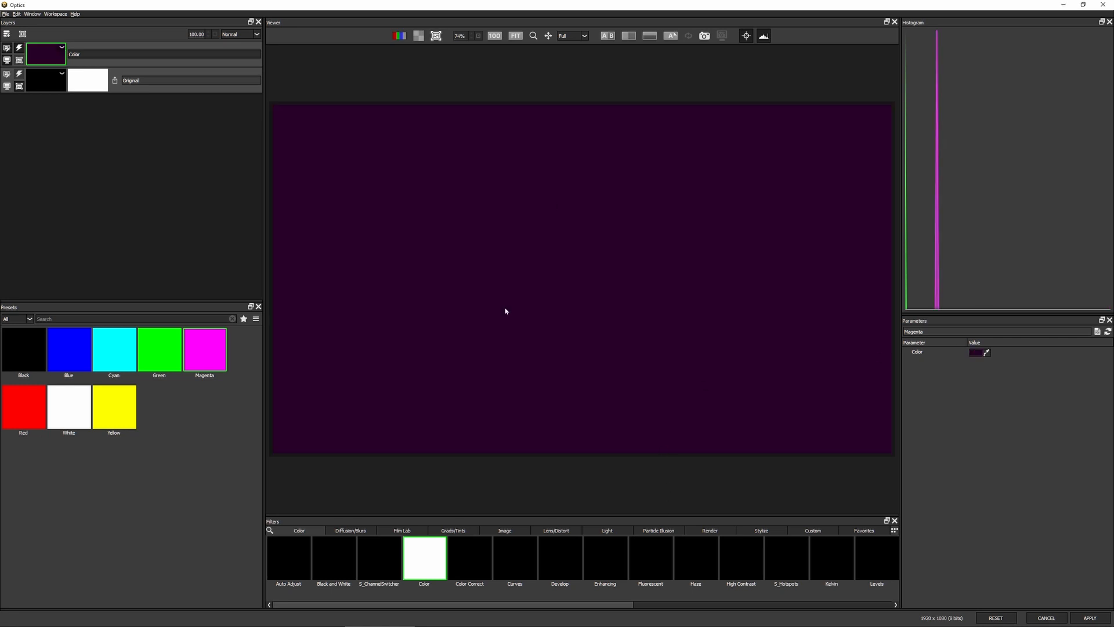
{"action": "mouse_move", "coordinate": [534, 443]}
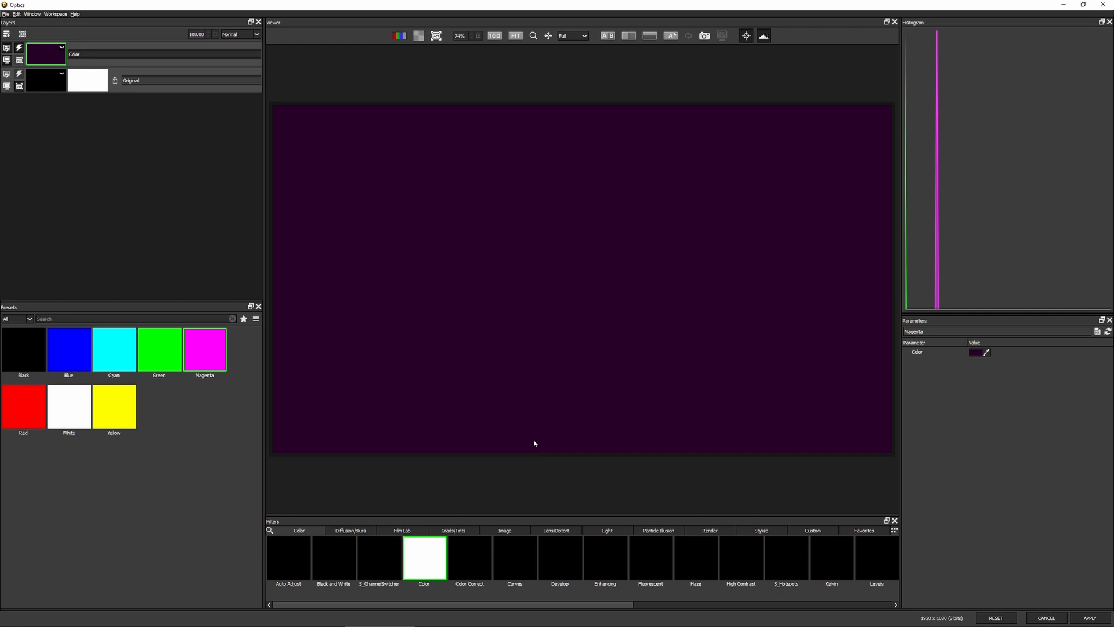
{"action": "mouse_move", "coordinate": [381, 353]}
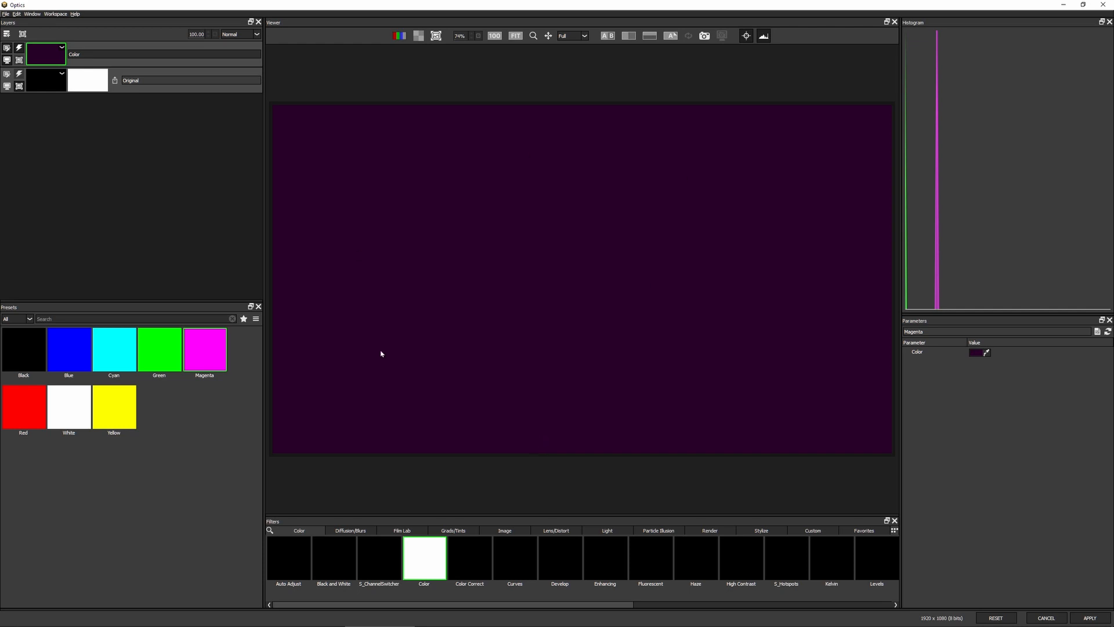
{"action": "mouse_move", "coordinate": [973, 356]}
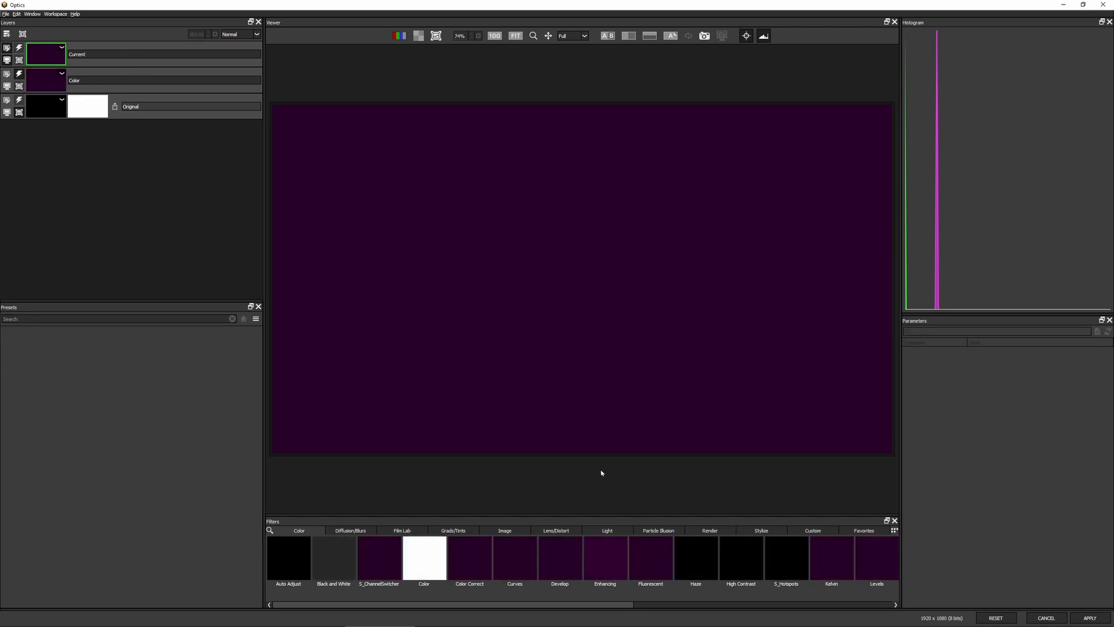
{"action": "mouse_move", "coordinate": [674, 533]}
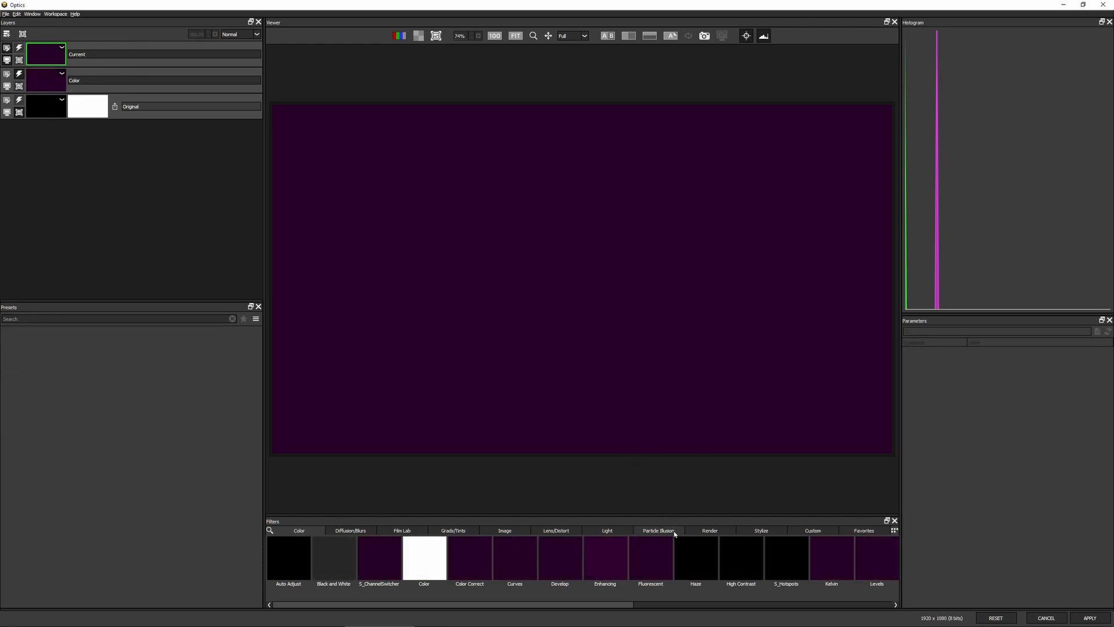
Step: Browse the Particle Illusion categories, previewing Emitters-2022, Fire and Smoke
{"action": "left_click", "coordinate": [658, 530]}
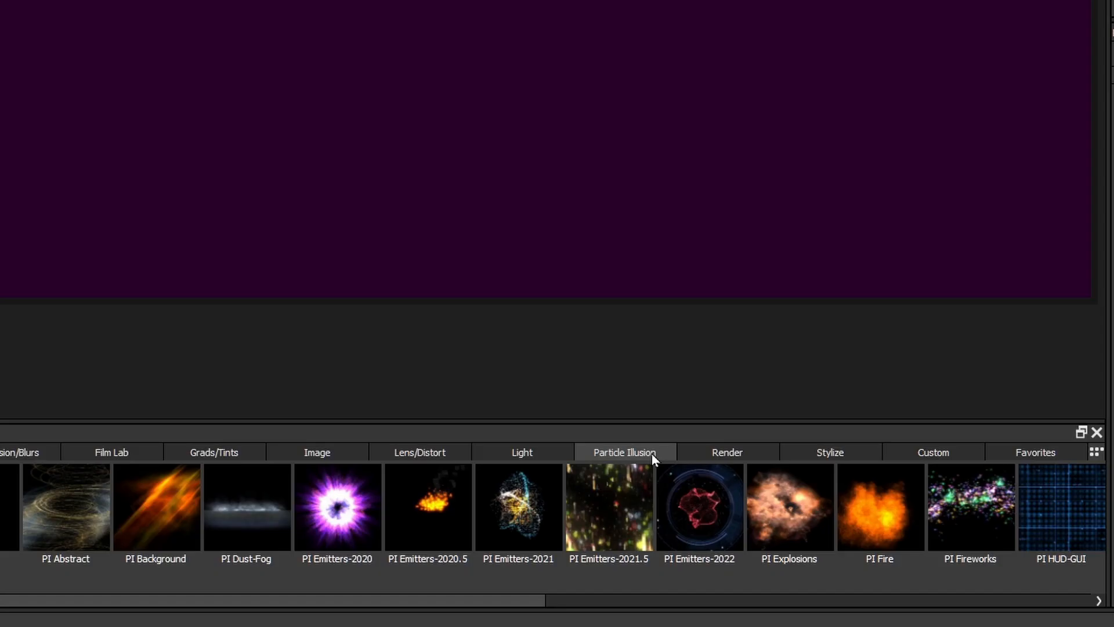
{"action": "mouse_move", "coordinate": [421, 607]}
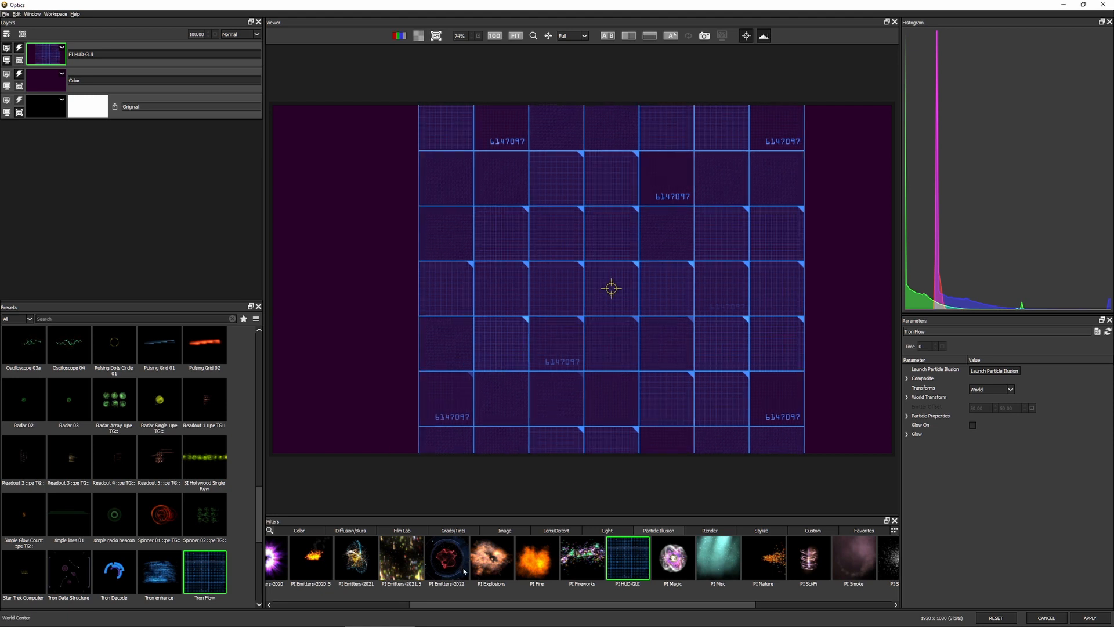
{"action": "left_click", "coordinate": [447, 558]}
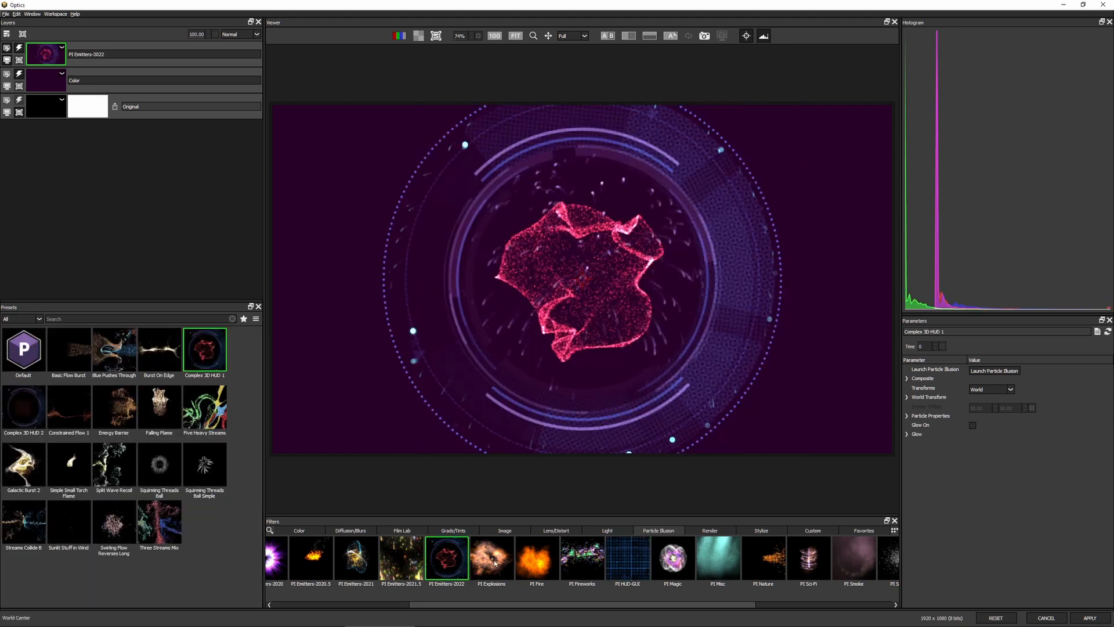
{"action": "left_click", "coordinate": [537, 562]}
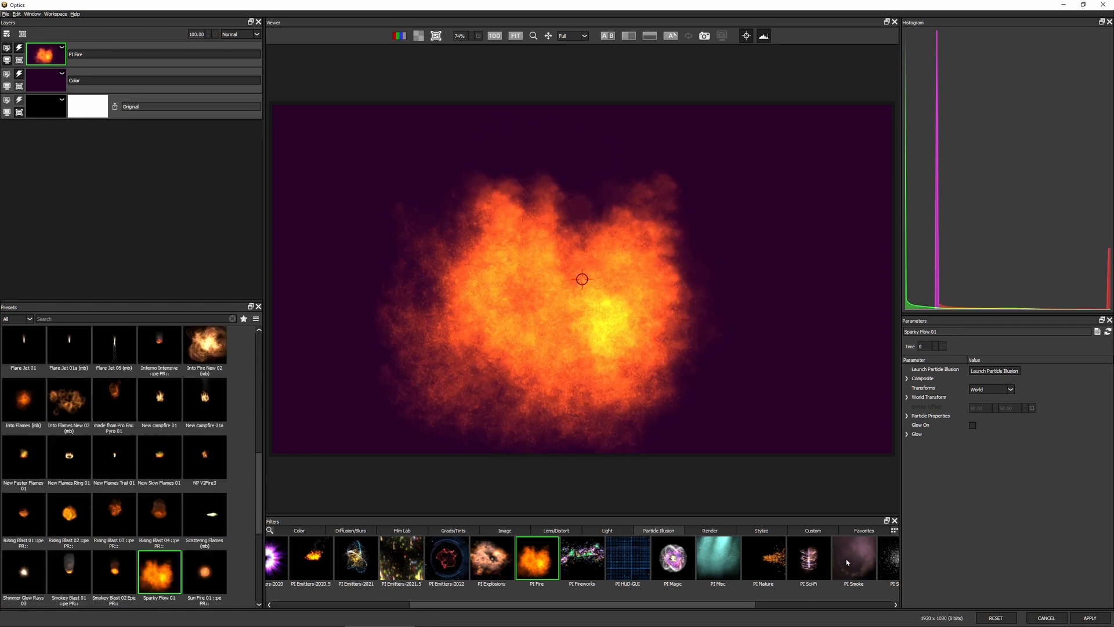
{"action": "left_click", "coordinate": [854, 560]}
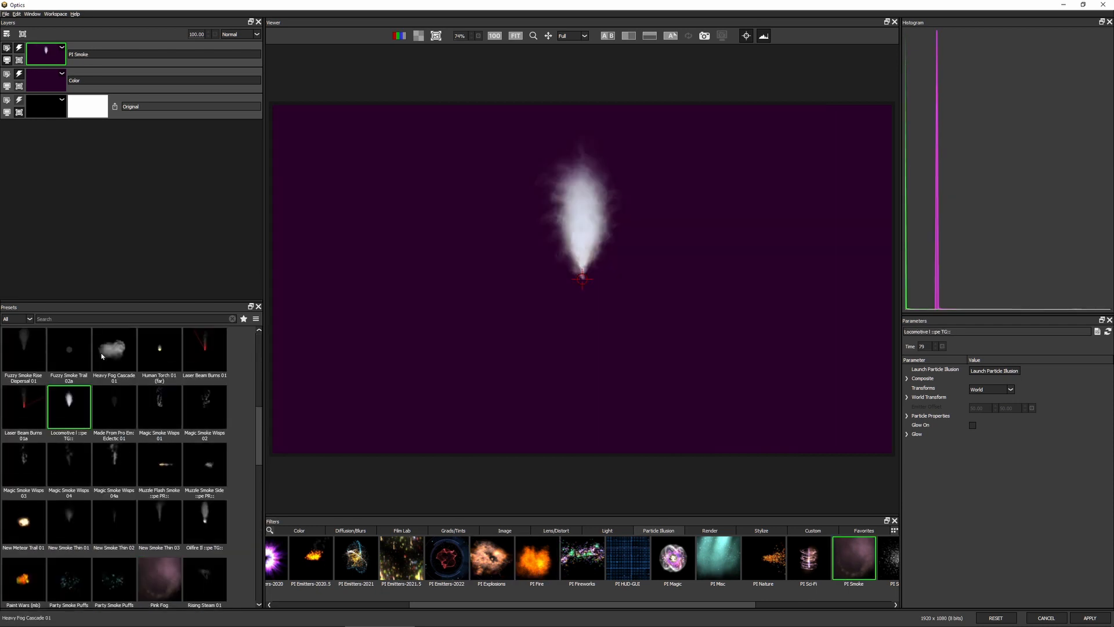
Step: Choose PI Misc > Tracker Trails 01 for the particle layer, after trying Super Sun 2
{"action": "left_click", "coordinate": [159, 578]}
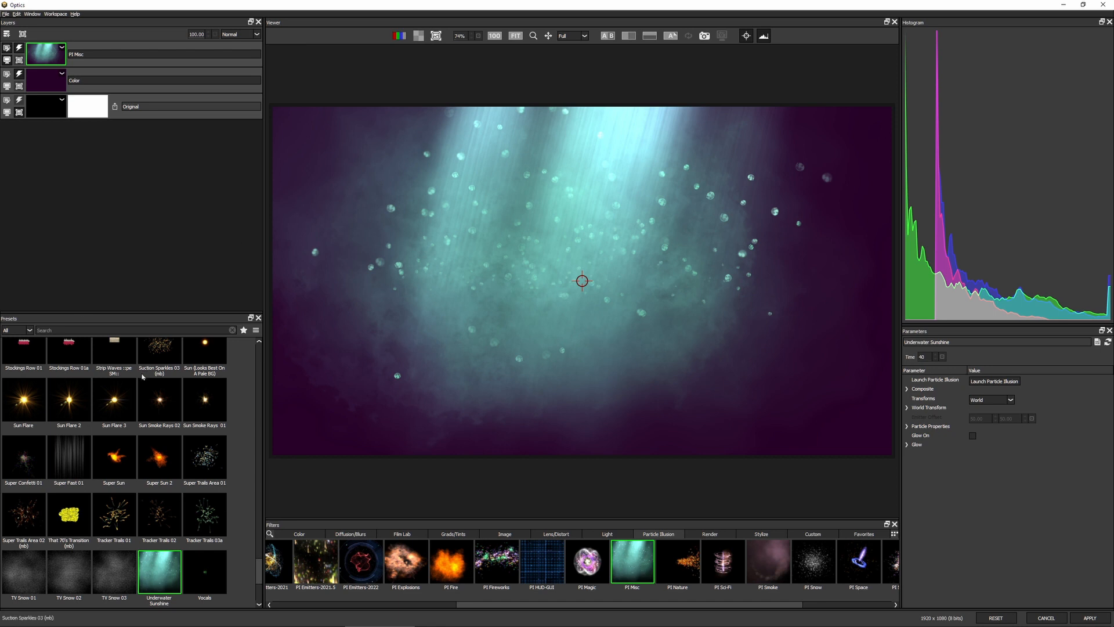
{"action": "left_click", "coordinate": [113, 514]}
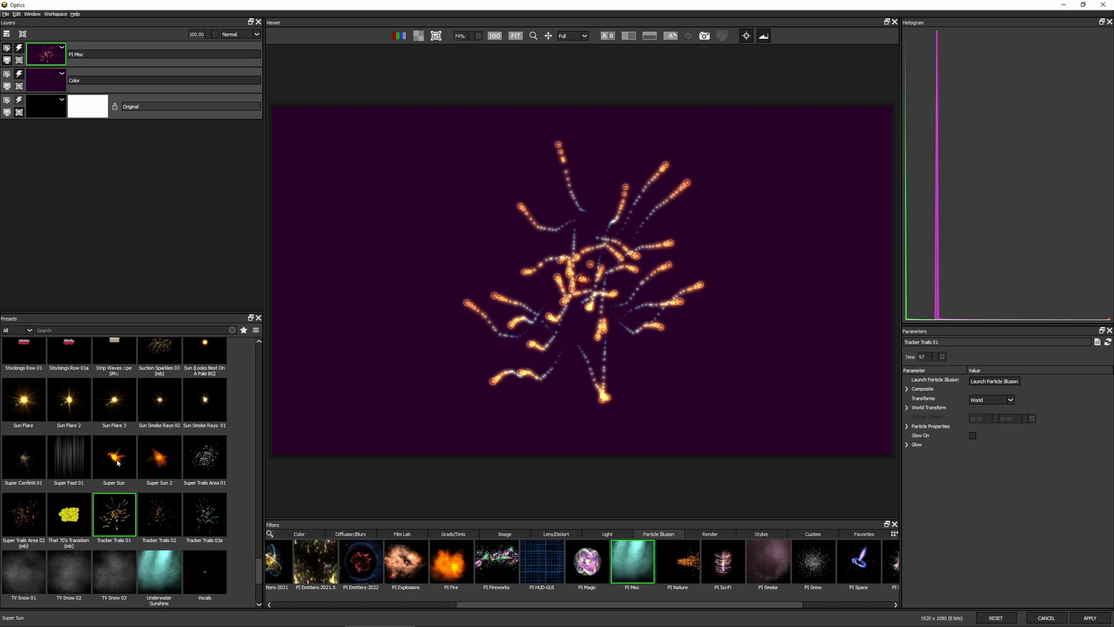
{"action": "left_click", "coordinate": [159, 456]}
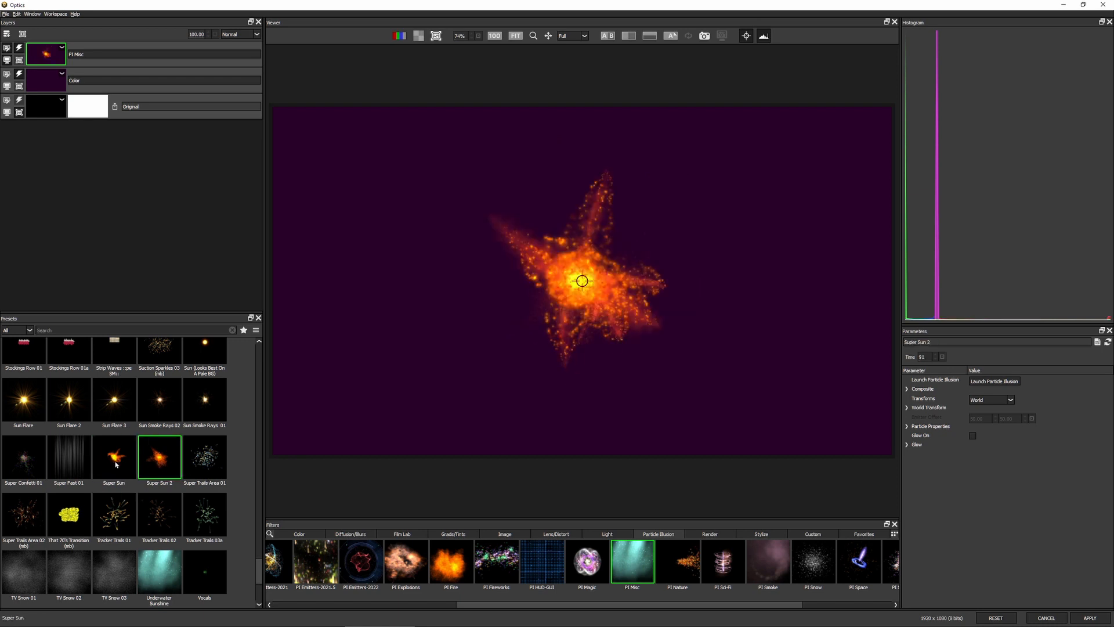
{"action": "left_click", "coordinate": [23, 518]}
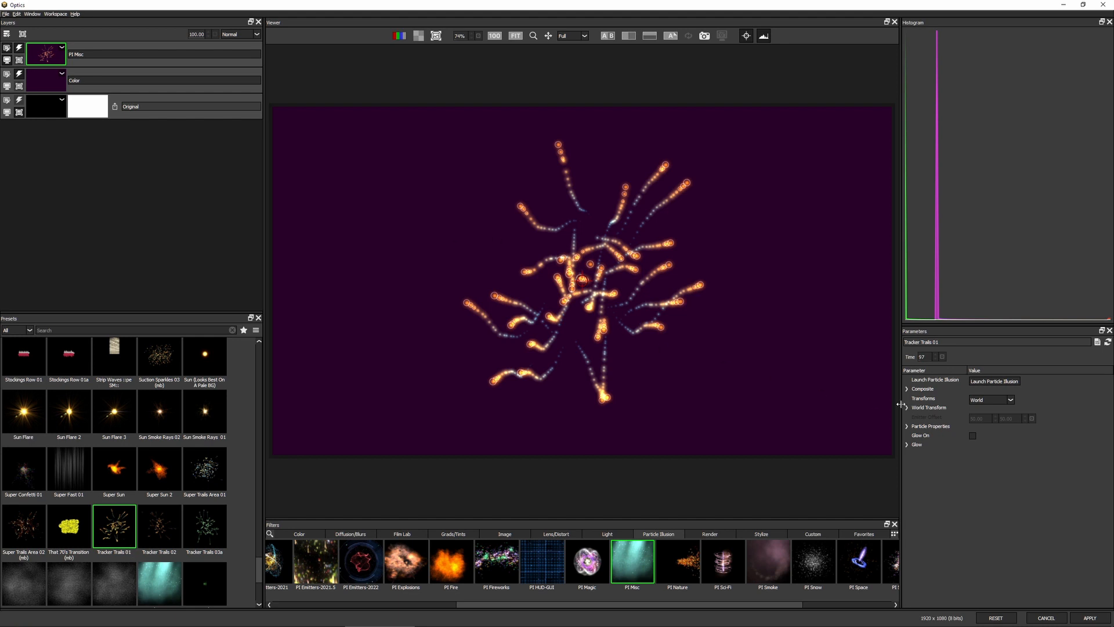
{"action": "mouse_move", "coordinate": [605, 236]}
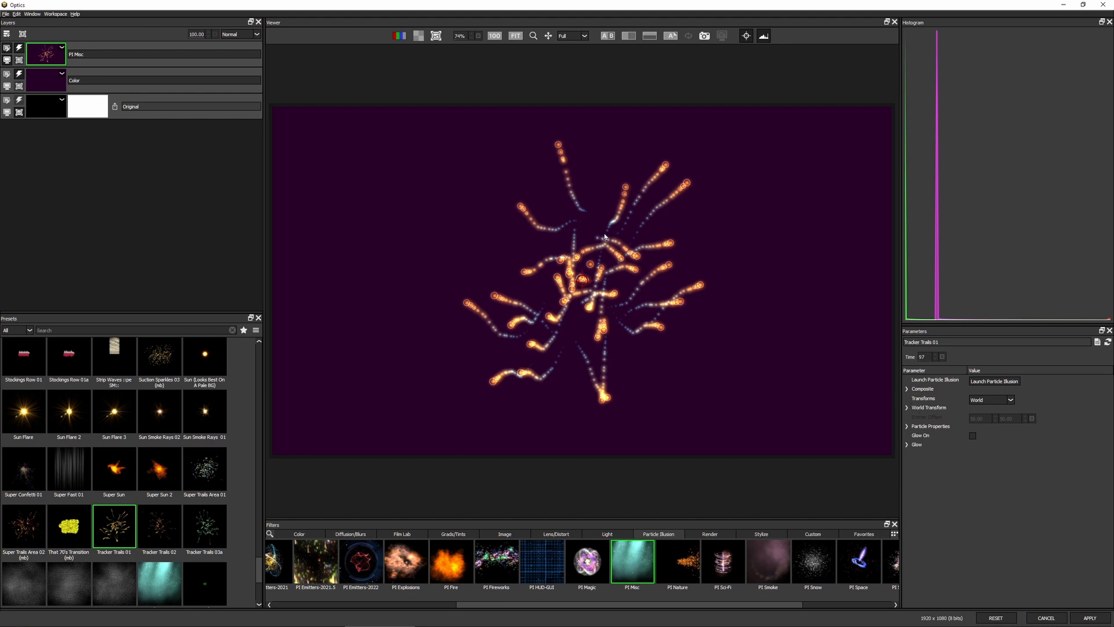
{"action": "left_click", "coordinate": [906, 407]}
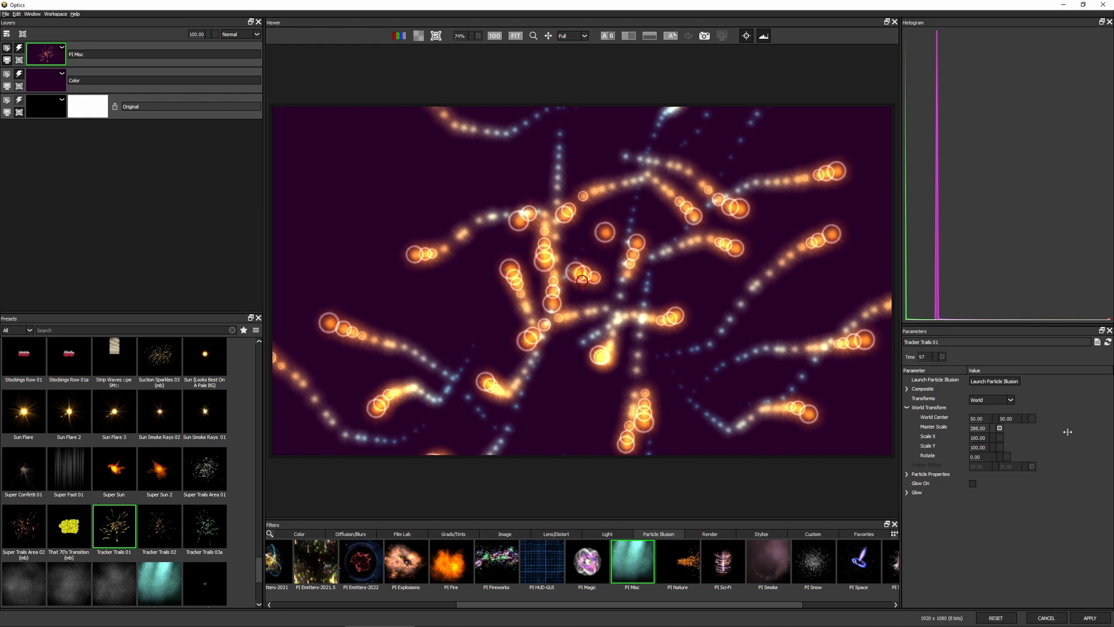
Step: Raise Master Scale to 289 and expand Particle Properties so the trails fill the frame
{"action": "left_click", "coordinate": [907, 474]}
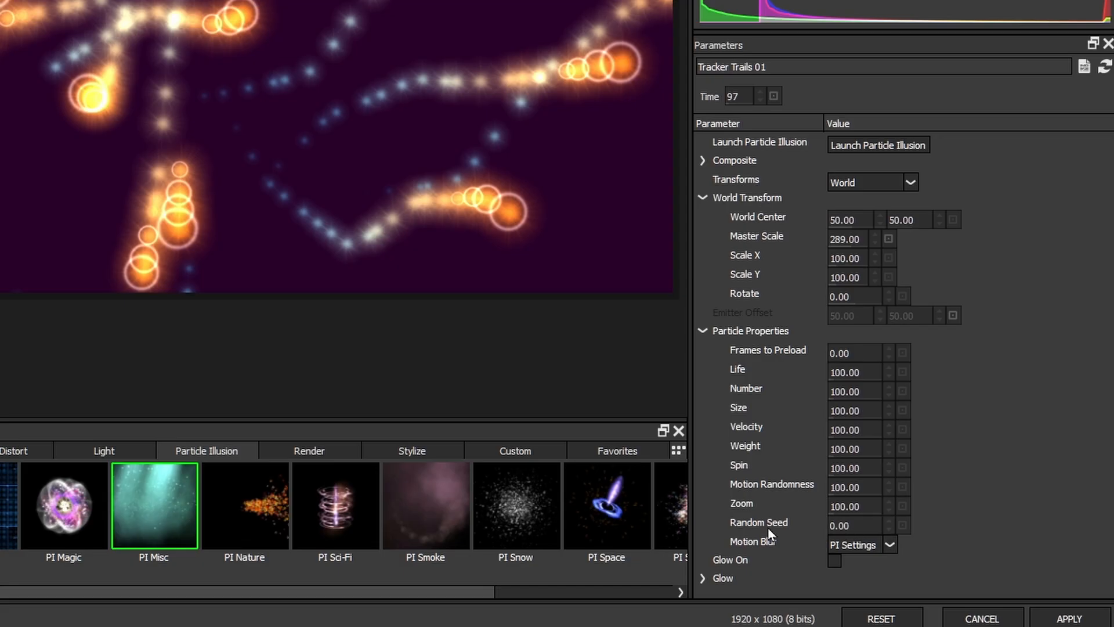
{"action": "mouse_move", "coordinate": [862, 525]}
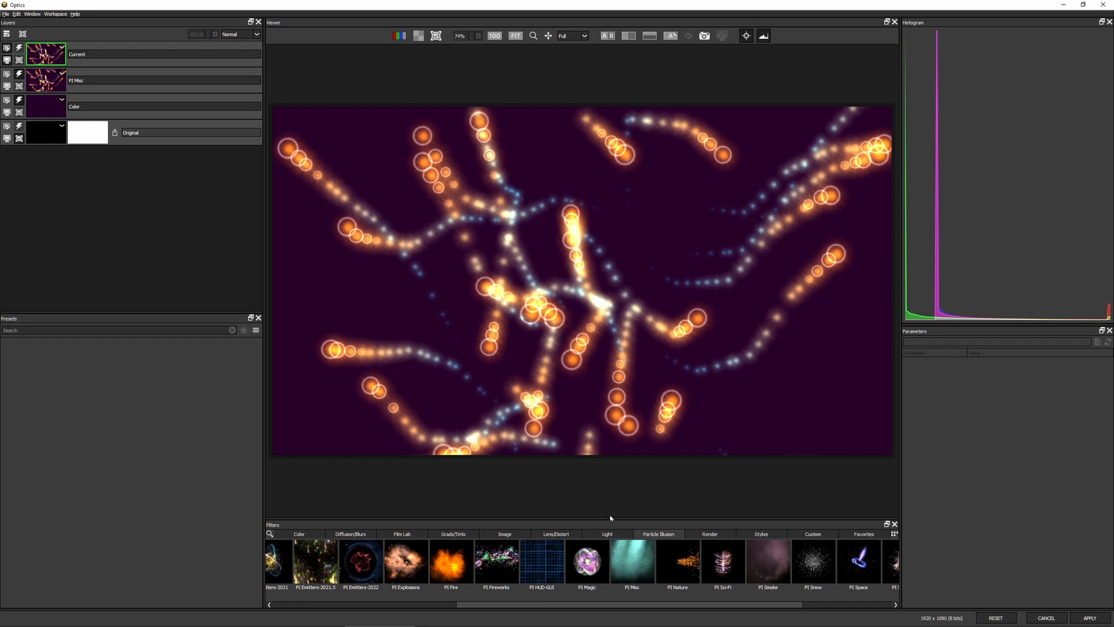
Step: Blur the trails with S_RackDefocus on Blurry Eyes, after trying Center Spot and Natural Defocus
{"action": "left_click", "coordinate": [556, 533]}
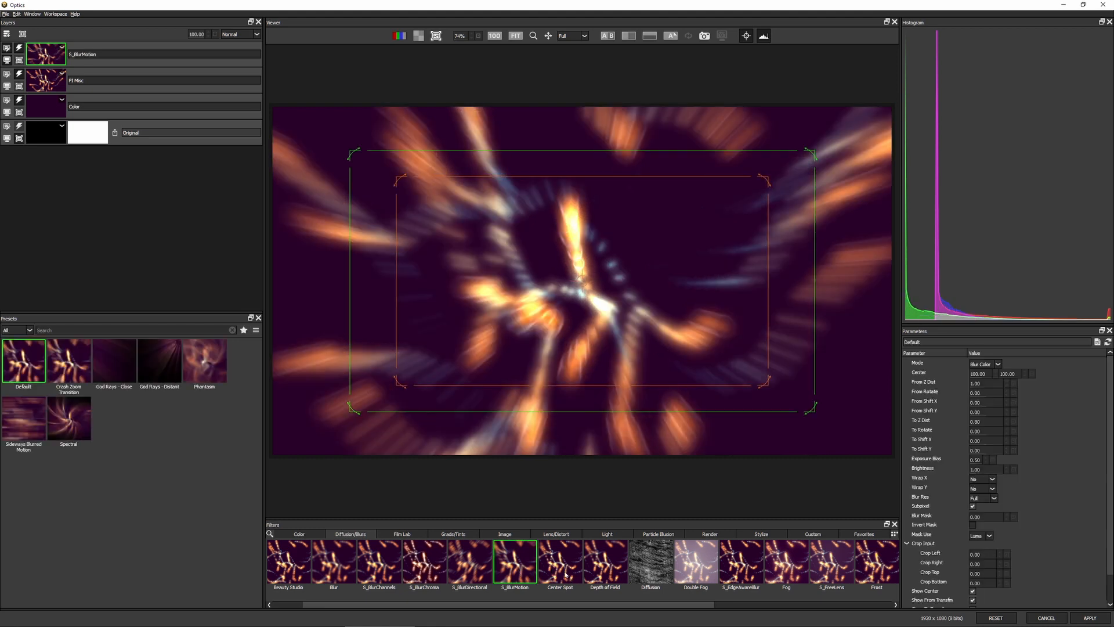
{"action": "left_click", "coordinate": [605, 564]}
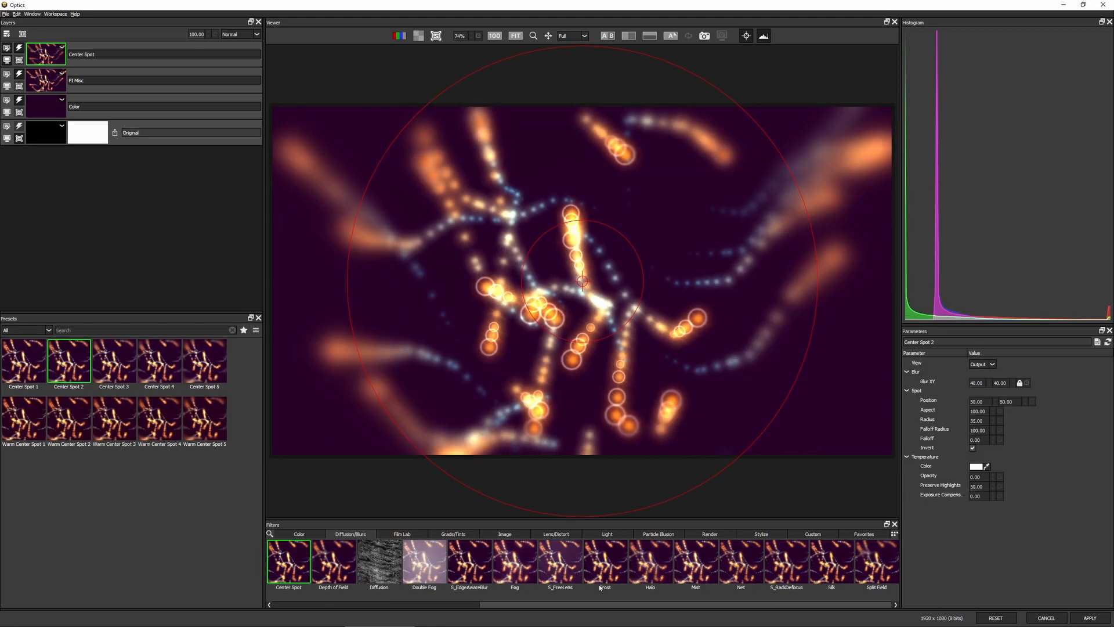
{"action": "left_click", "coordinate": [787, 567]}
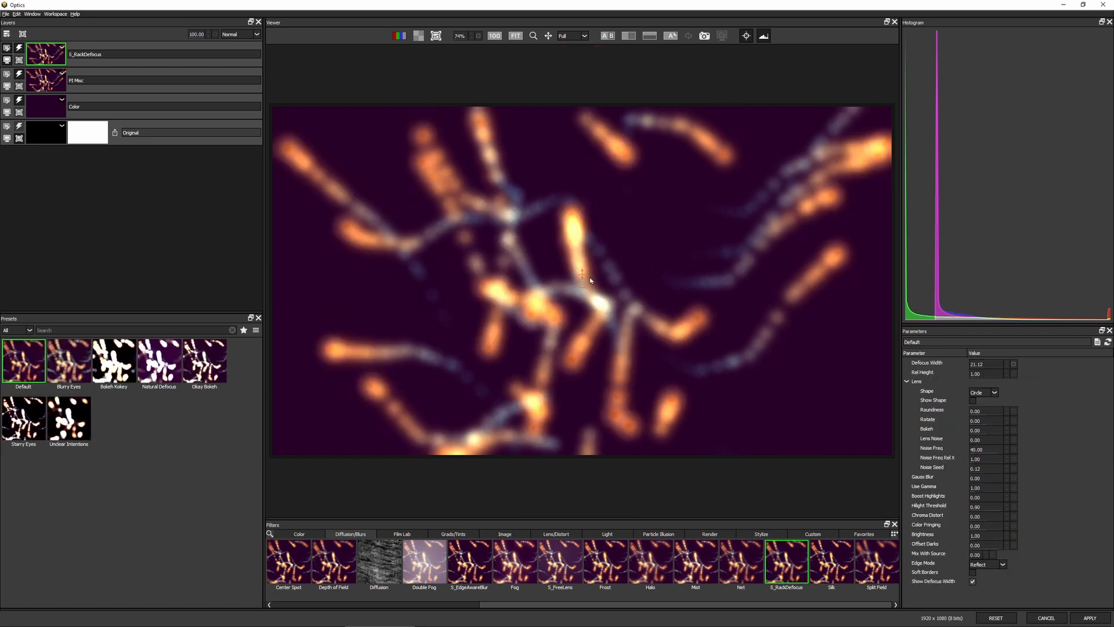
{"action": "left_click", "coordinate": [69, 360]}
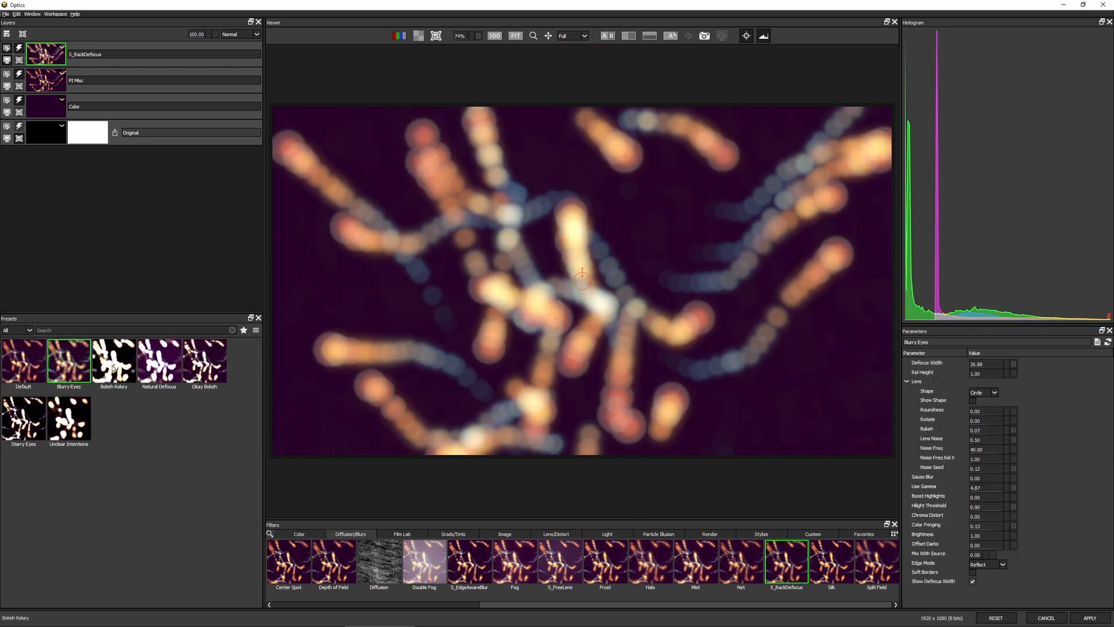
{"action": "left_click", "coordinate": [159, 361]}
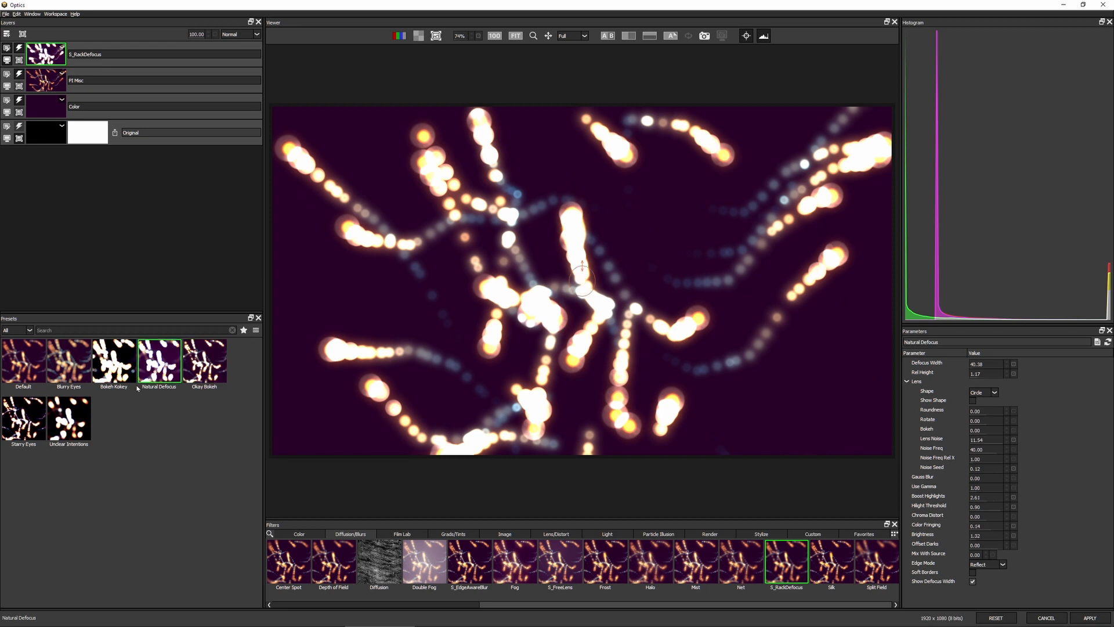
{"action": "left_click", "coordinate": [69, 361]}
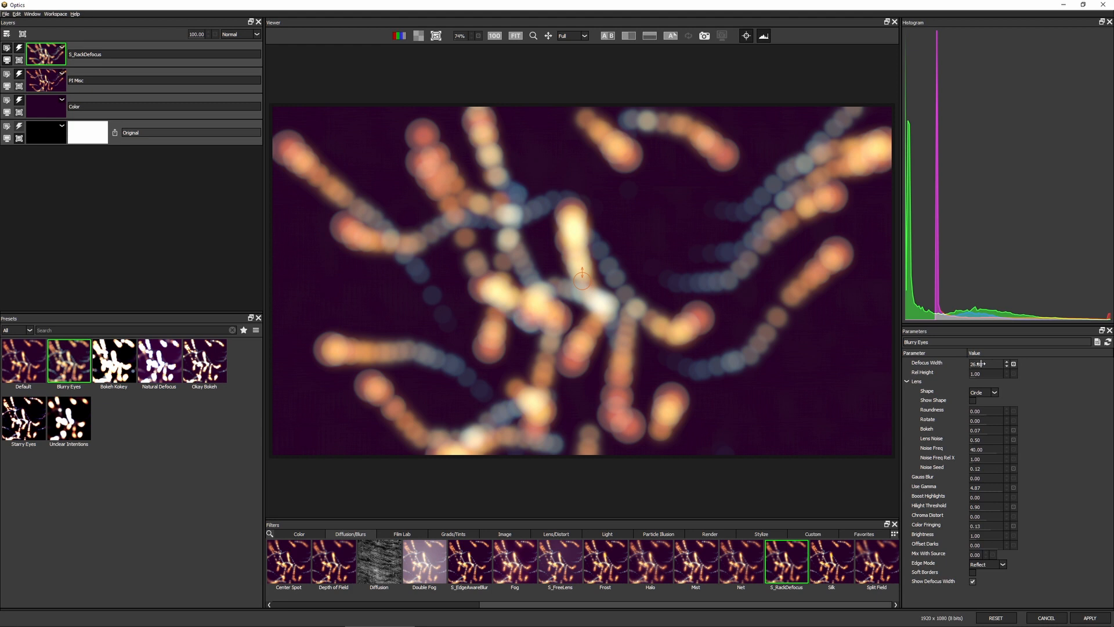
Step: Widen Defocus Width to about 215 and set Lens Shape to 6 sides for hexagonal bokeh
{"action": "left_click_drag", "start_coordinate": [984, 363], "coordinate": [1023, 363]}
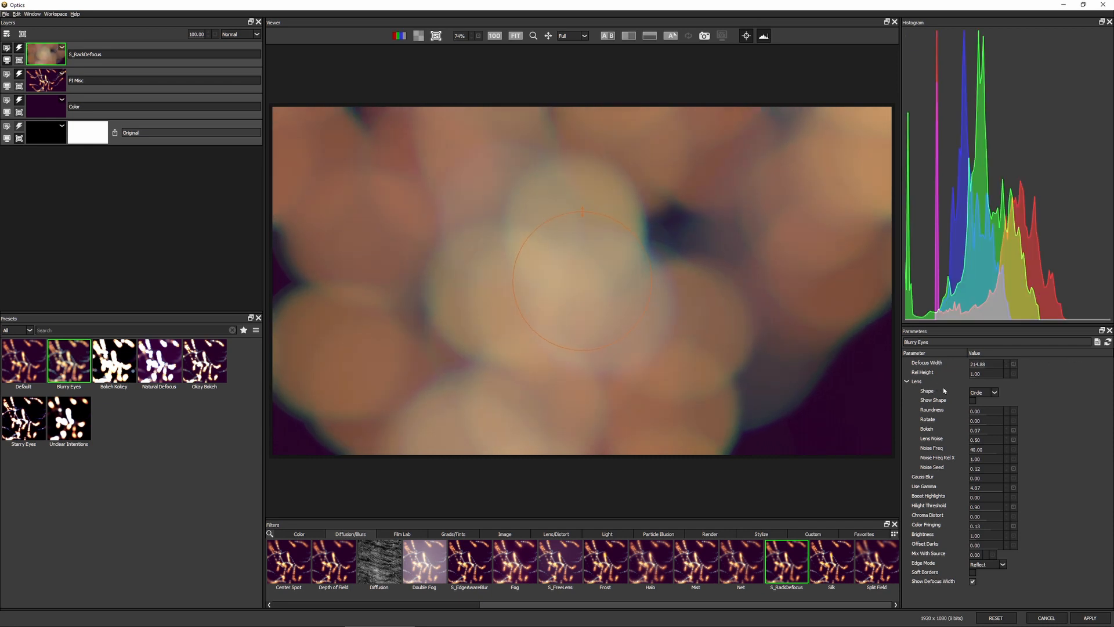
{"action": "left_click", "coordinate": [995, 392]}
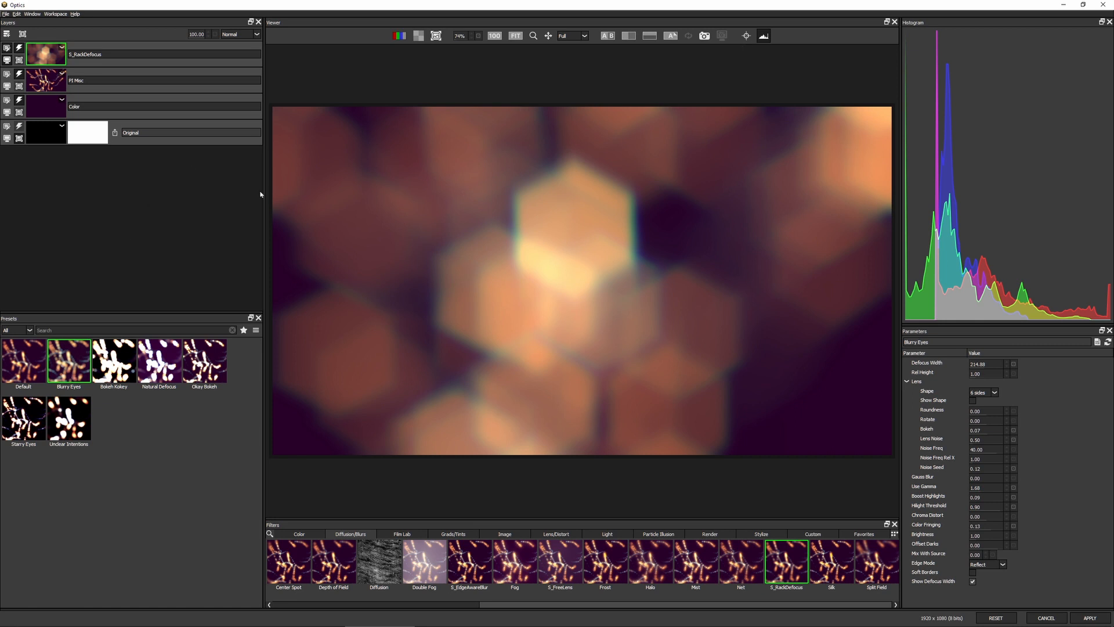
{"action": "mouse_move", "coordinate": [89, 97]}
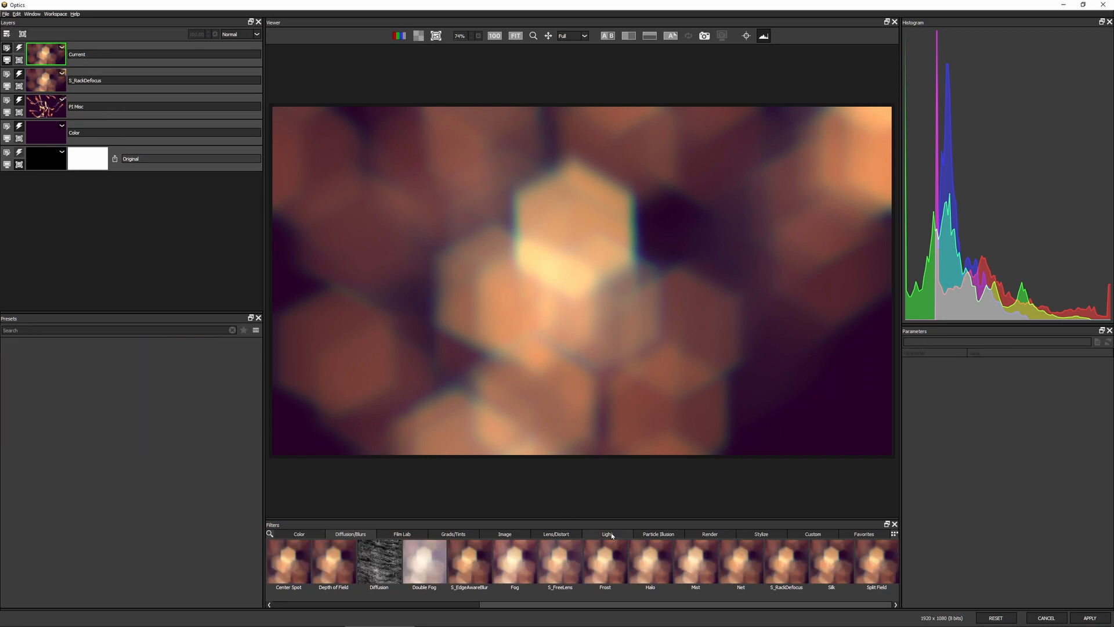
Step: Add S_UltraGlow from Light and settle on Peasouper after trying Chrome Edge, Get Cross, Electric Blue, Light Sweep and Soft Mister
{"action": "left_click", "coordinate": [606, 534]}
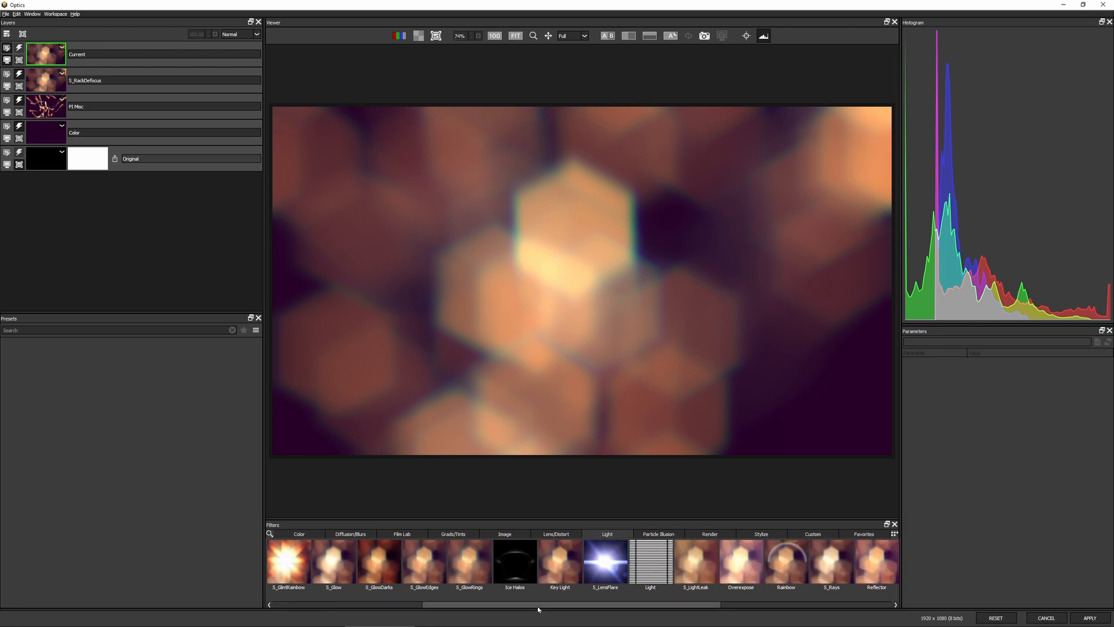
{"action": "mouse_move", "coordinate": [498, 608]}
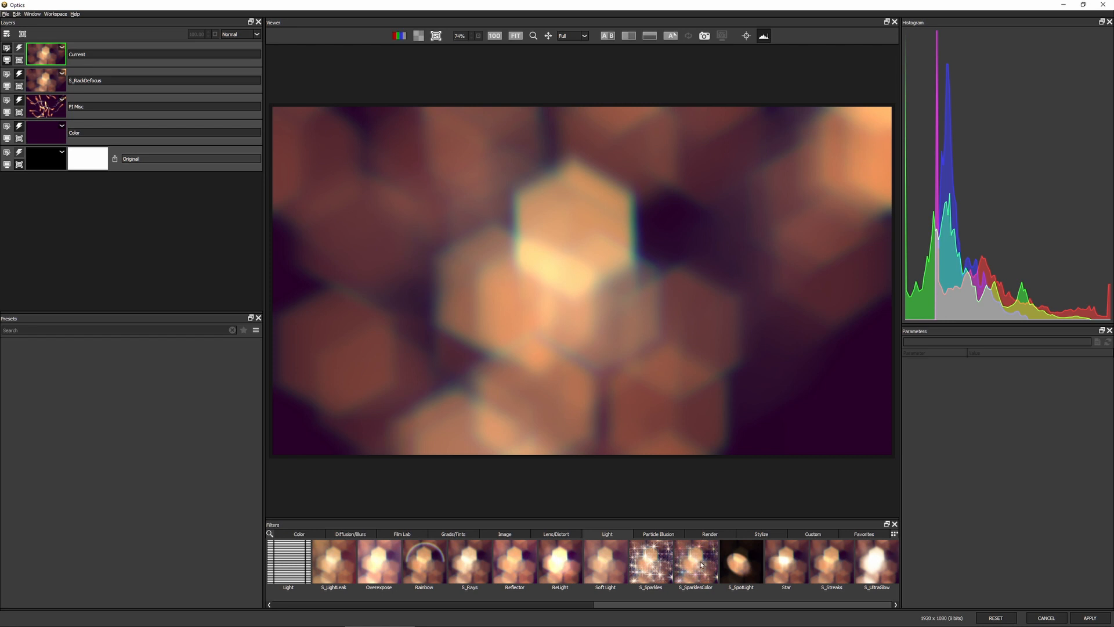
{"action": "left_click", "coordinate": [877, 566]}
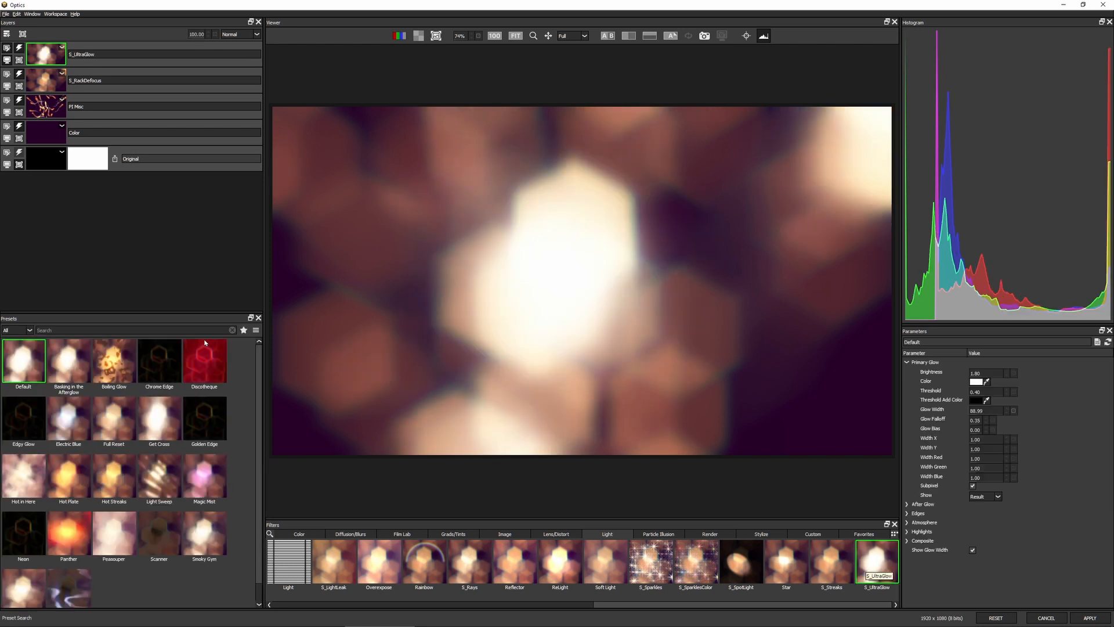
{"action": "left_click", "coordinate": [114, 360]}
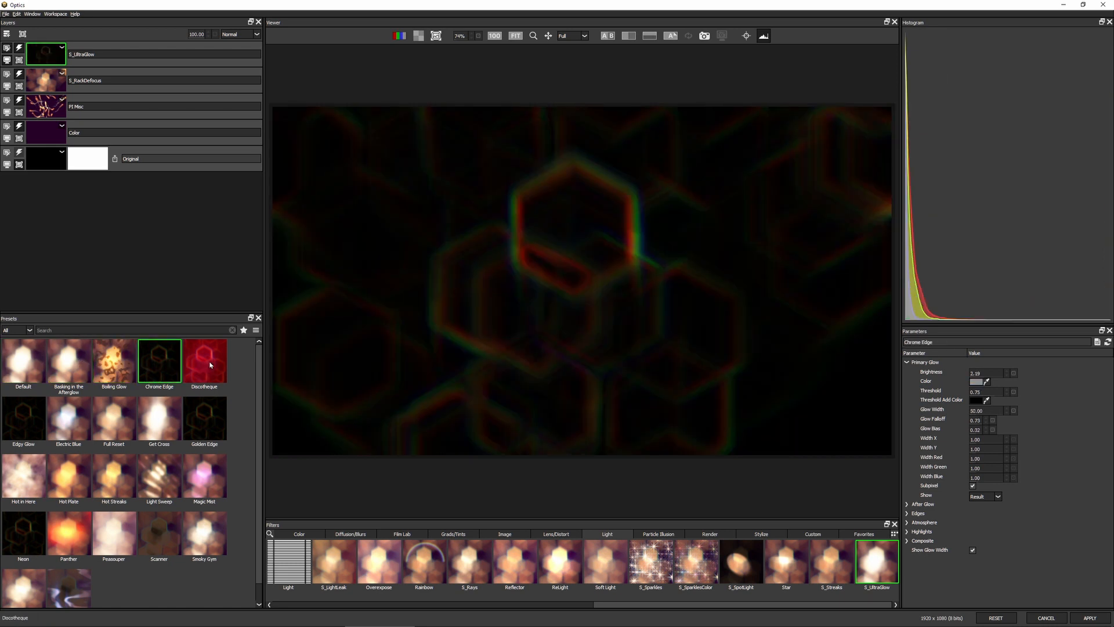
{"action": "left_click", "coordinate": [159, 417]}
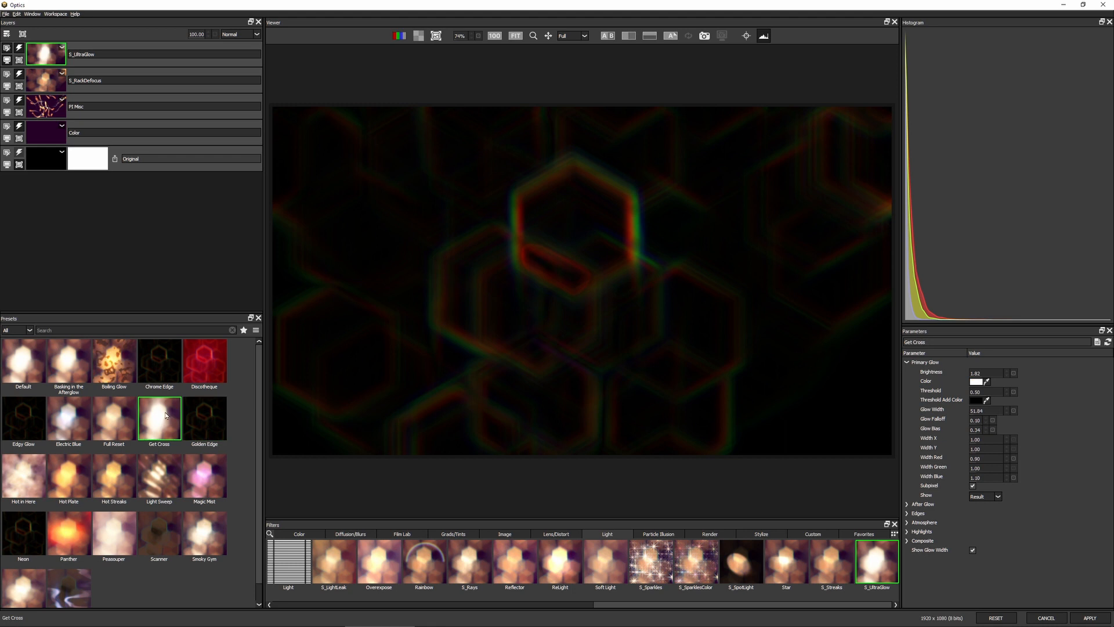
{"action": "left_click", "coordinate": [69, 417]}
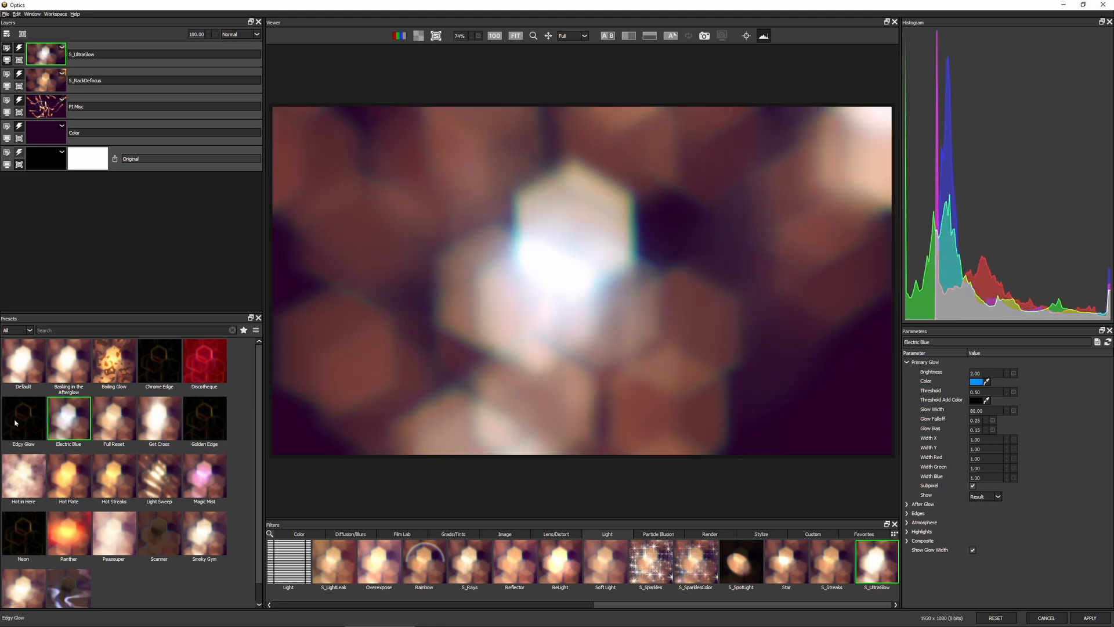
{"action": "left_click", "coordinate": [159, 476]}
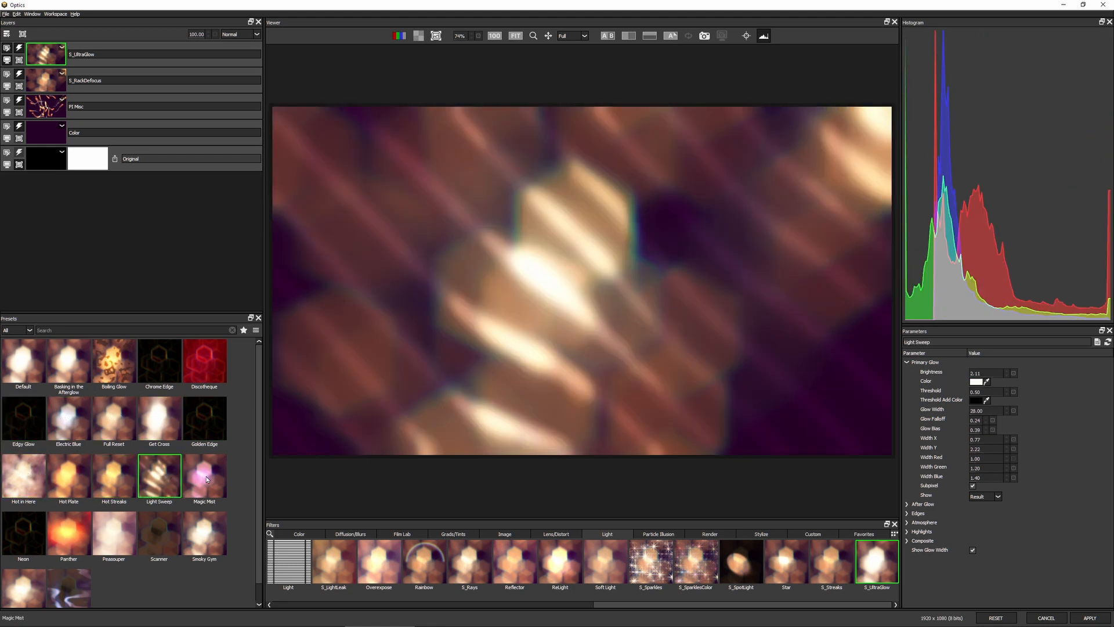
{"action": "left_click", "coordinate": [159, 533]}
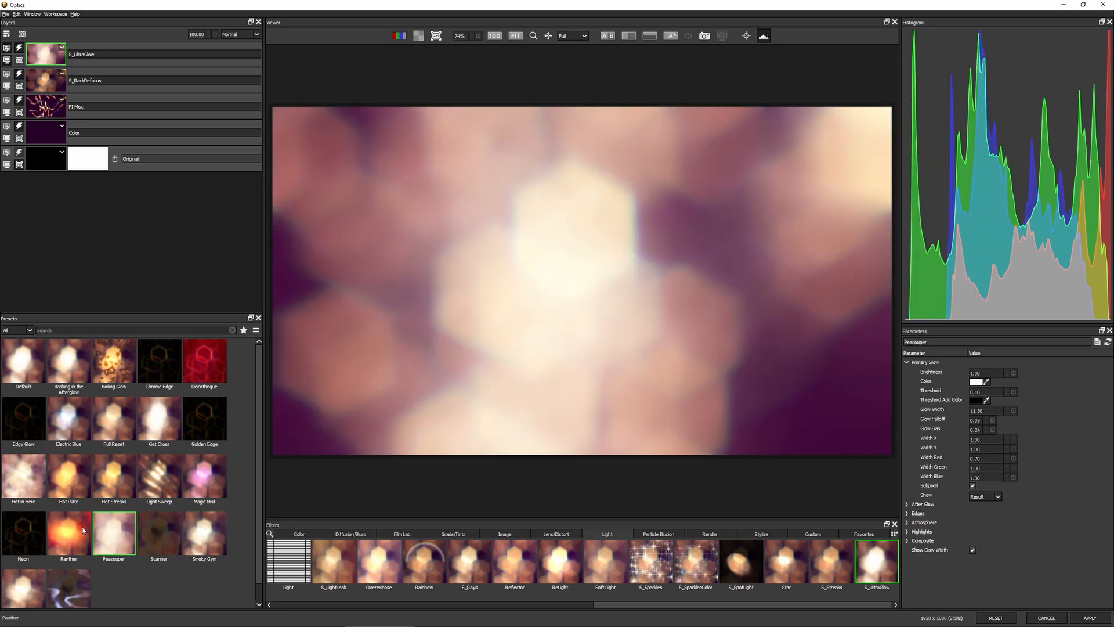
{"action": "left_click", "coordinate": [25, 586]}
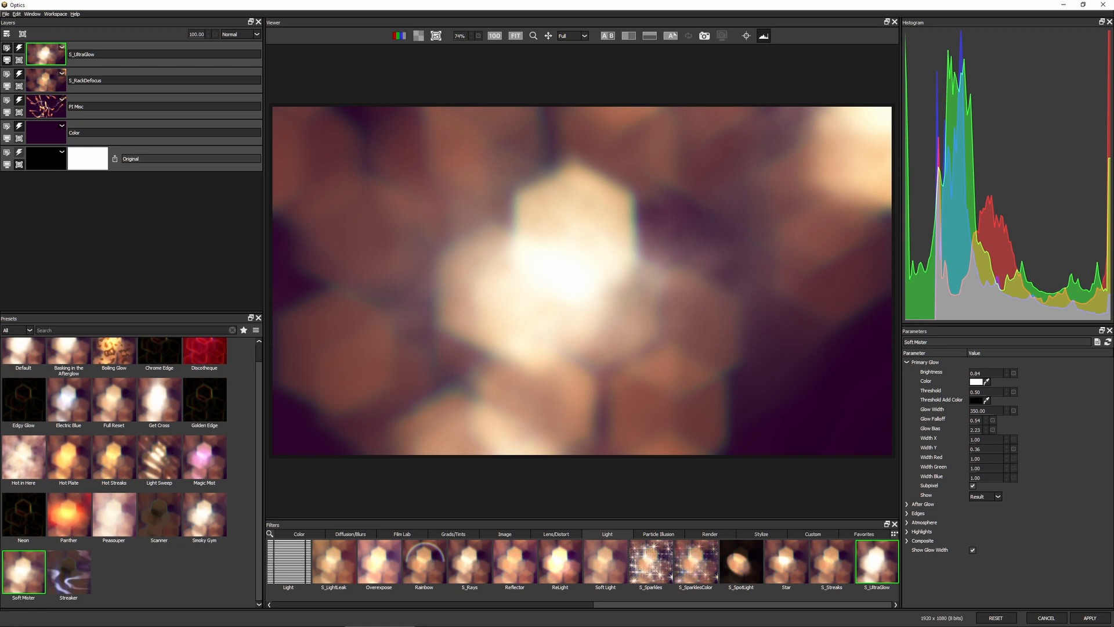
{"action": "left_click", "coordinate": [114, 514]}
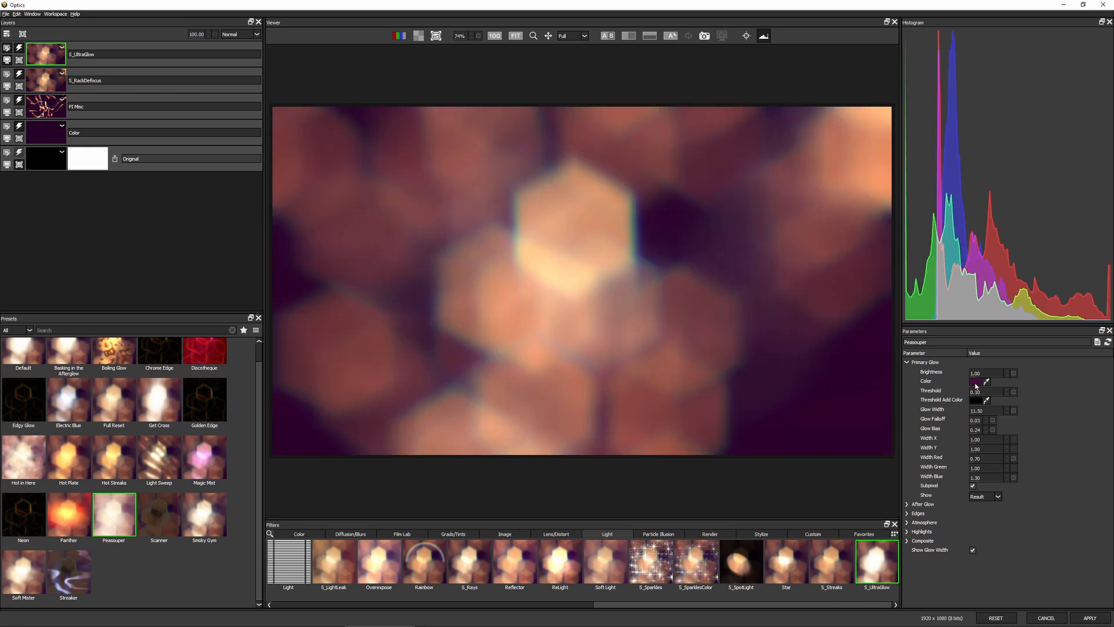
Step: Tint the Primary Glow colour pink and raise its Brightness to 1.15
{"action": "left_click", "coordinate": [977, 382]}
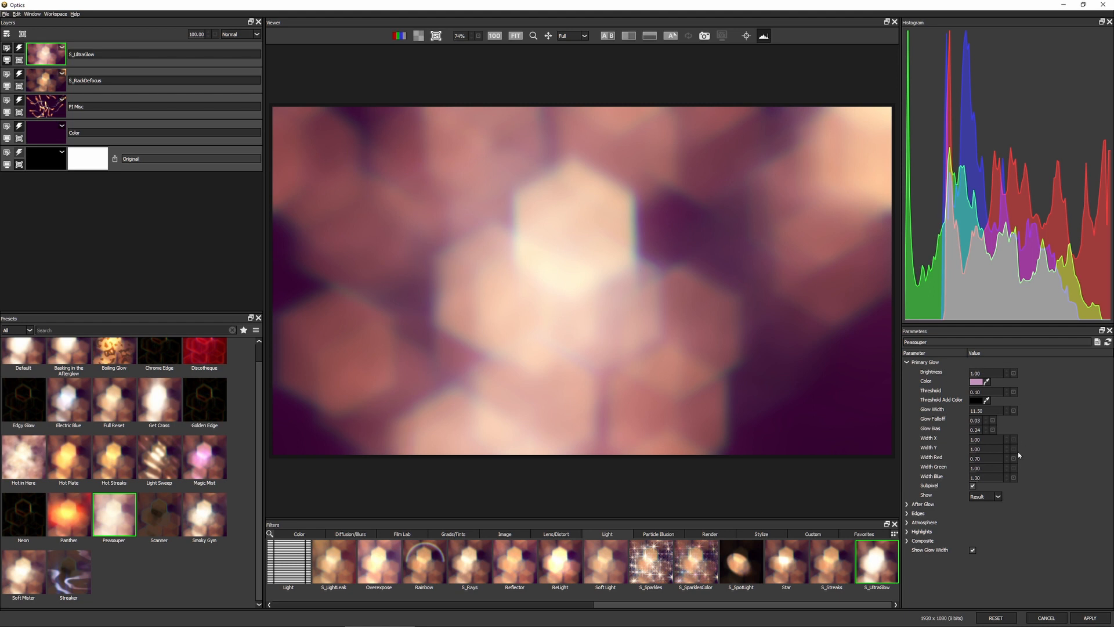
{"action": "mouse_move", "coordinate": [933, 520]}
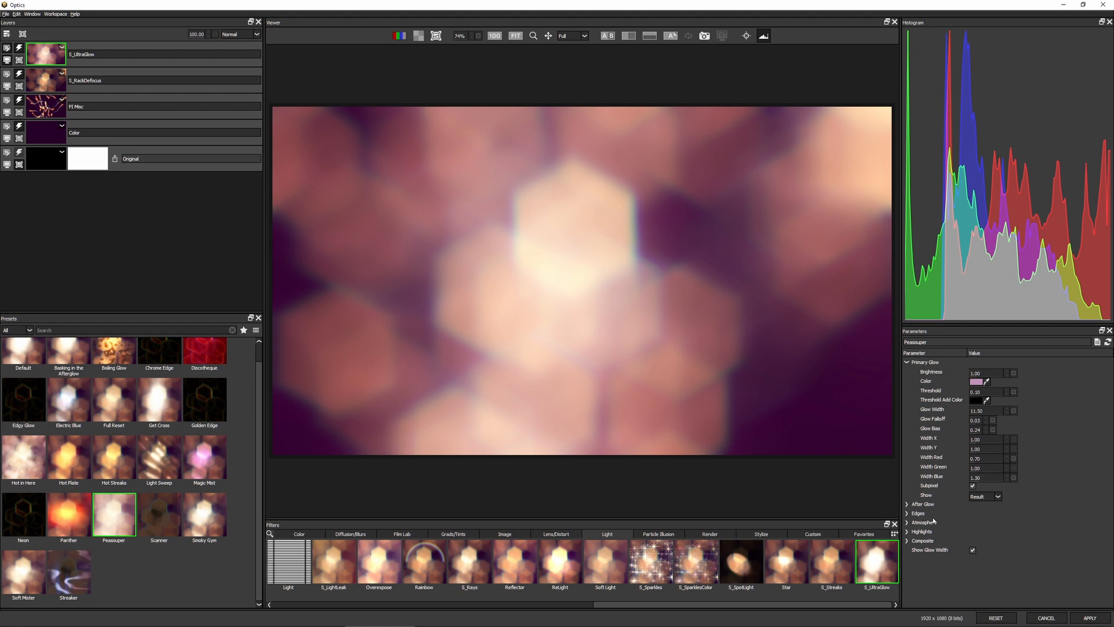
{"action": "left_click_drag", "start_coordinate": [988, 372], "coordinate": [995, 372]}
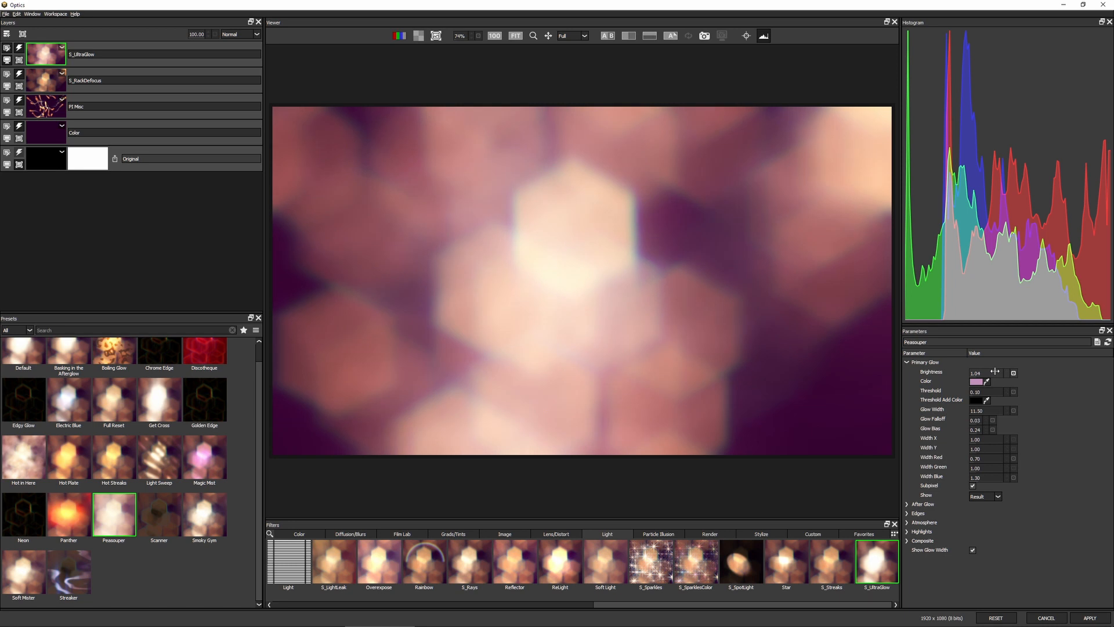
{"action": "left_click_drag", "start_coordinate": [987, 372], "coordinate": [994, 373]}
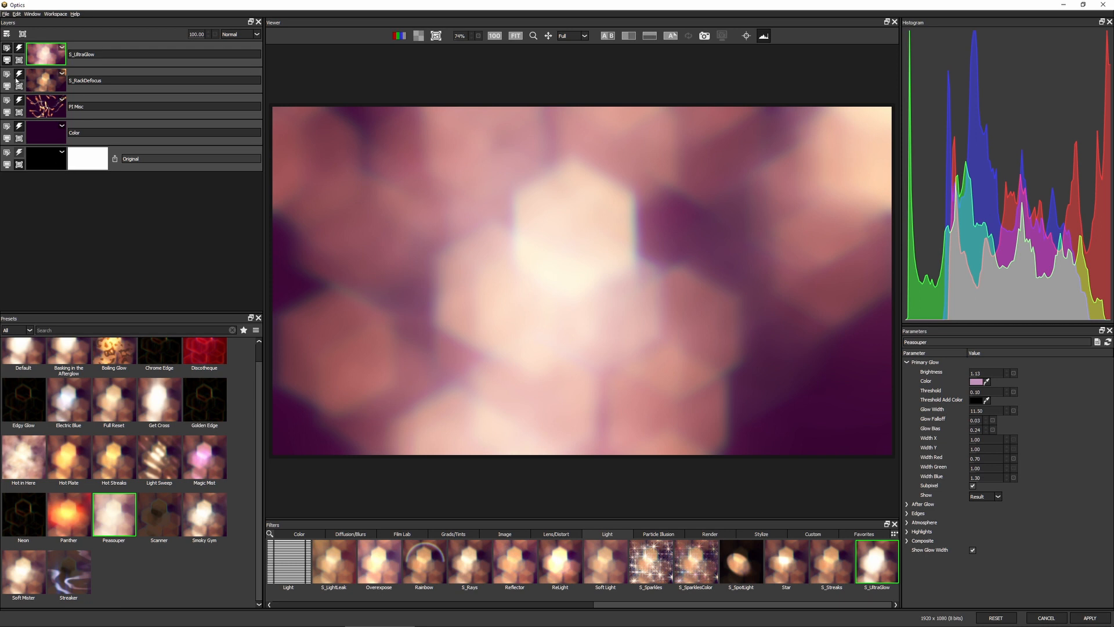
{"action": "left_click", "coordinate": [43, 80]}
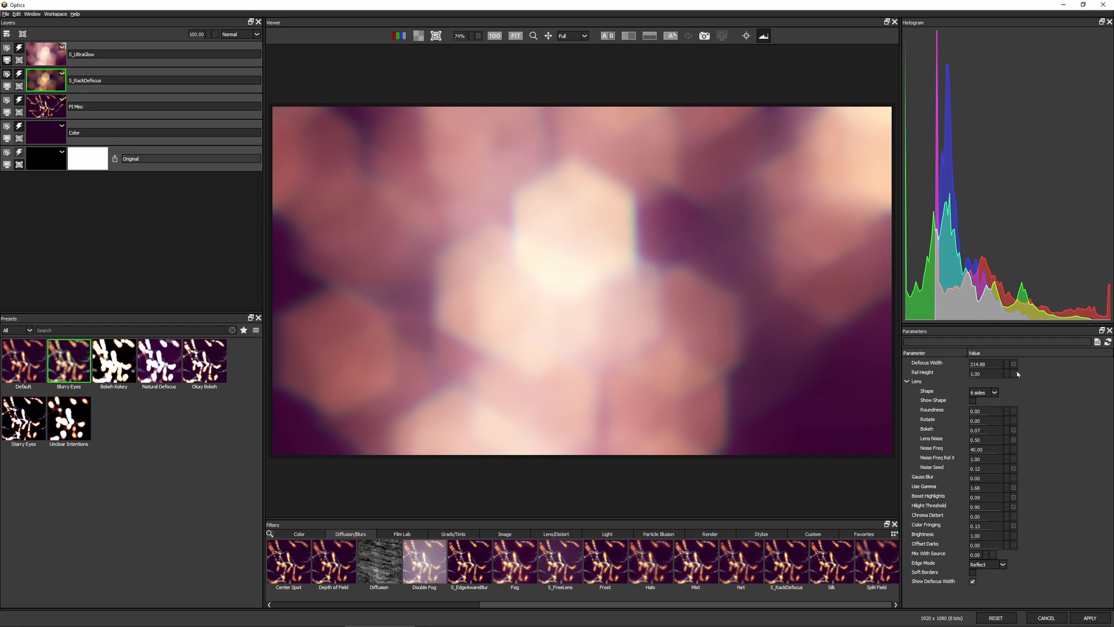
Step: Nudge the S_RackDefocus width and apply the pink bokeh composite back to Photoshop
{"action": "left_click_drag", "start_coordinate": [984, 363], "coordinate": [998, 363]}
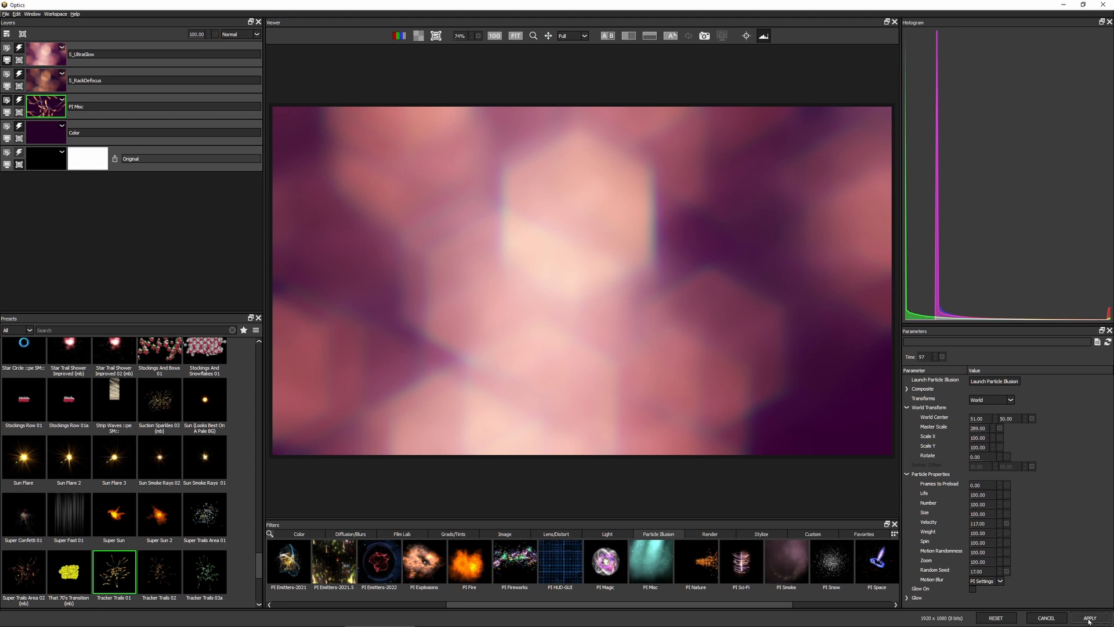
{"action": "left_click", "coordinate": [1086, 617]}
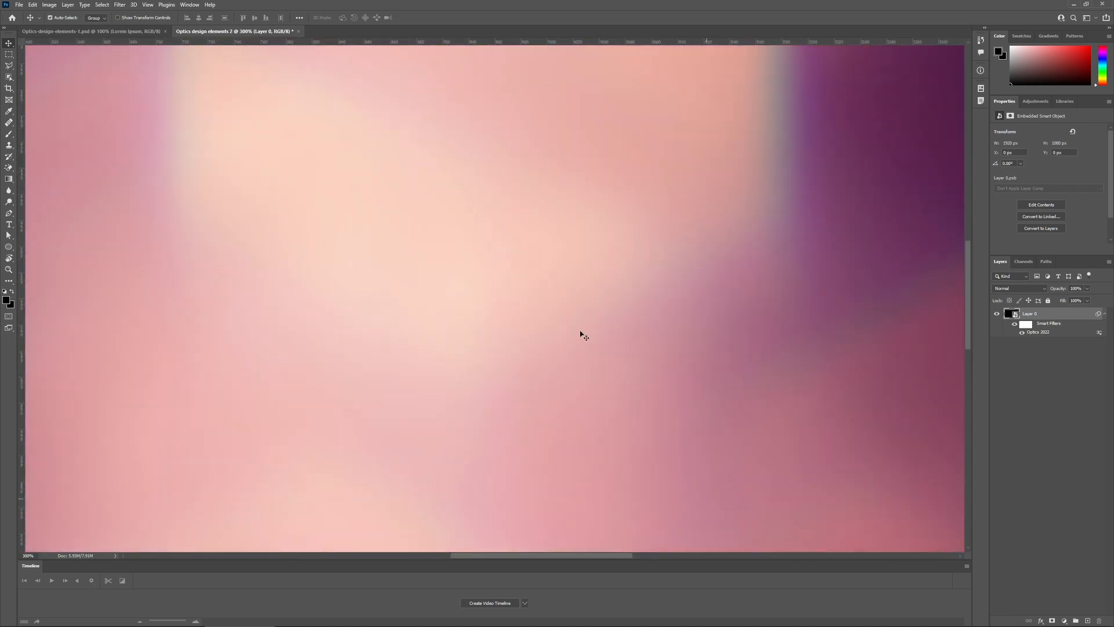
Step: Inspect the filtered pink bokeh background on the canvas before reopening it in Optics
{"action": "left_click_drag", "start_coordinate": [580, 334], "coordinate": [395, 460]}
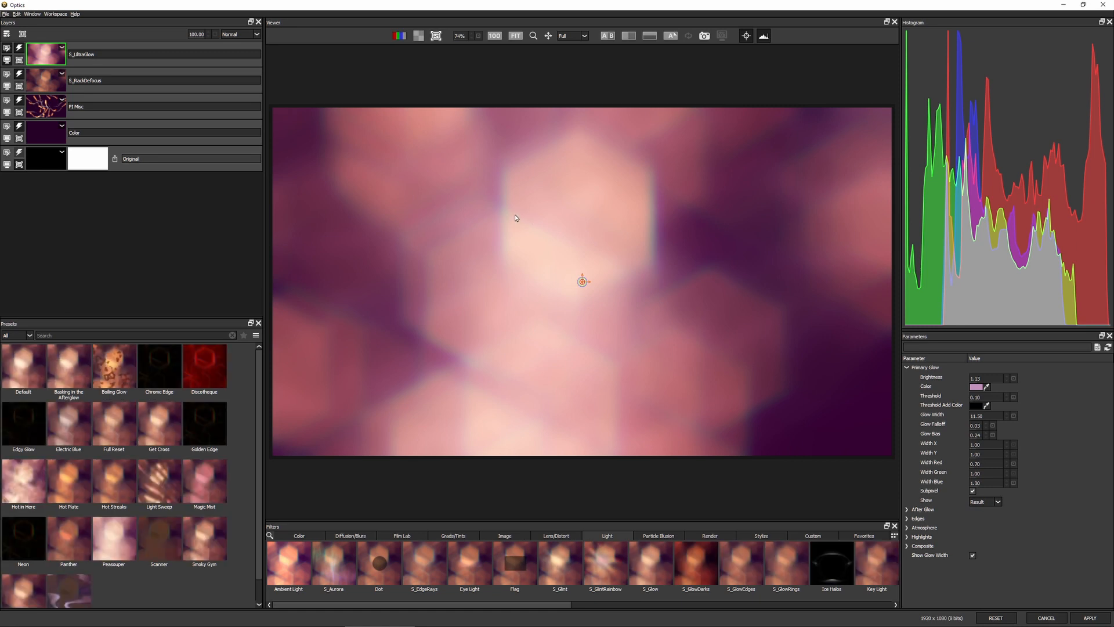
{"action": "mouse_move", "coordinate": [132, 183]}
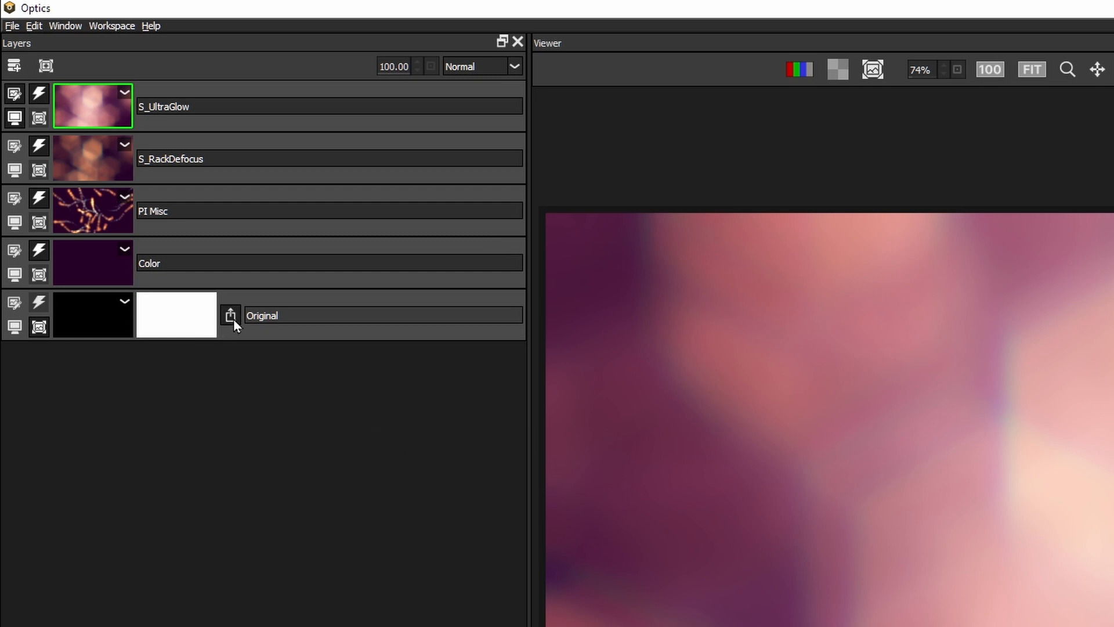
{"action": "mouse_move", "coordinate": [466, 436]}
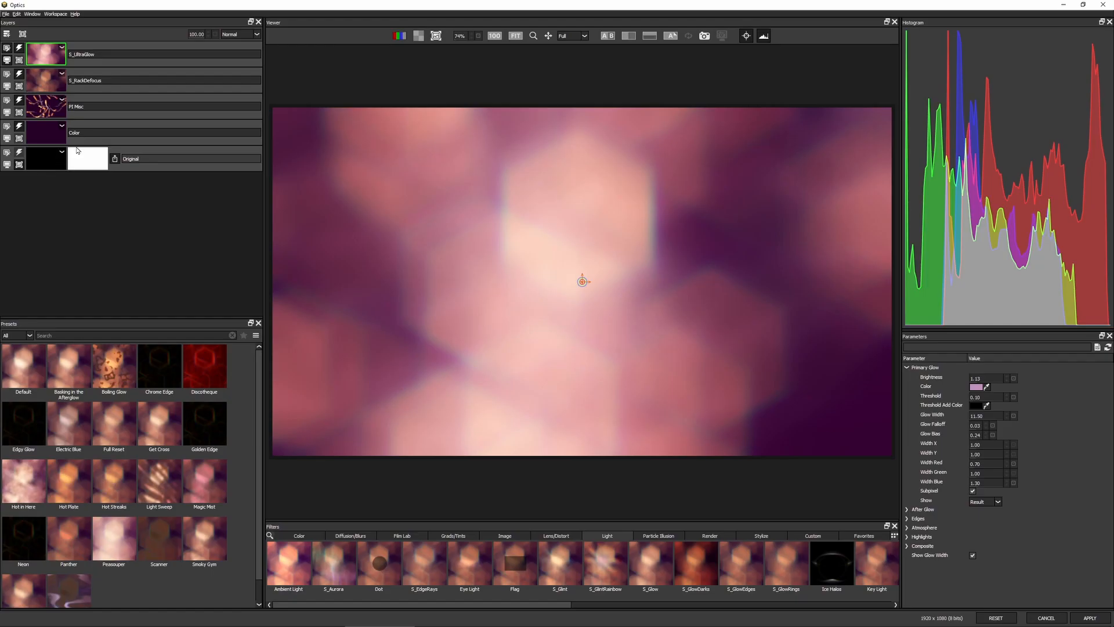
{"action": "mouse_move", "coordinate": [116, 166]}
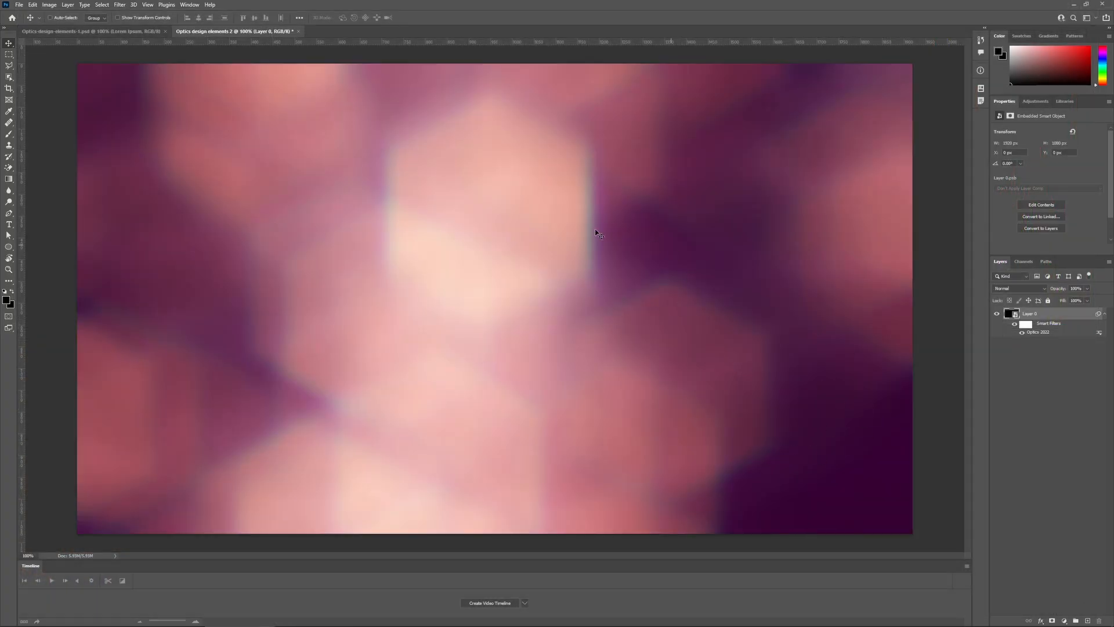
{"action": "mouse_move", "coordinate": [342, 232]}
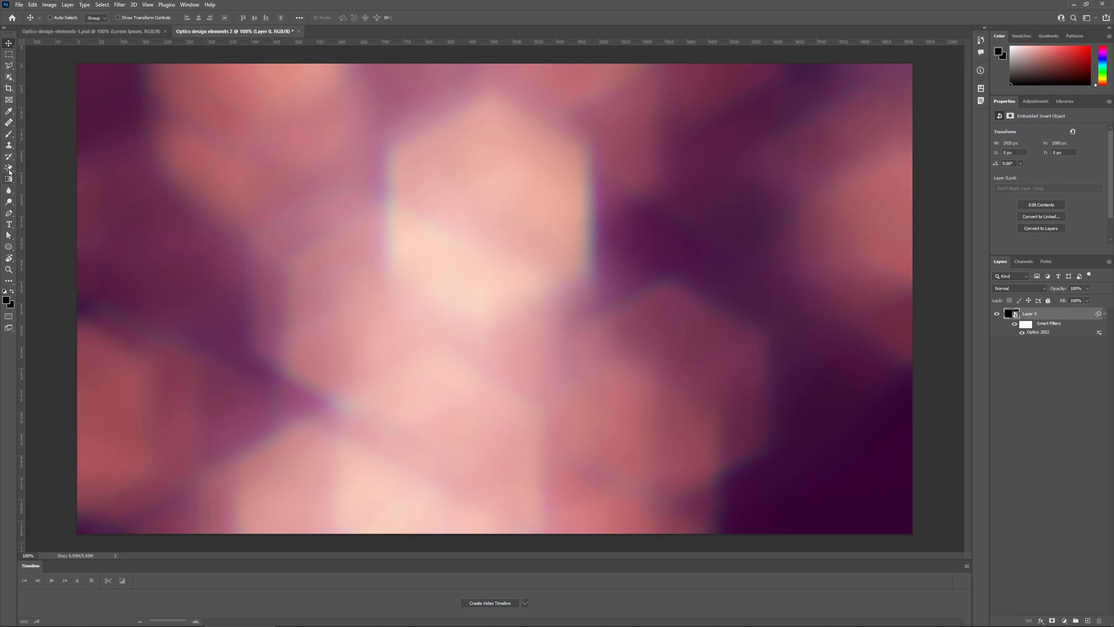
Step: Place the black script 'Lorem Ipsum' title layer above Layer 0 over the pink bokeh
{"action": "left_click", "coordinate": [9, 213]}
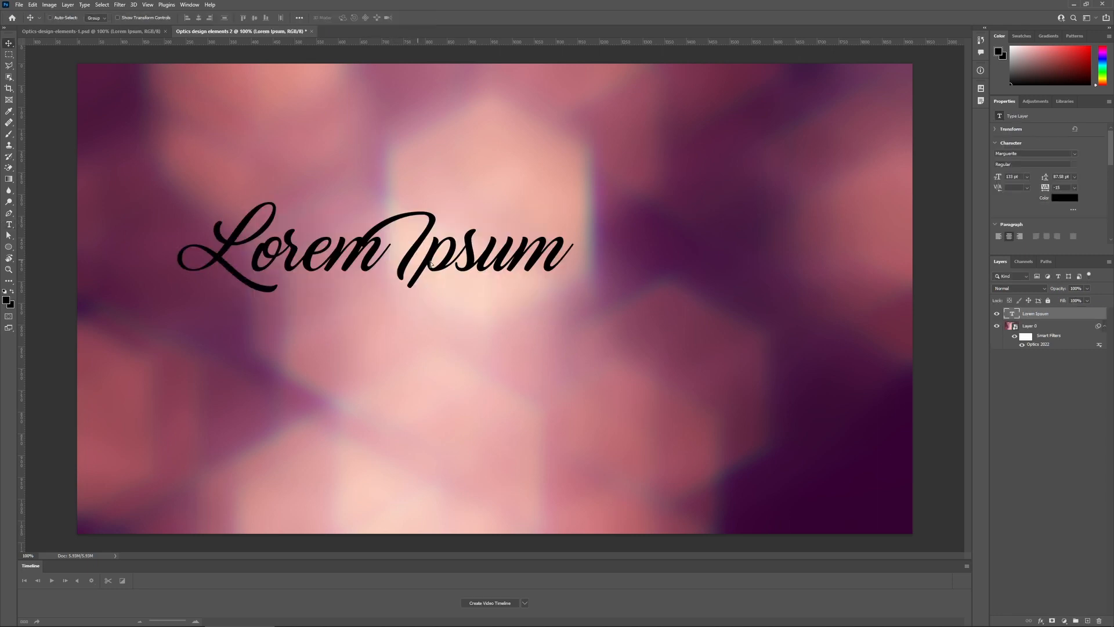
Step: Return to the Optics design elements 1 document and hide Layer 0's Optics 2022 filter
{"action": "left_click_drag", "start_coordinate": [369, 245], "coordinate": [491, 298]}
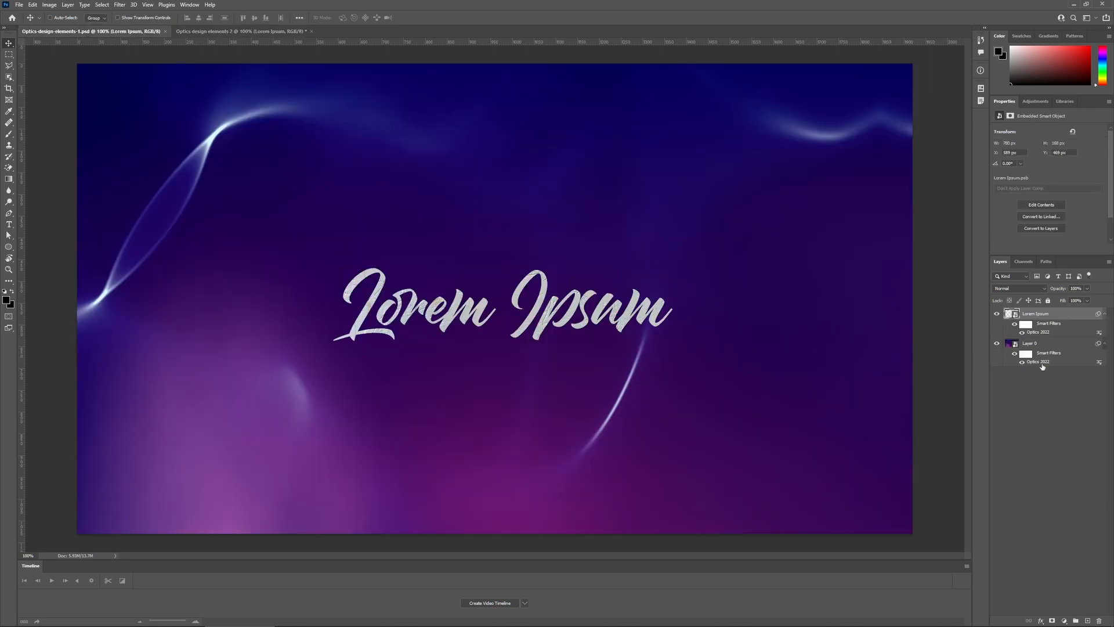
{"action": "left_click", "coordinate": [1029, 343]}
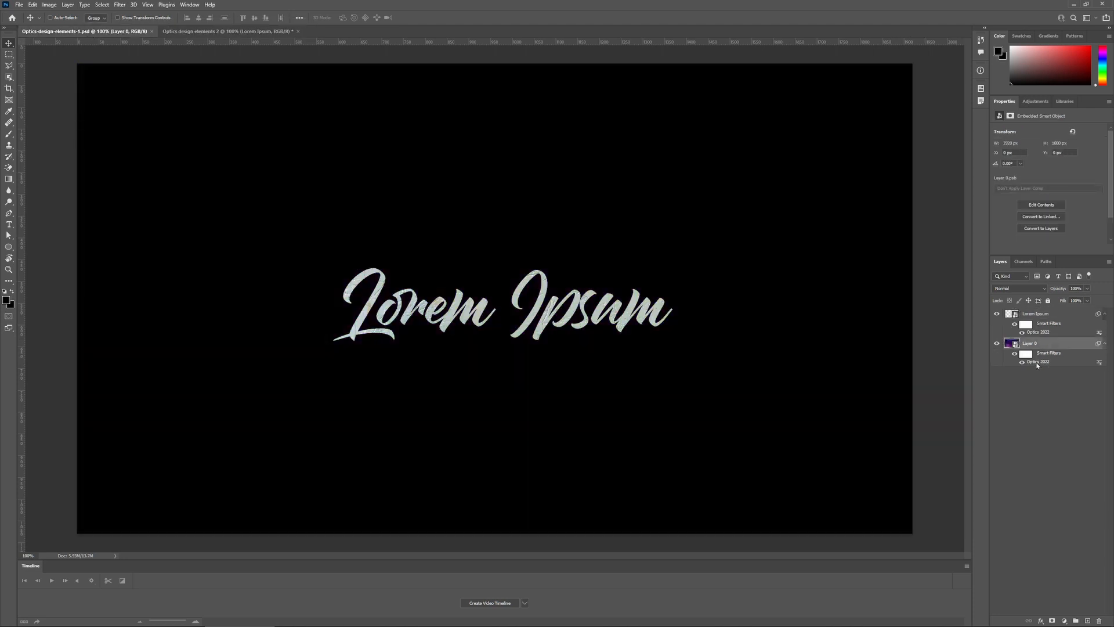